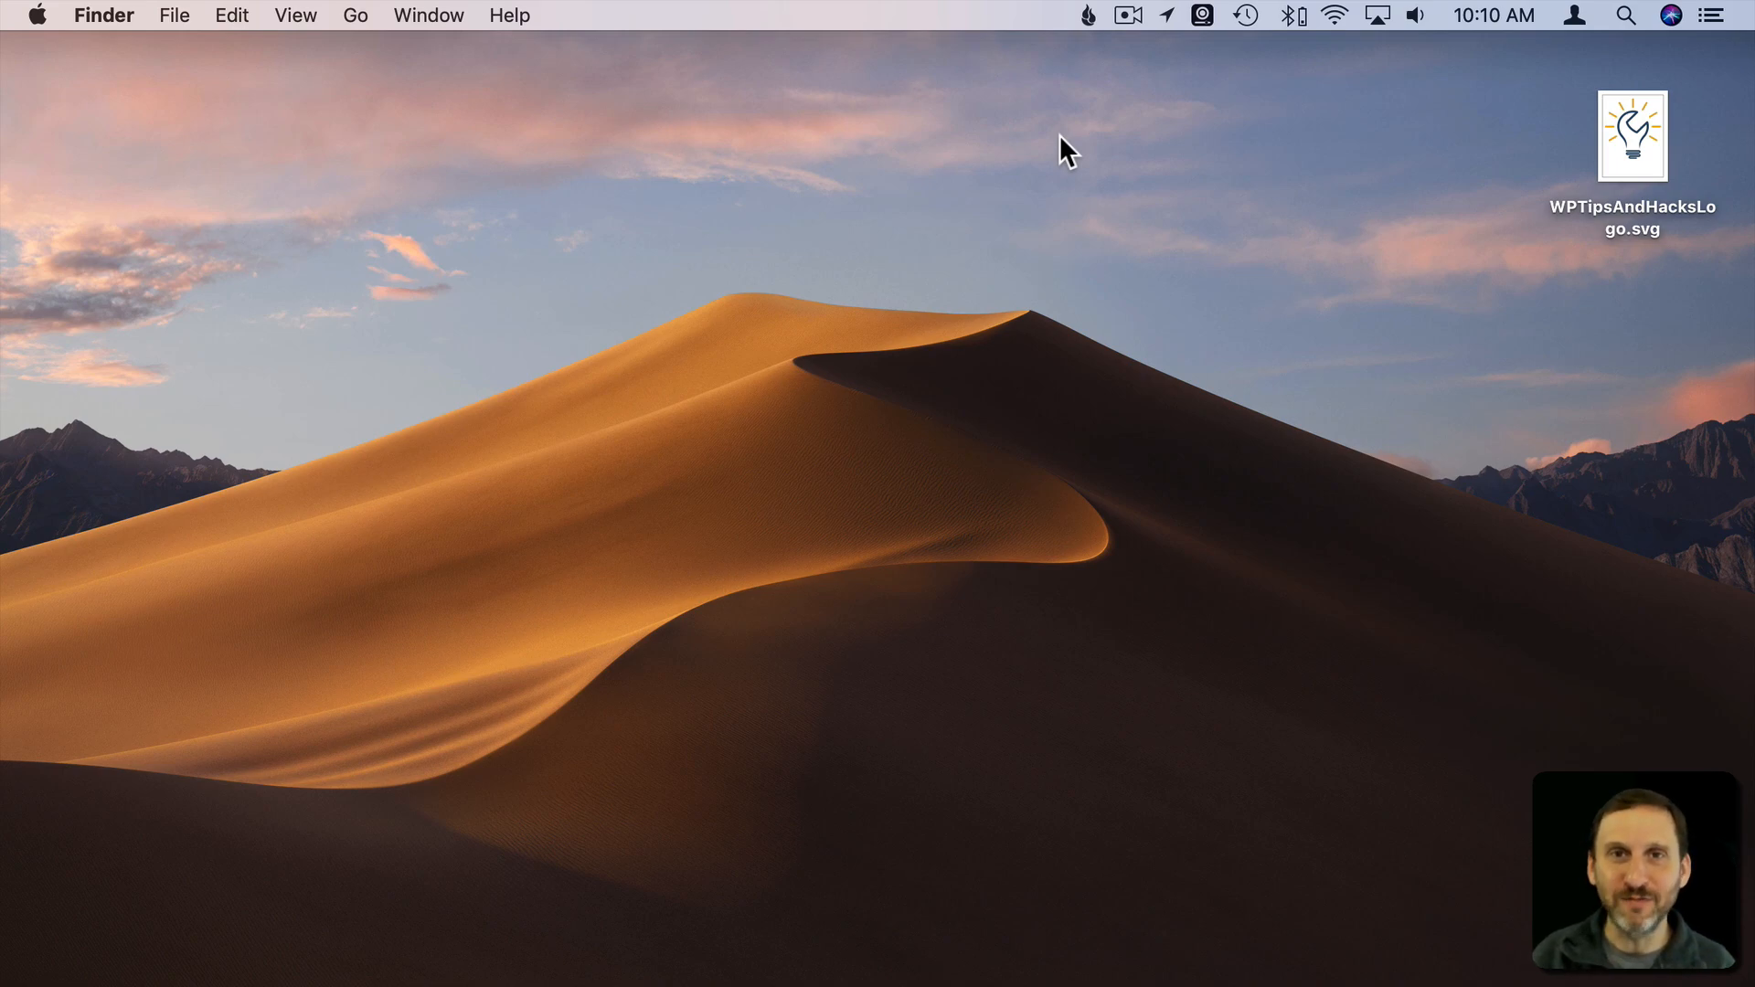
pyautogui.moveTo(1585, 154)
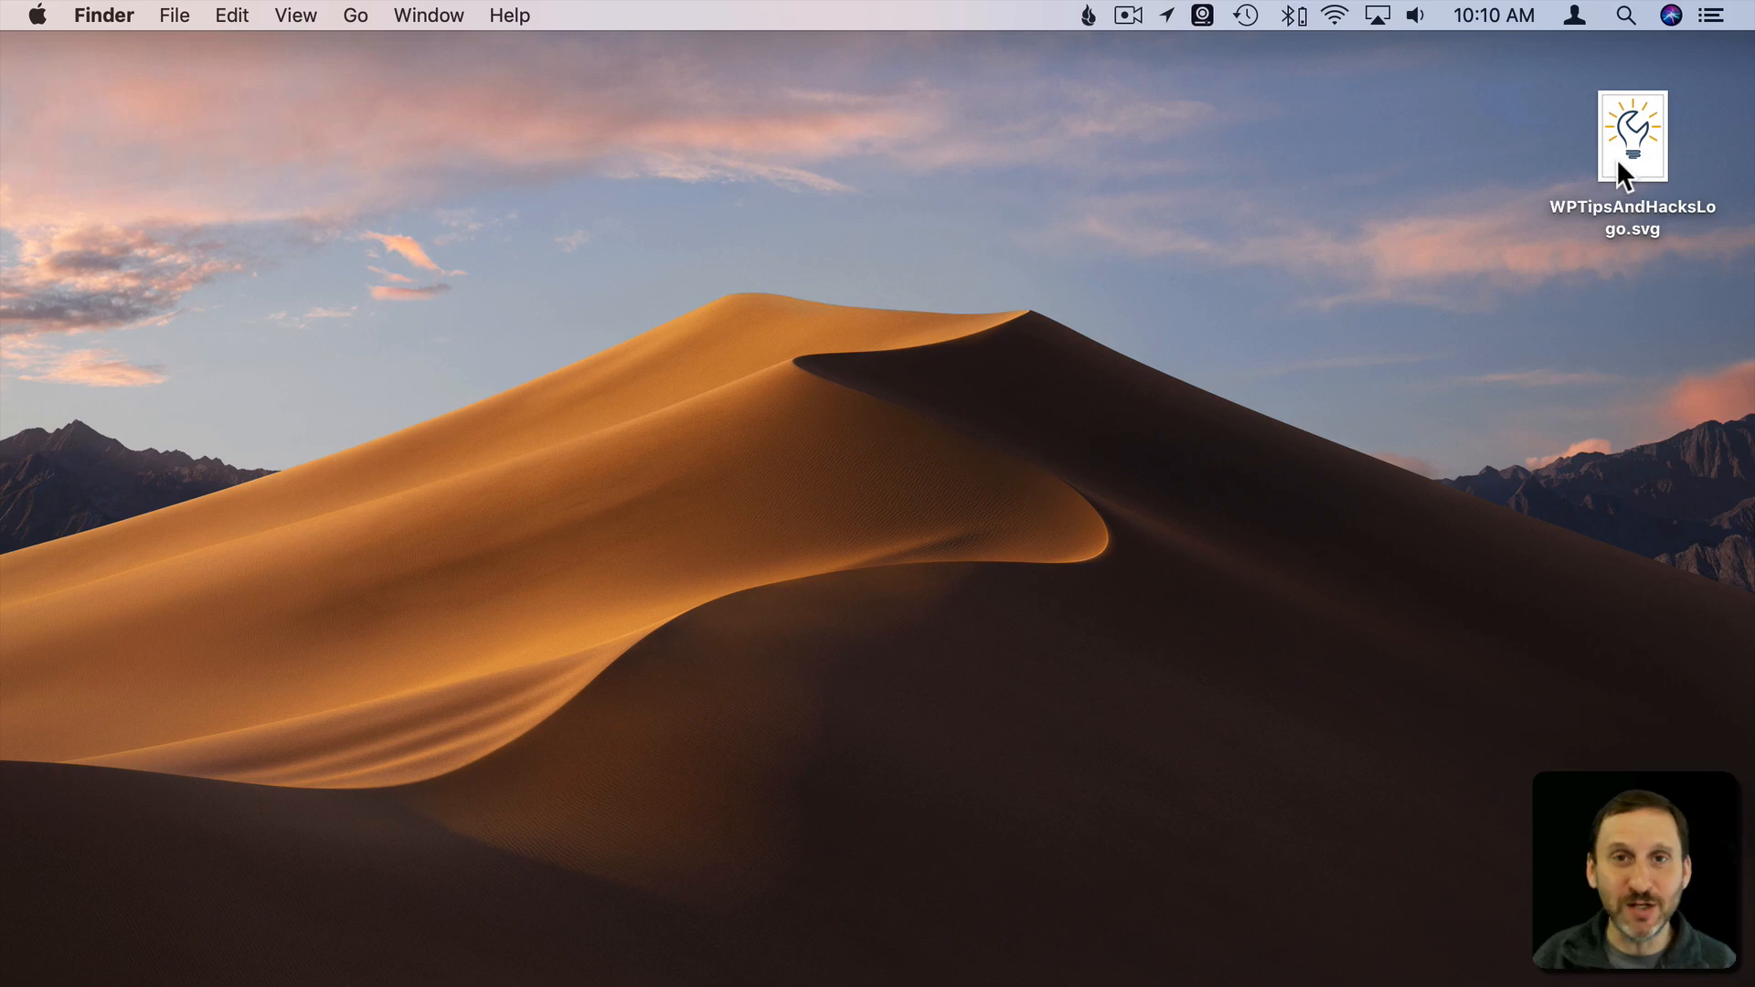
# Quick Look WPTipsAndHacksLogo.svg and view its file info, then close both windows
pyautogui.click(1631, 137)
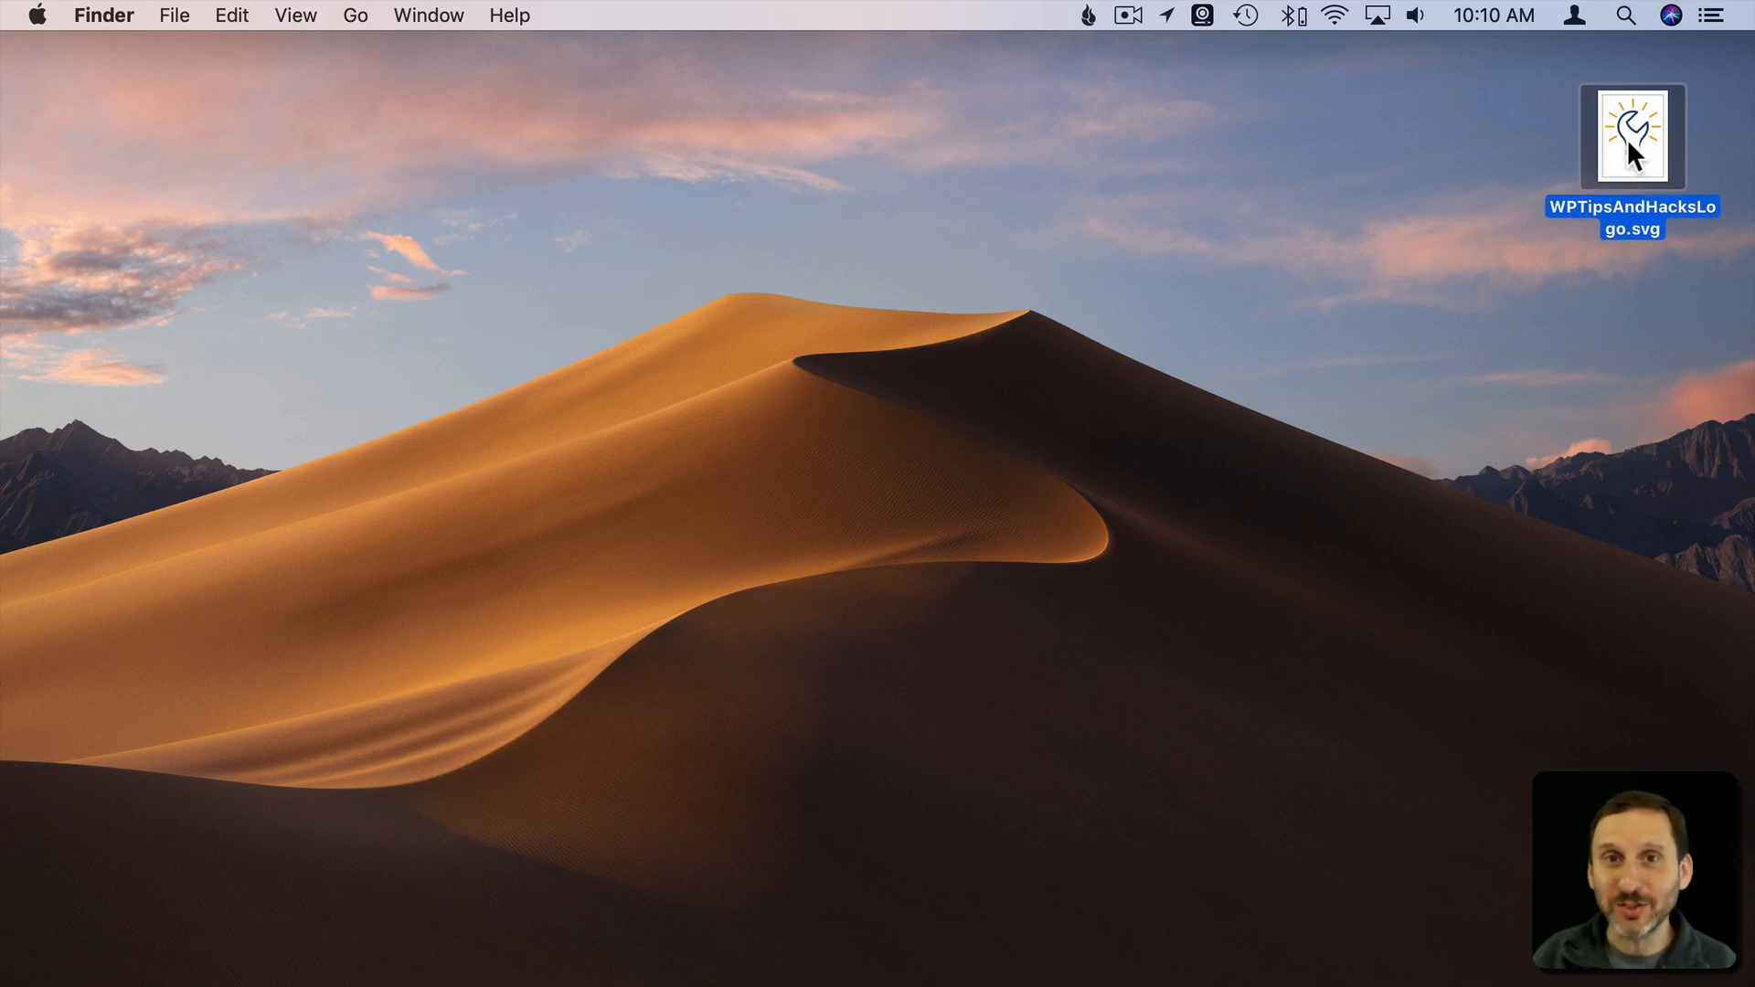
pyautogui.click(1633, 137)
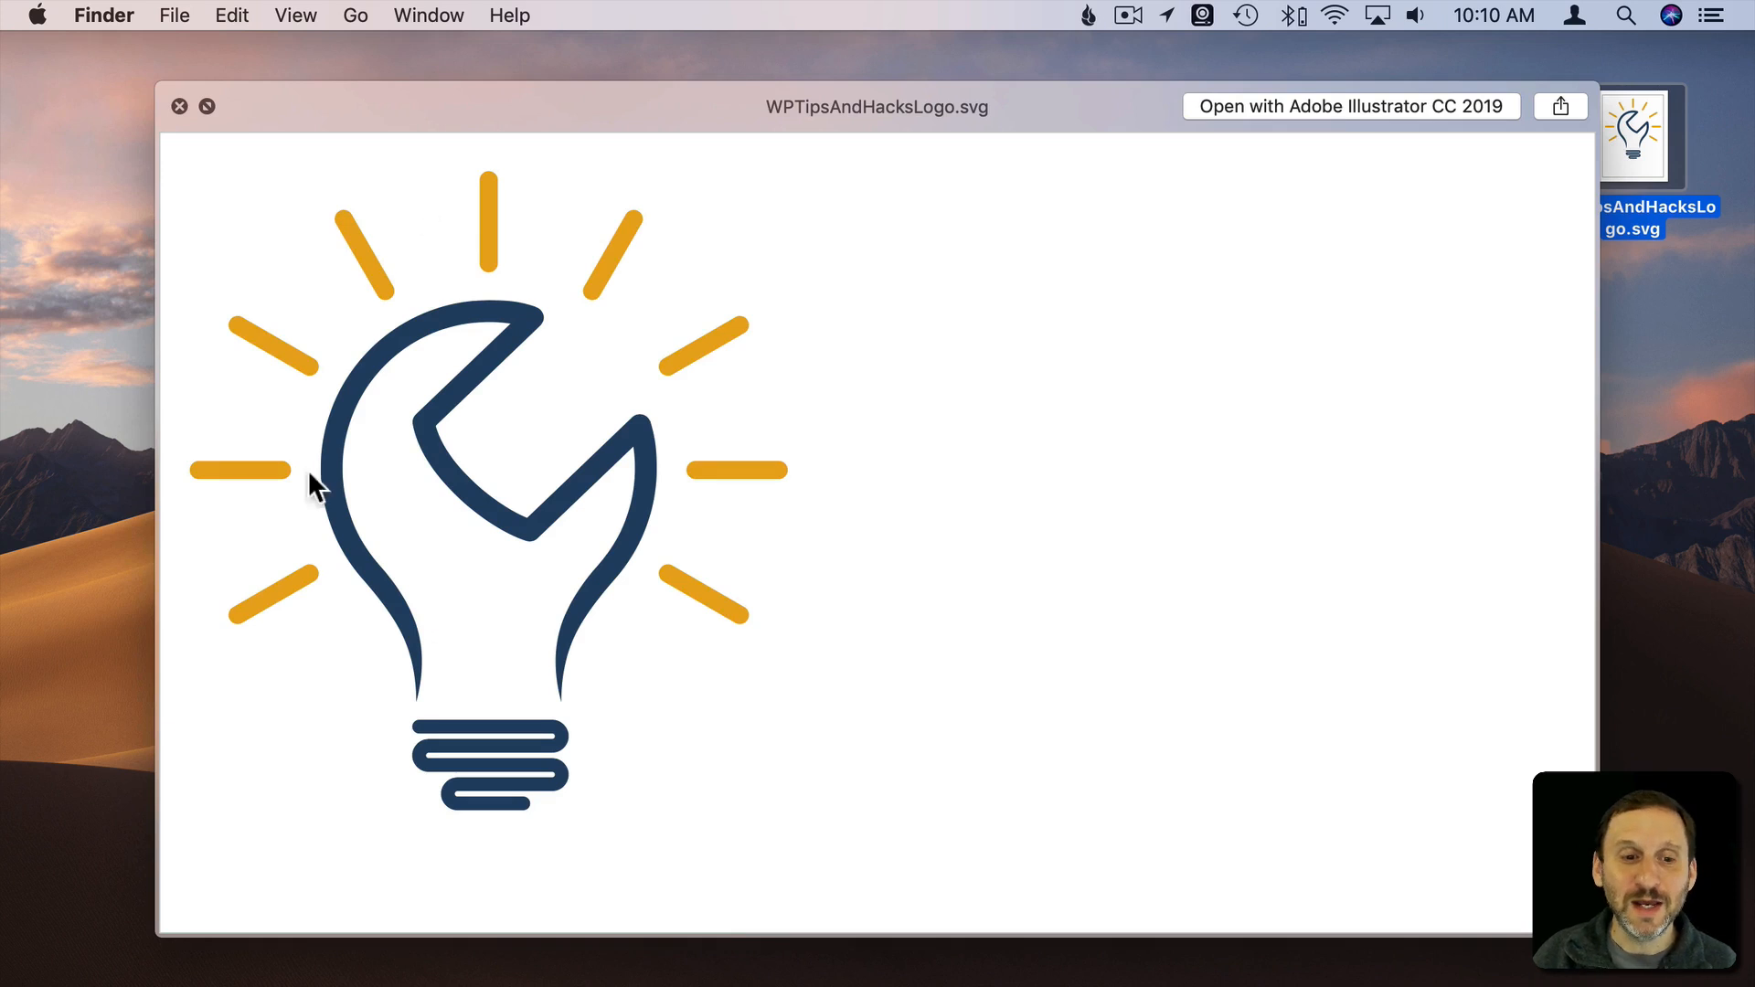
pyautogui.moveTo(470, 156)
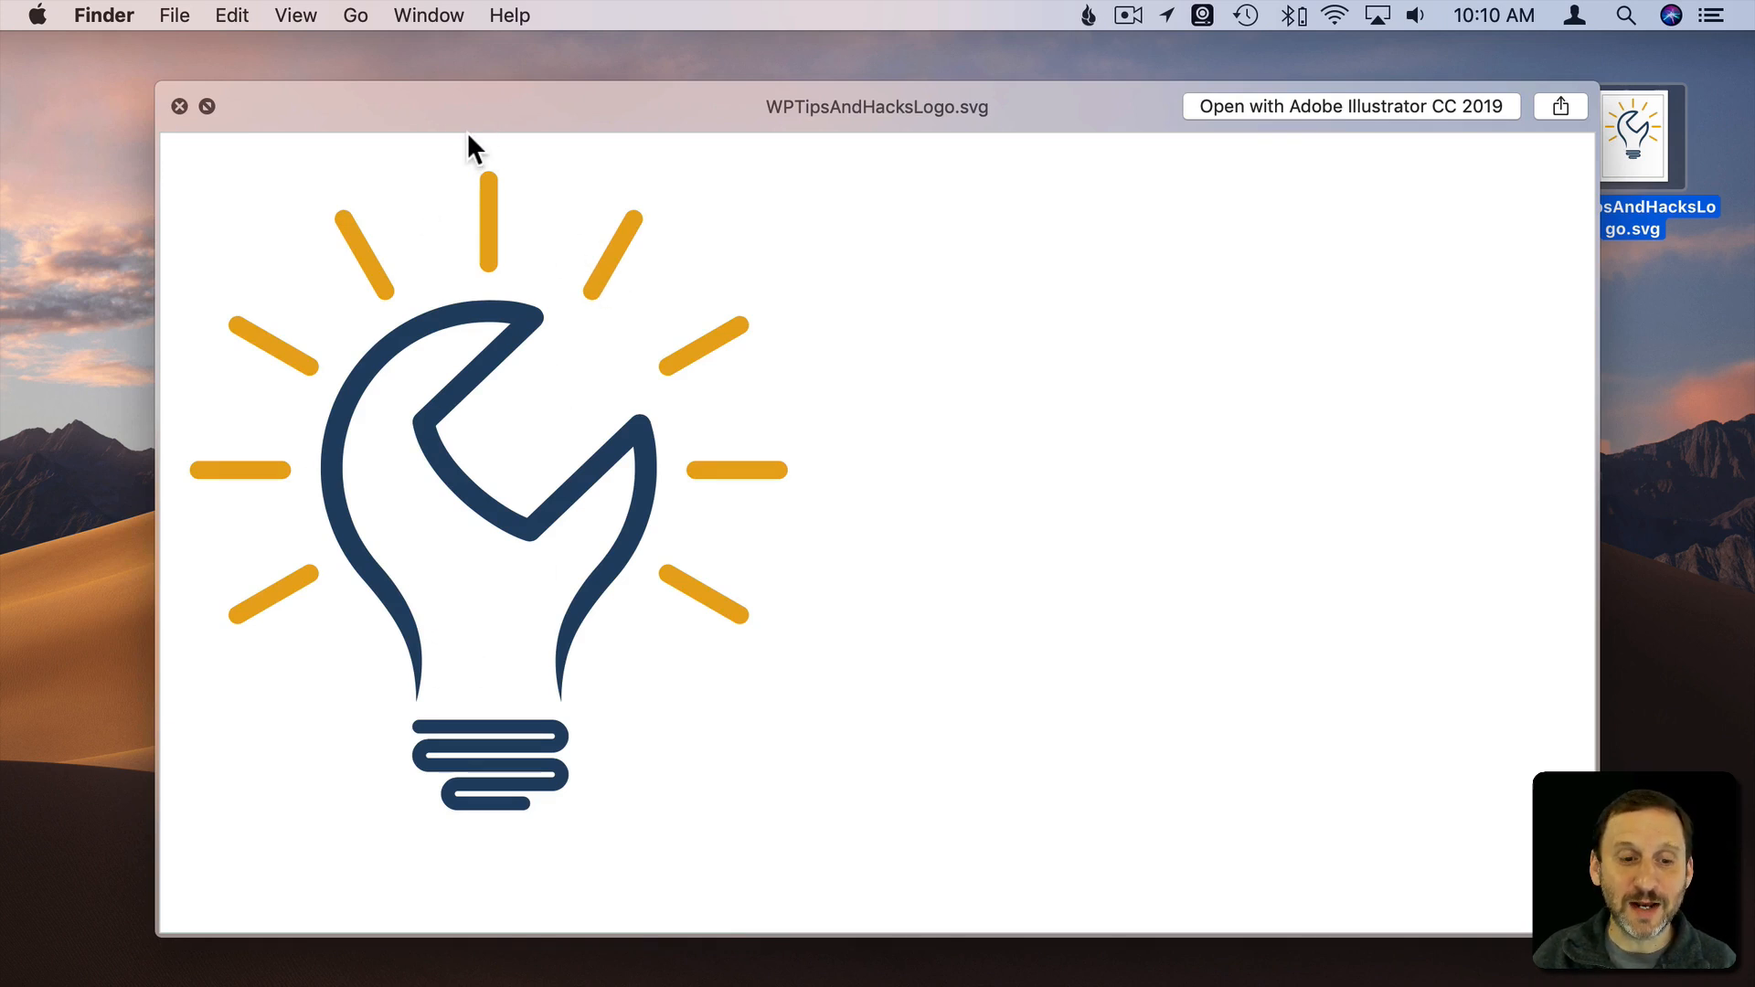
pyautogui.moveTo(344, 228)
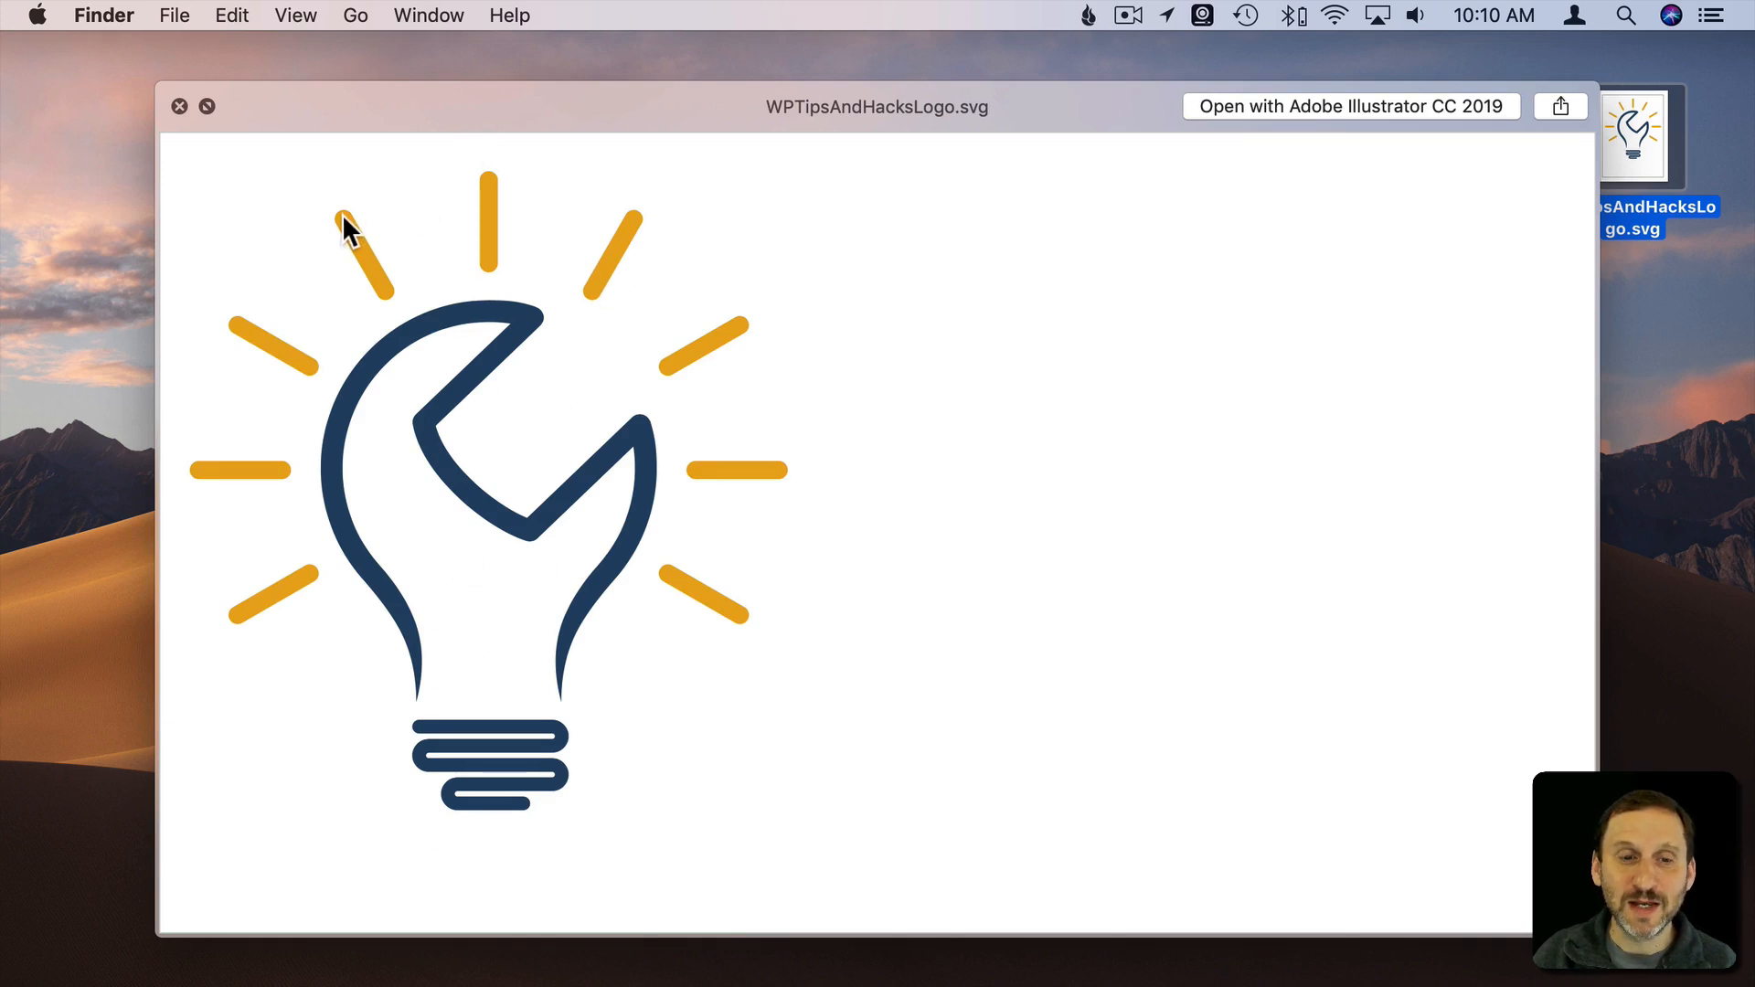
pyautogui.moveTo(180, 109)
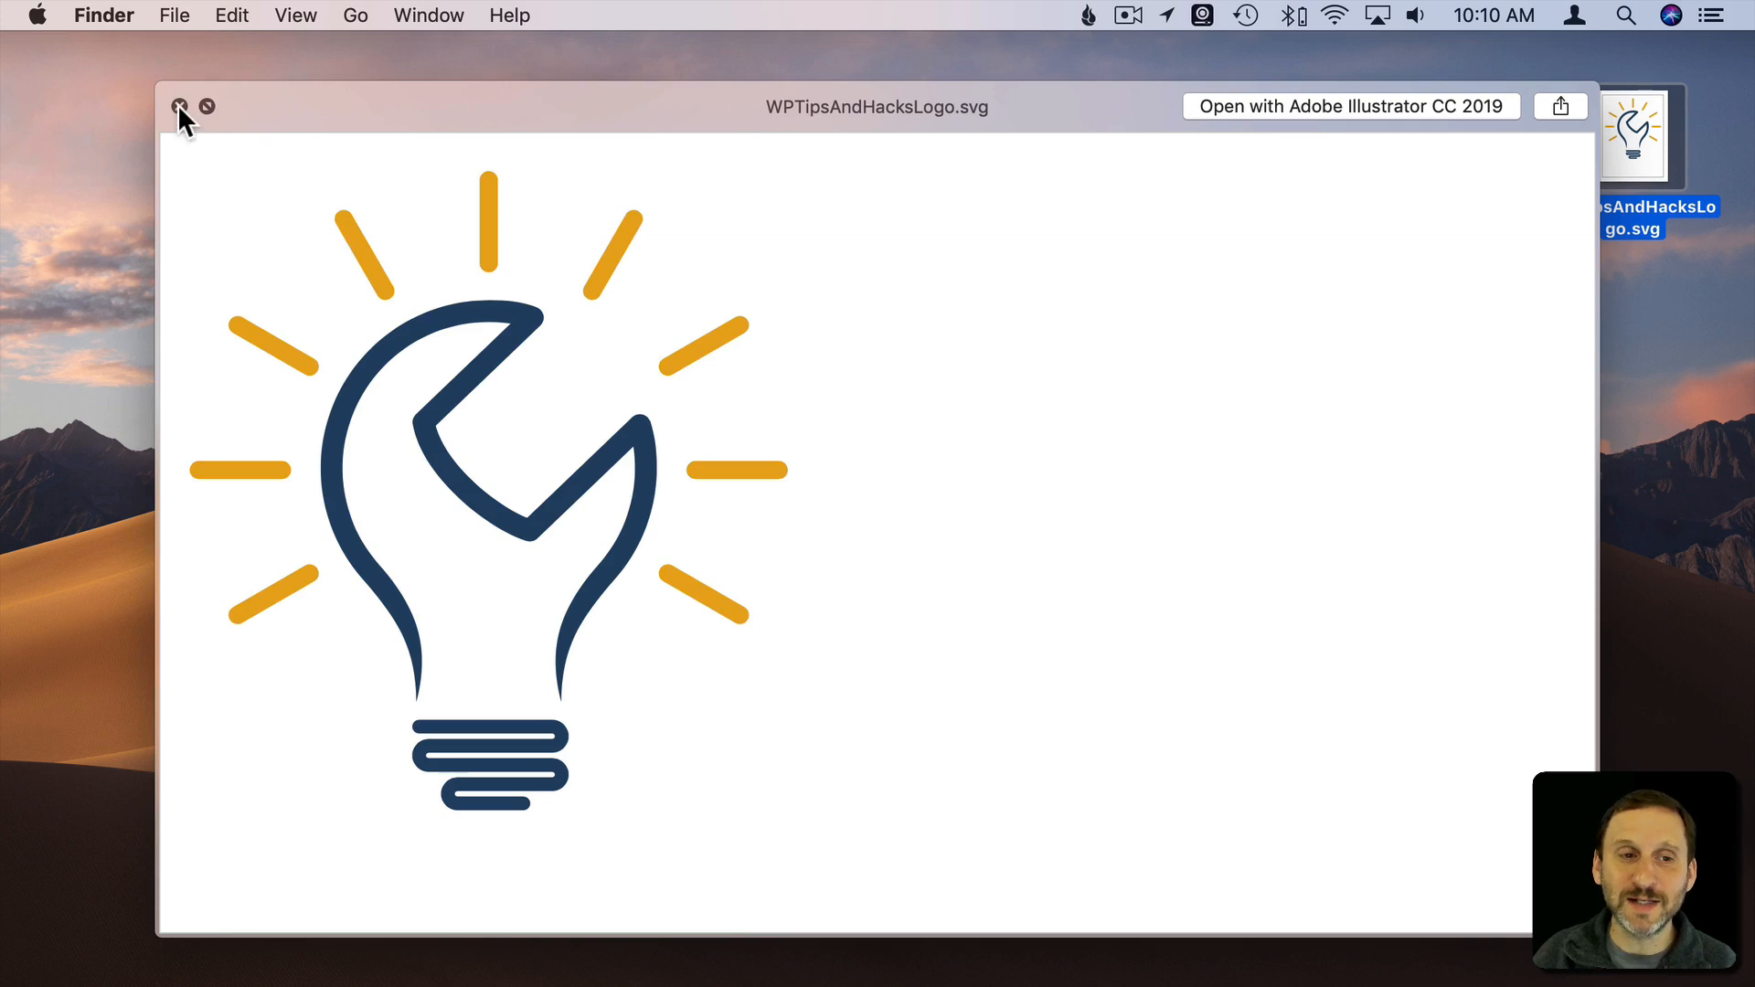
pyautogui.click(181, 106)
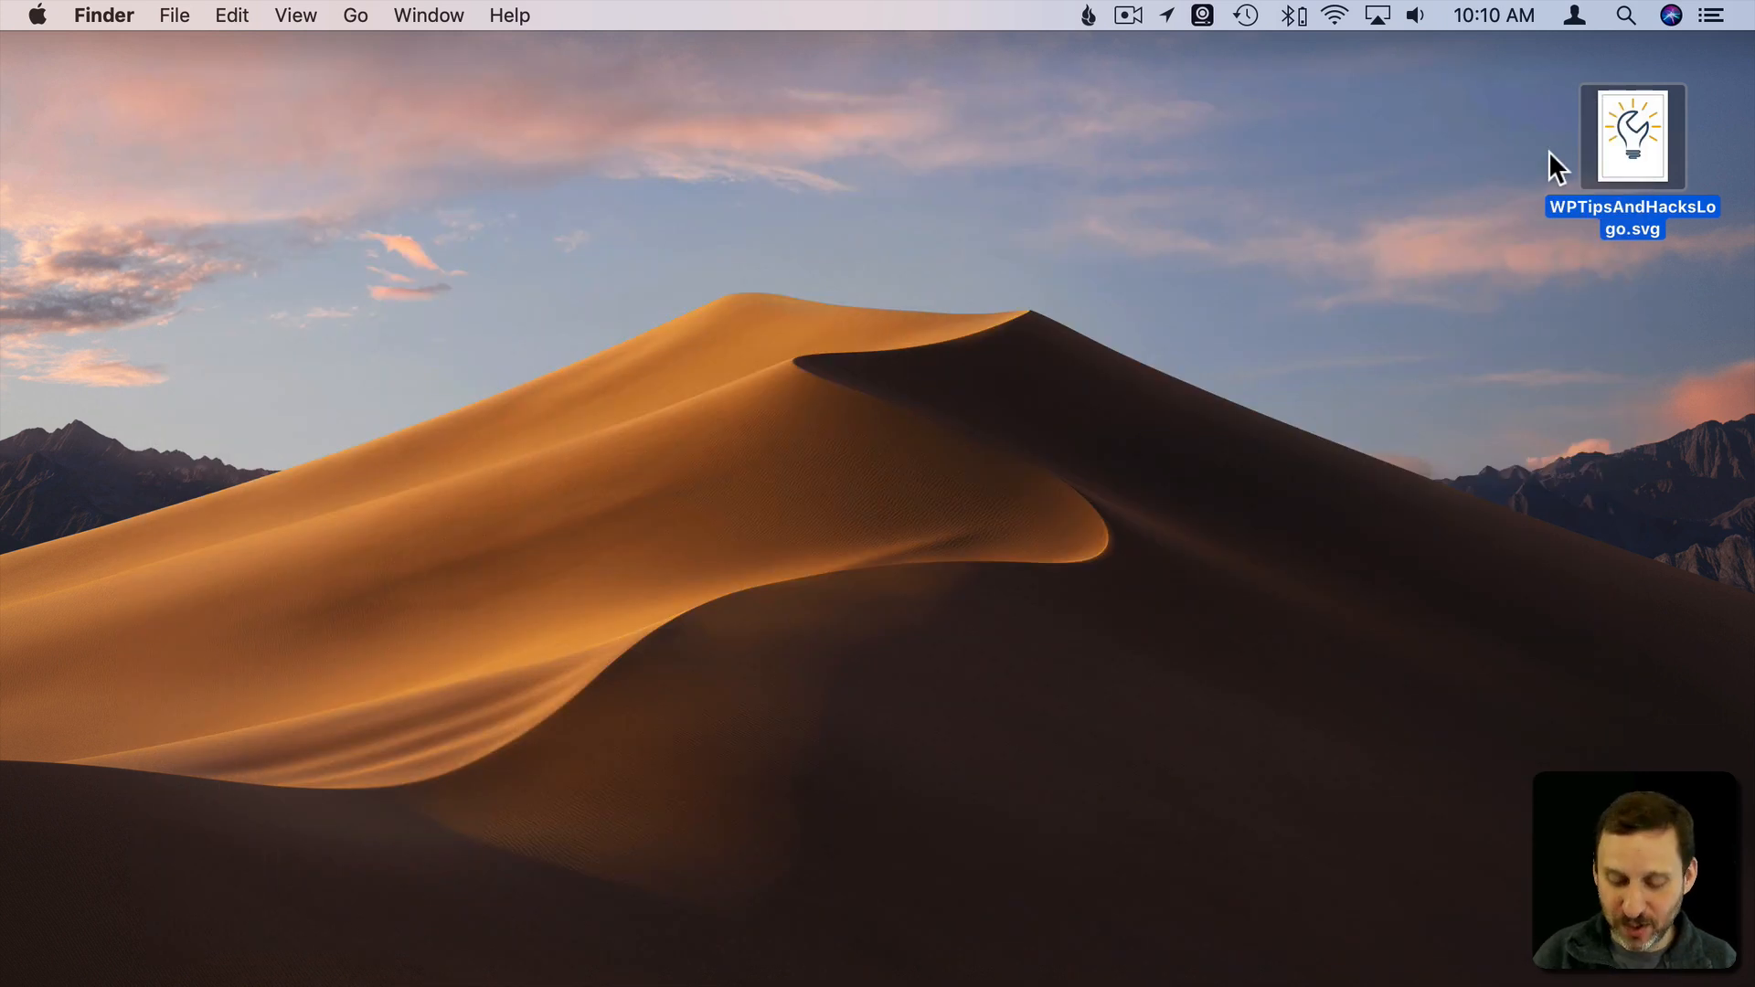
pyautogui.click(1631, 136)
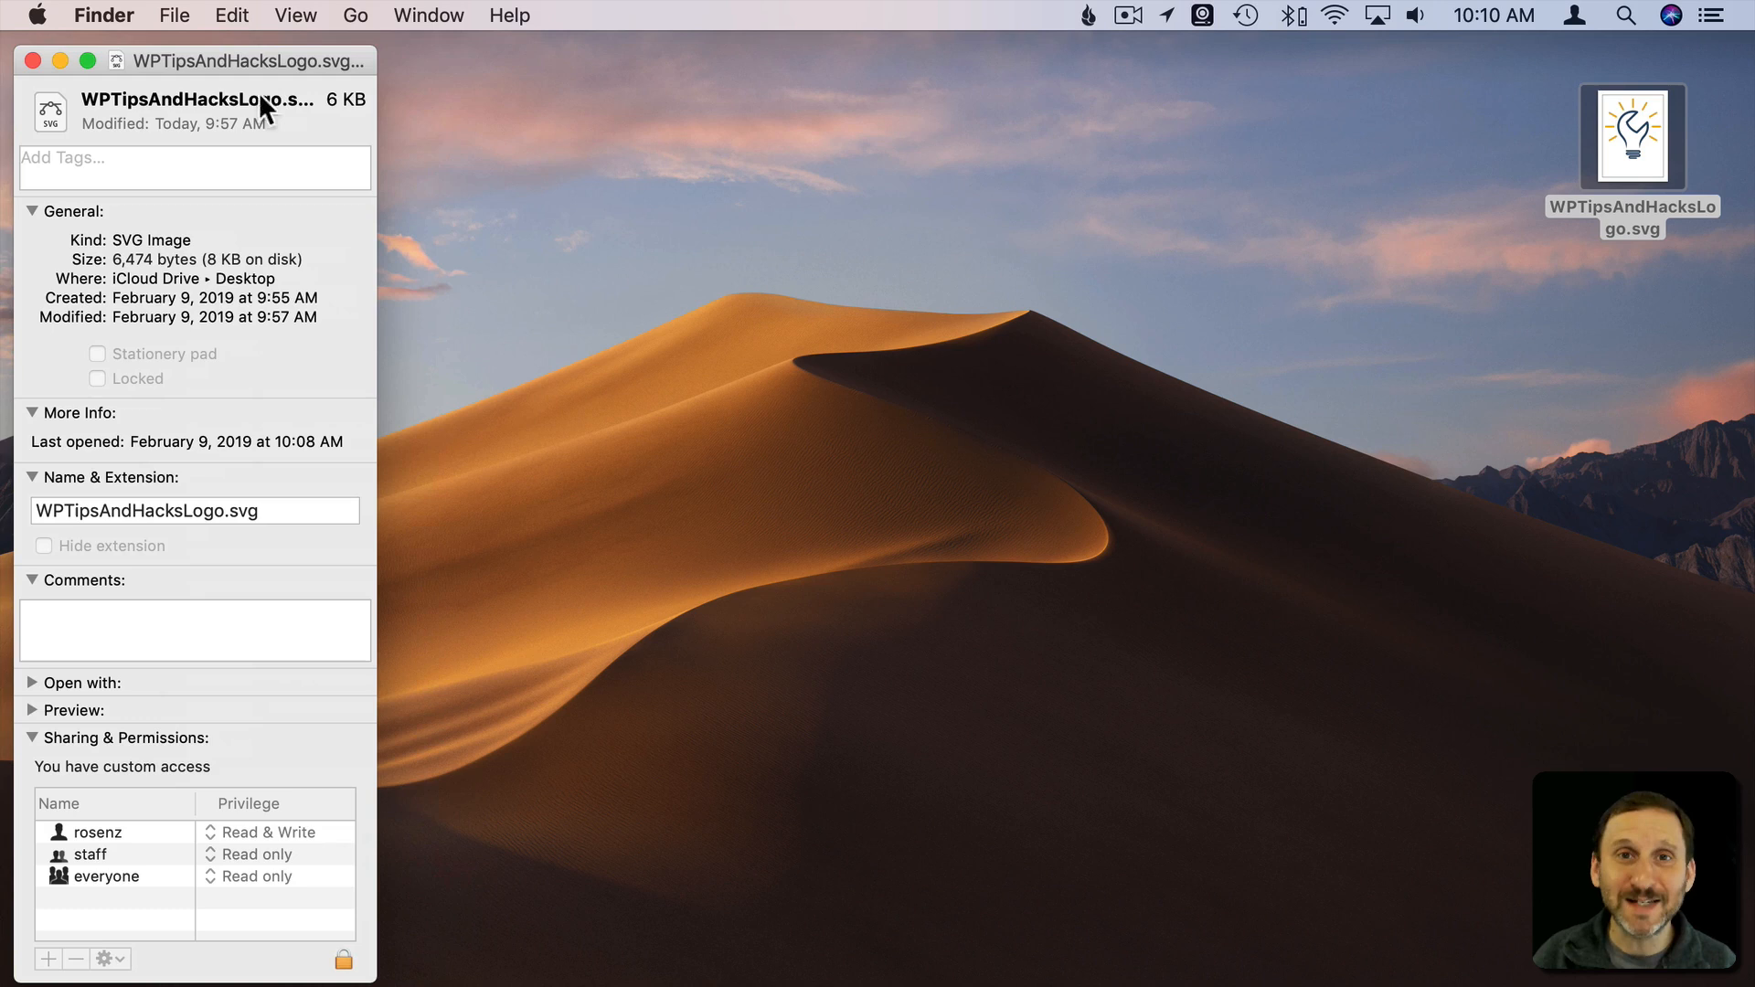
pyautogui.moveTo(34, 60)
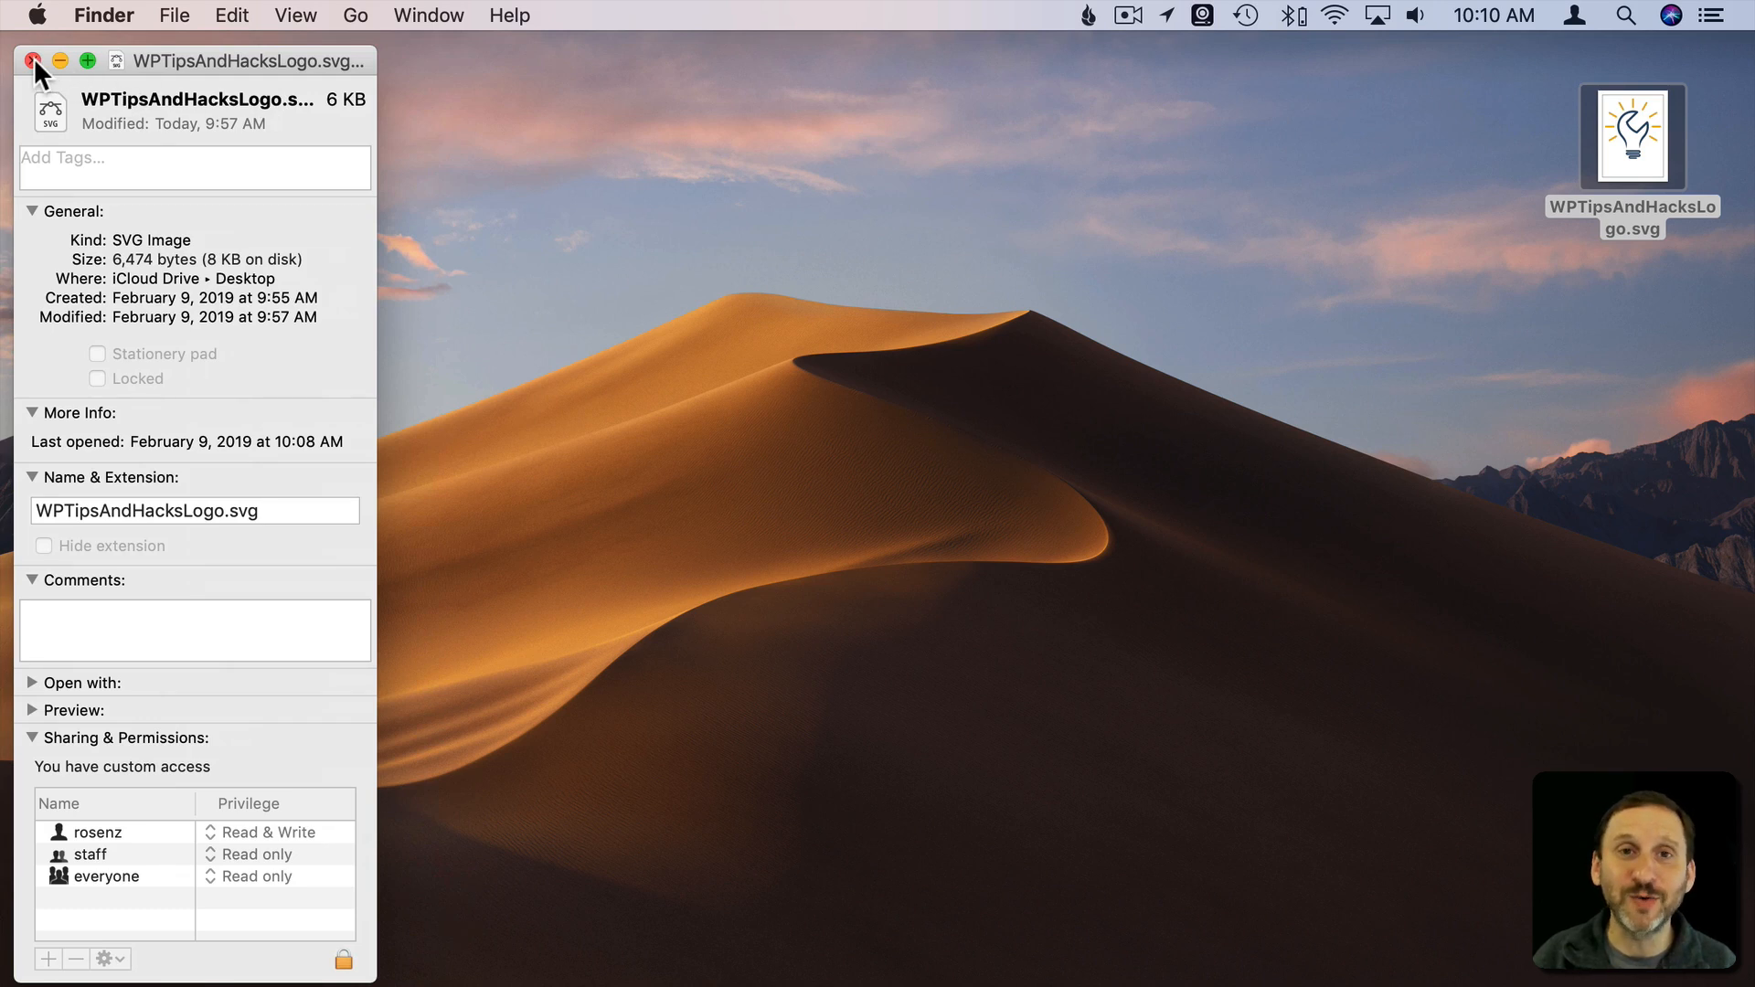
pyautogui.click(32, 59)
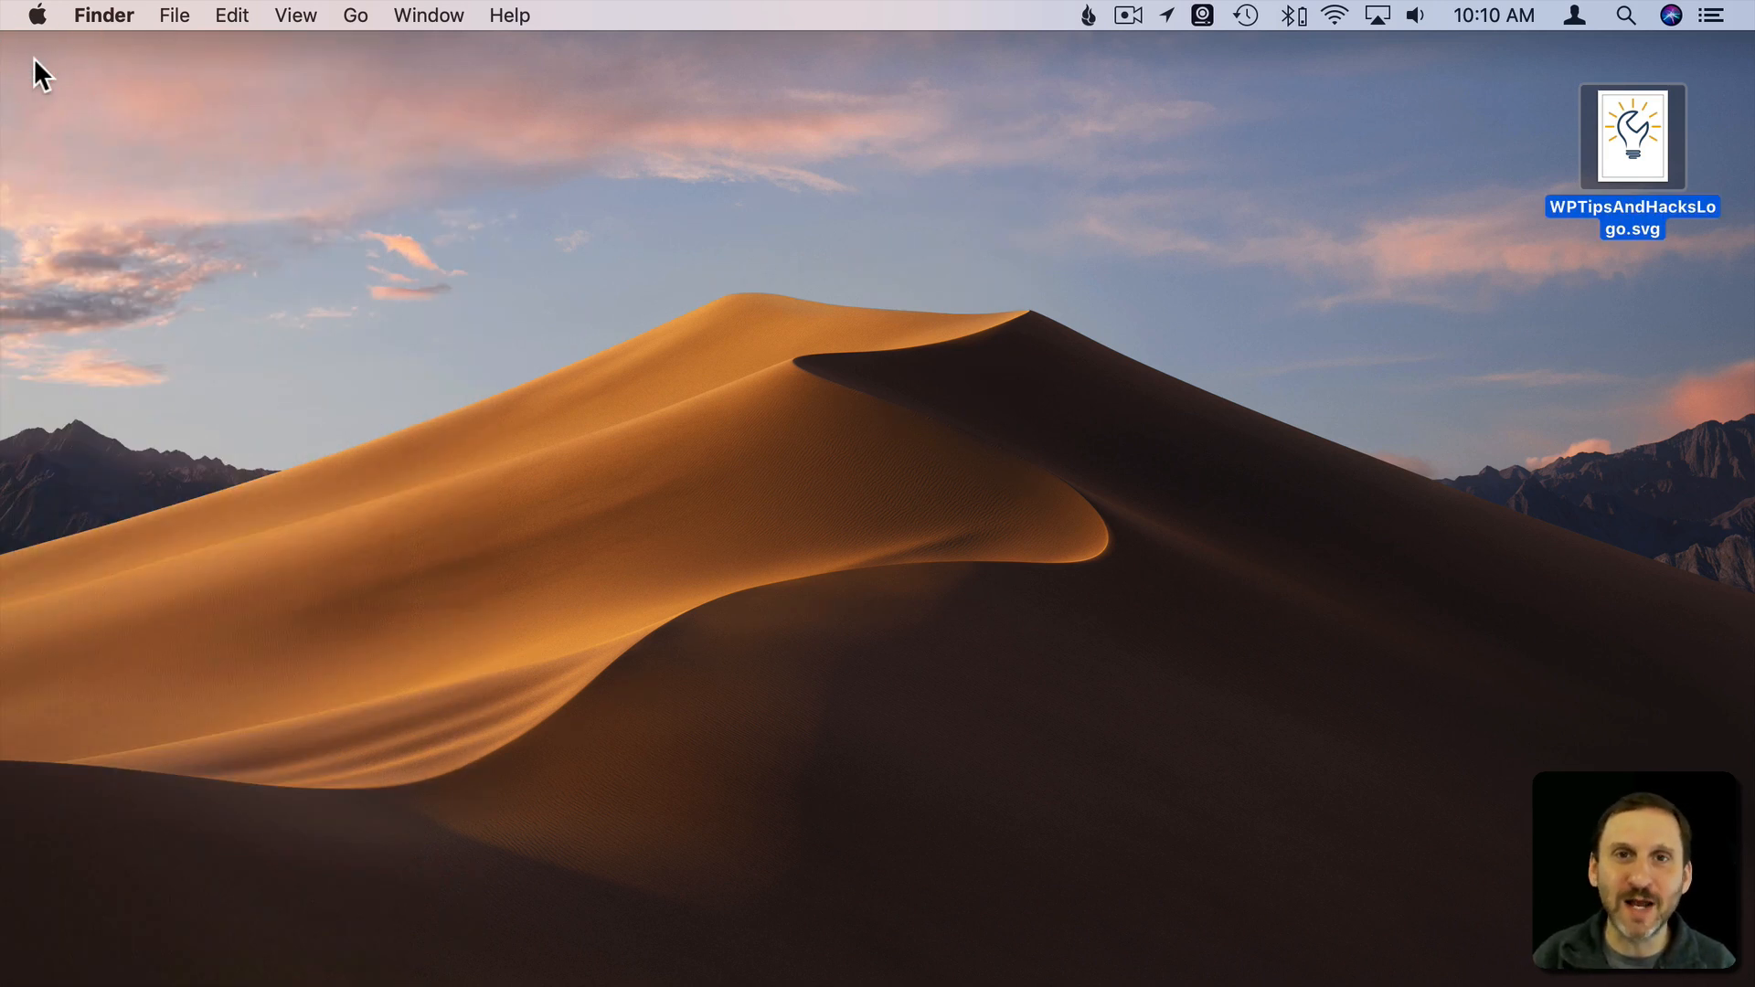
# Try opening the logo in an image app, dismiss the unsupported-type error, and discard the broken image
pyautogui.click(1513, 146)
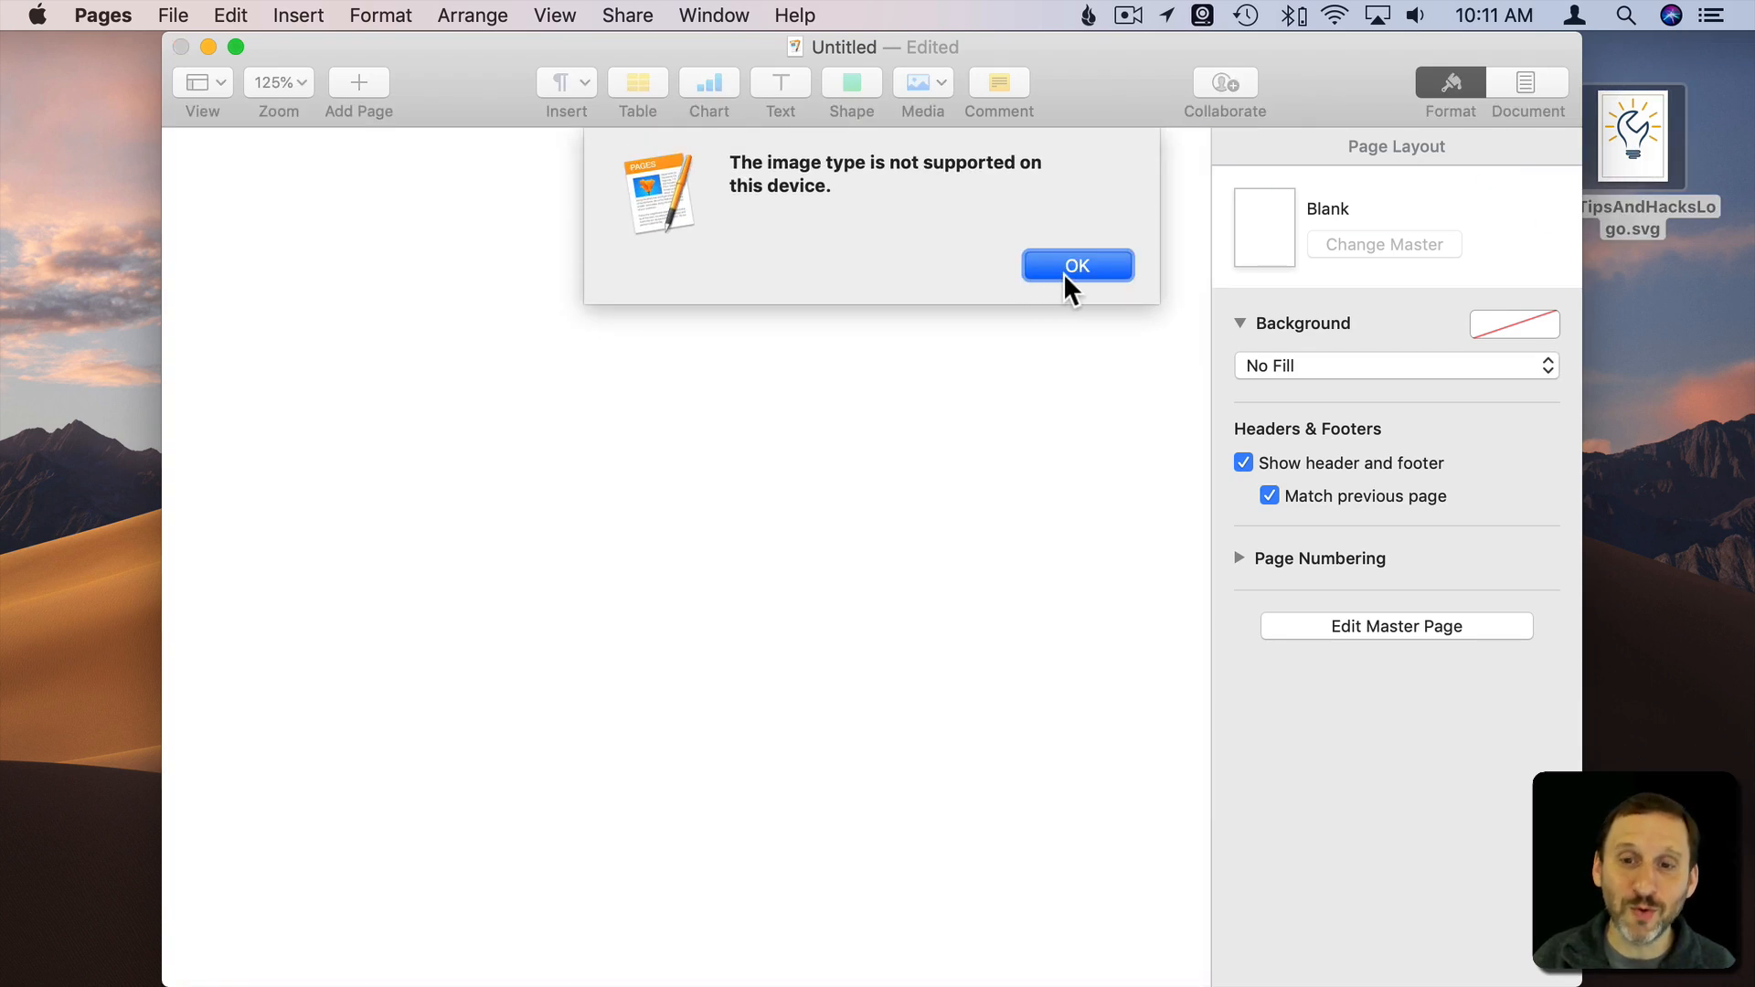
pyautogui.click(1078, 265)
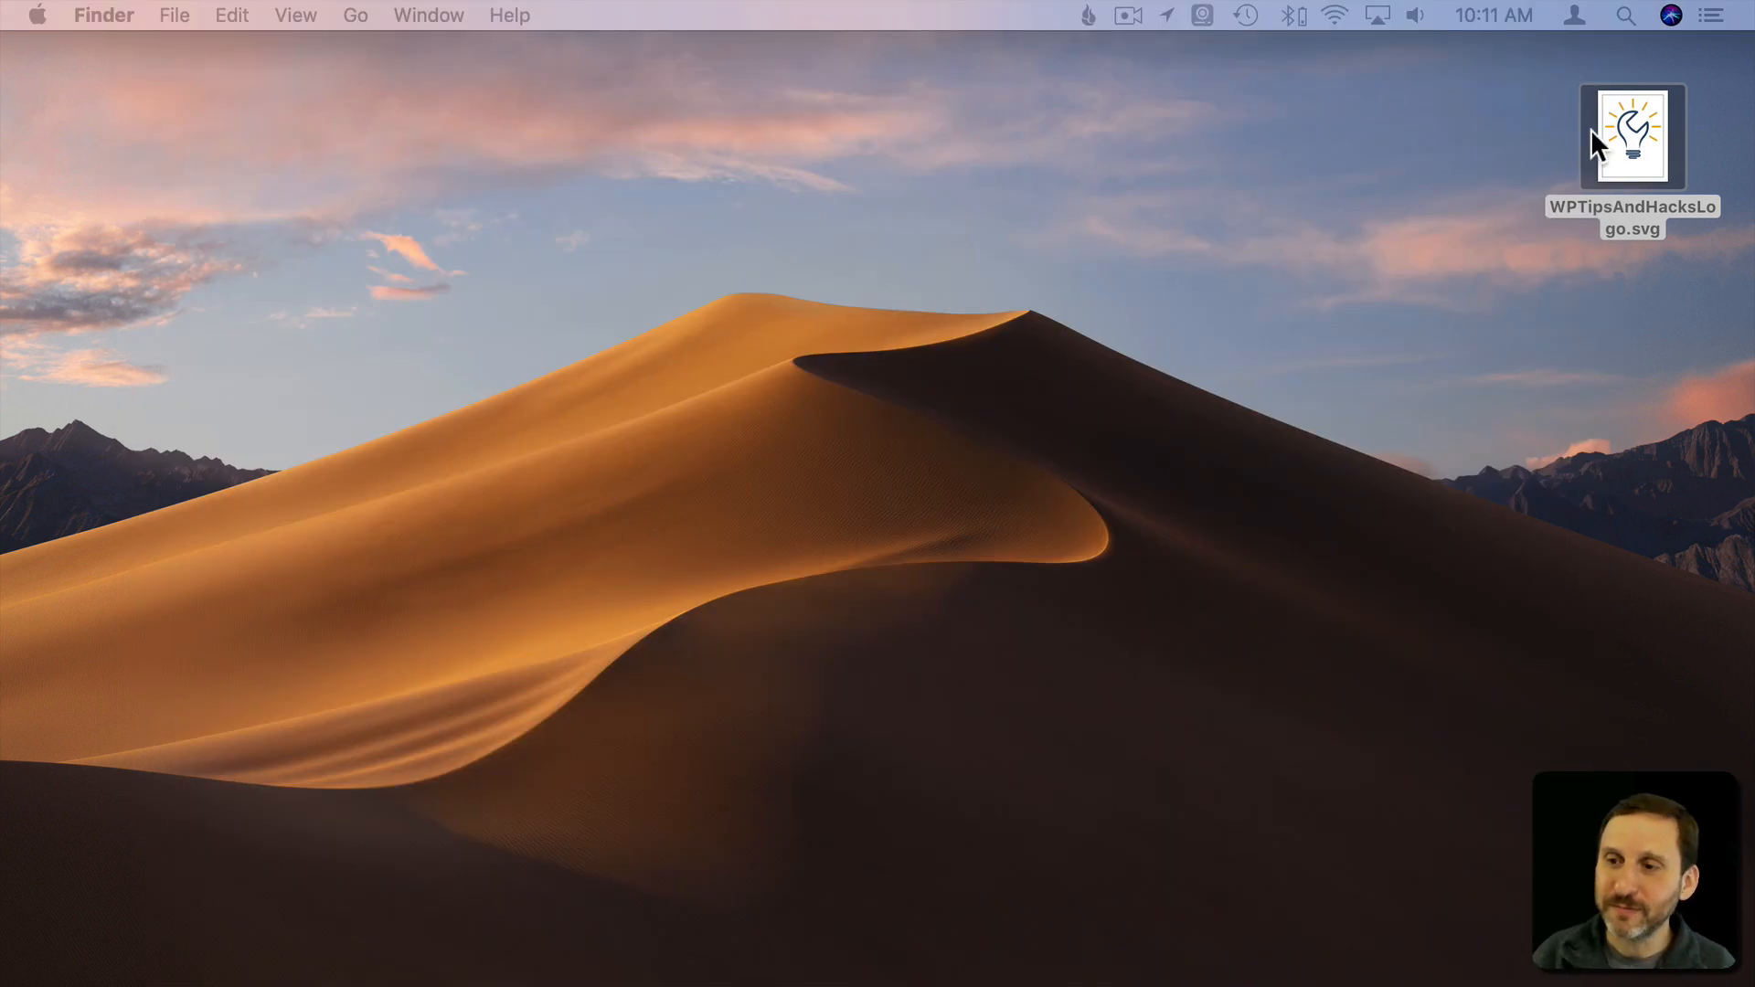
pyautogui.rightClick(1632, 136)
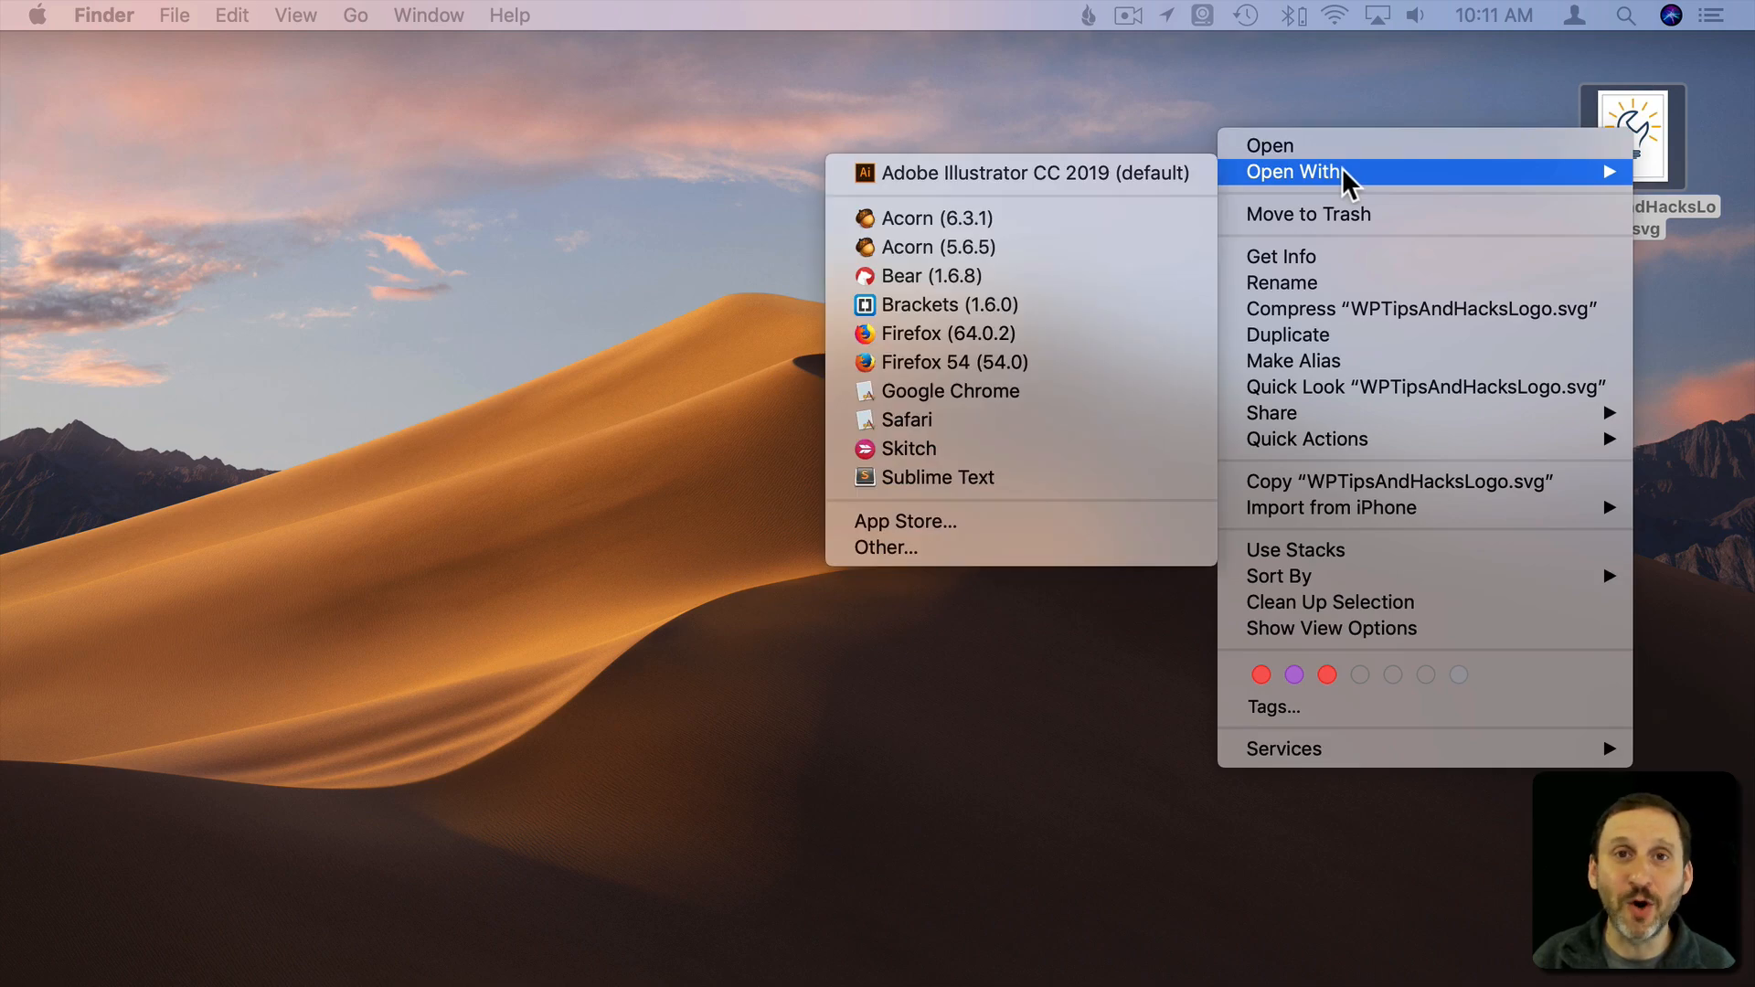
pyautogui.moveTo(1103, 190)
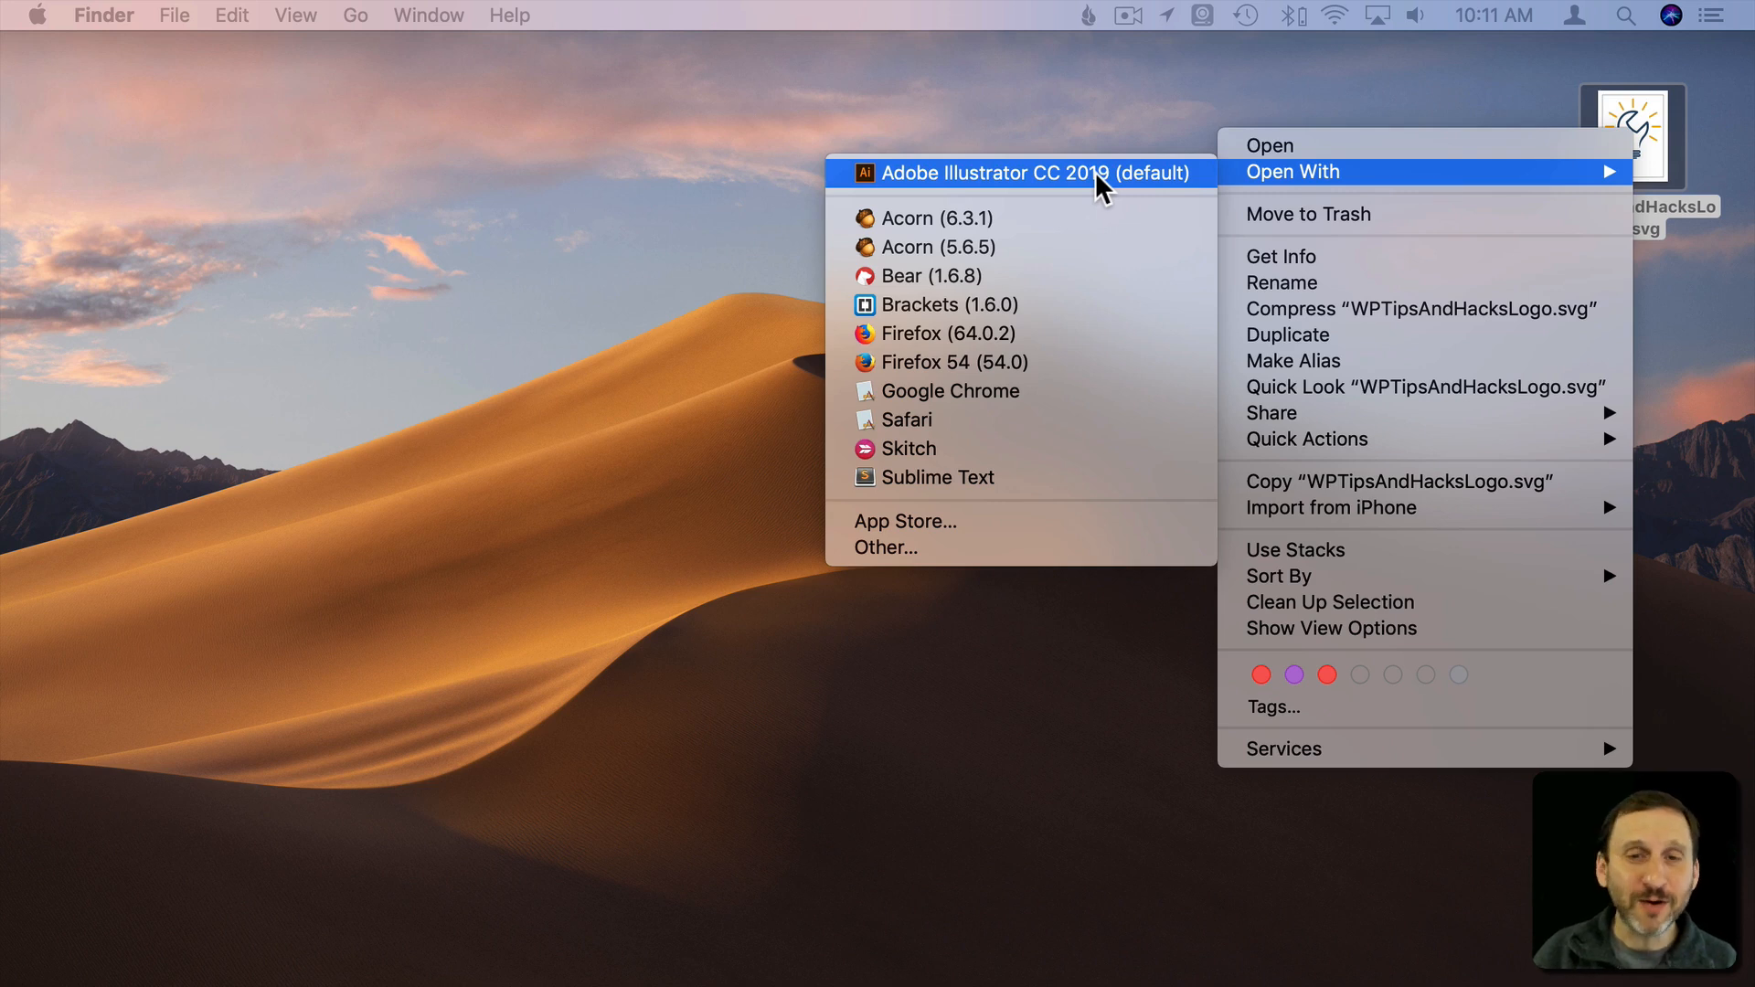
pyautogui.moveTo(961, 431)
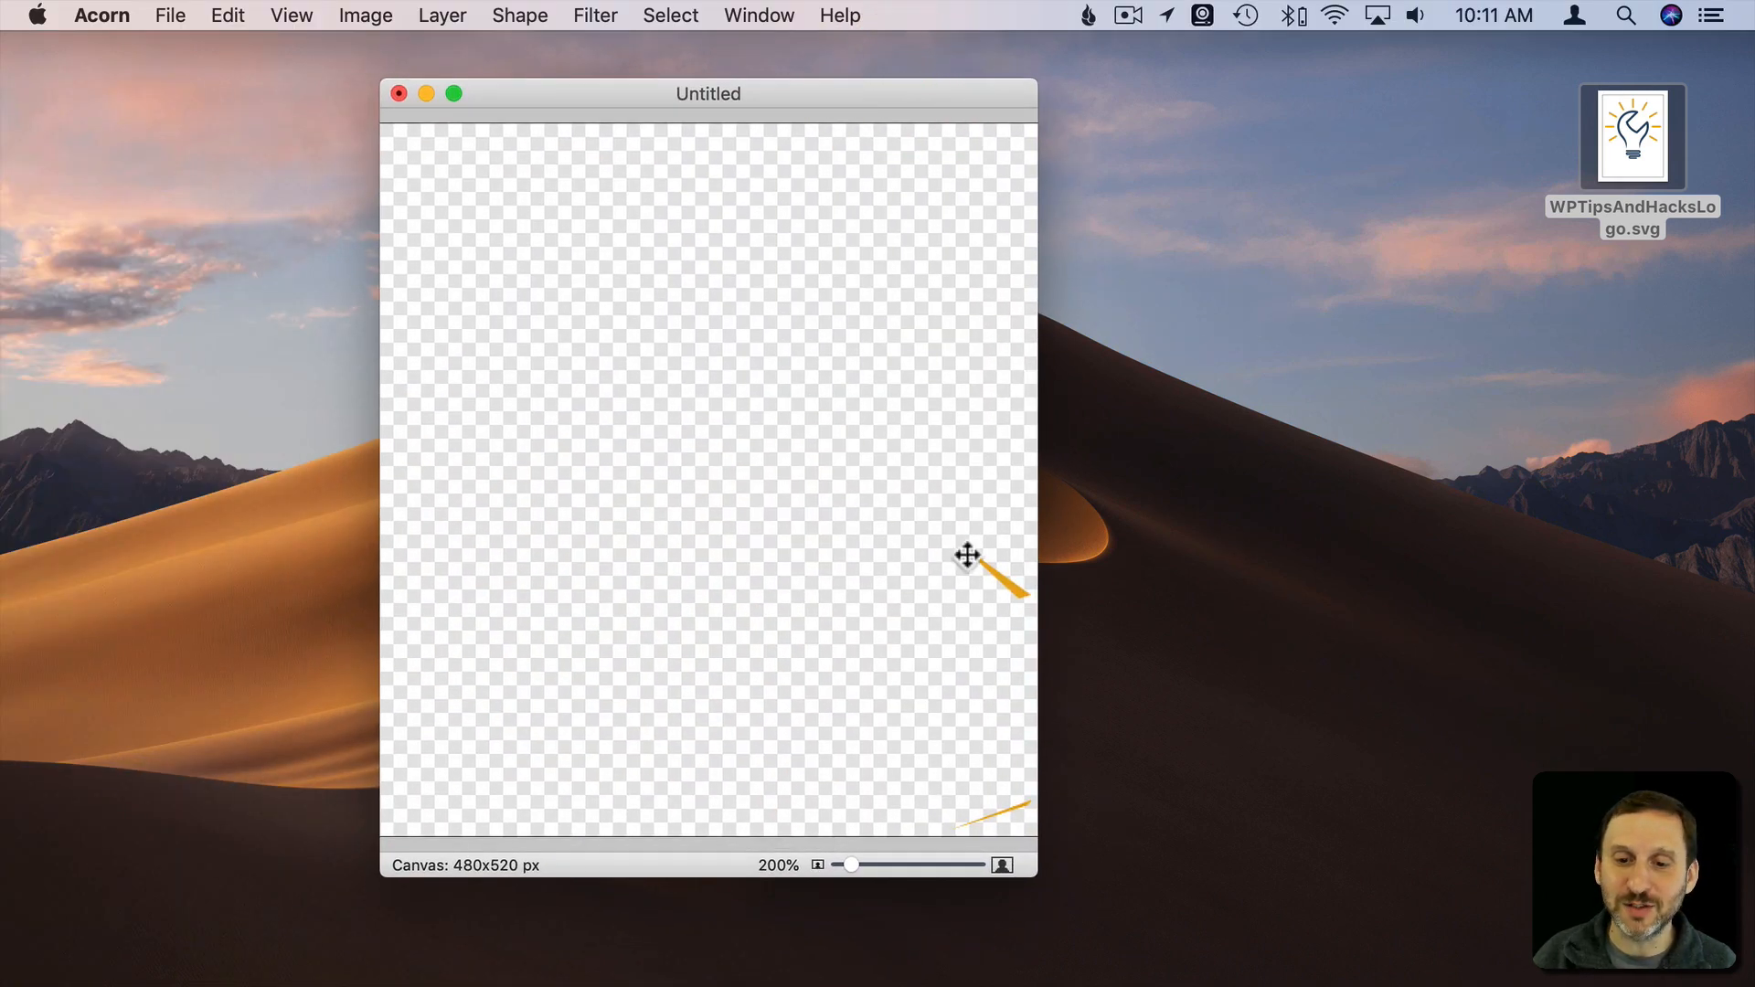
pyautogui.click(399, 93)
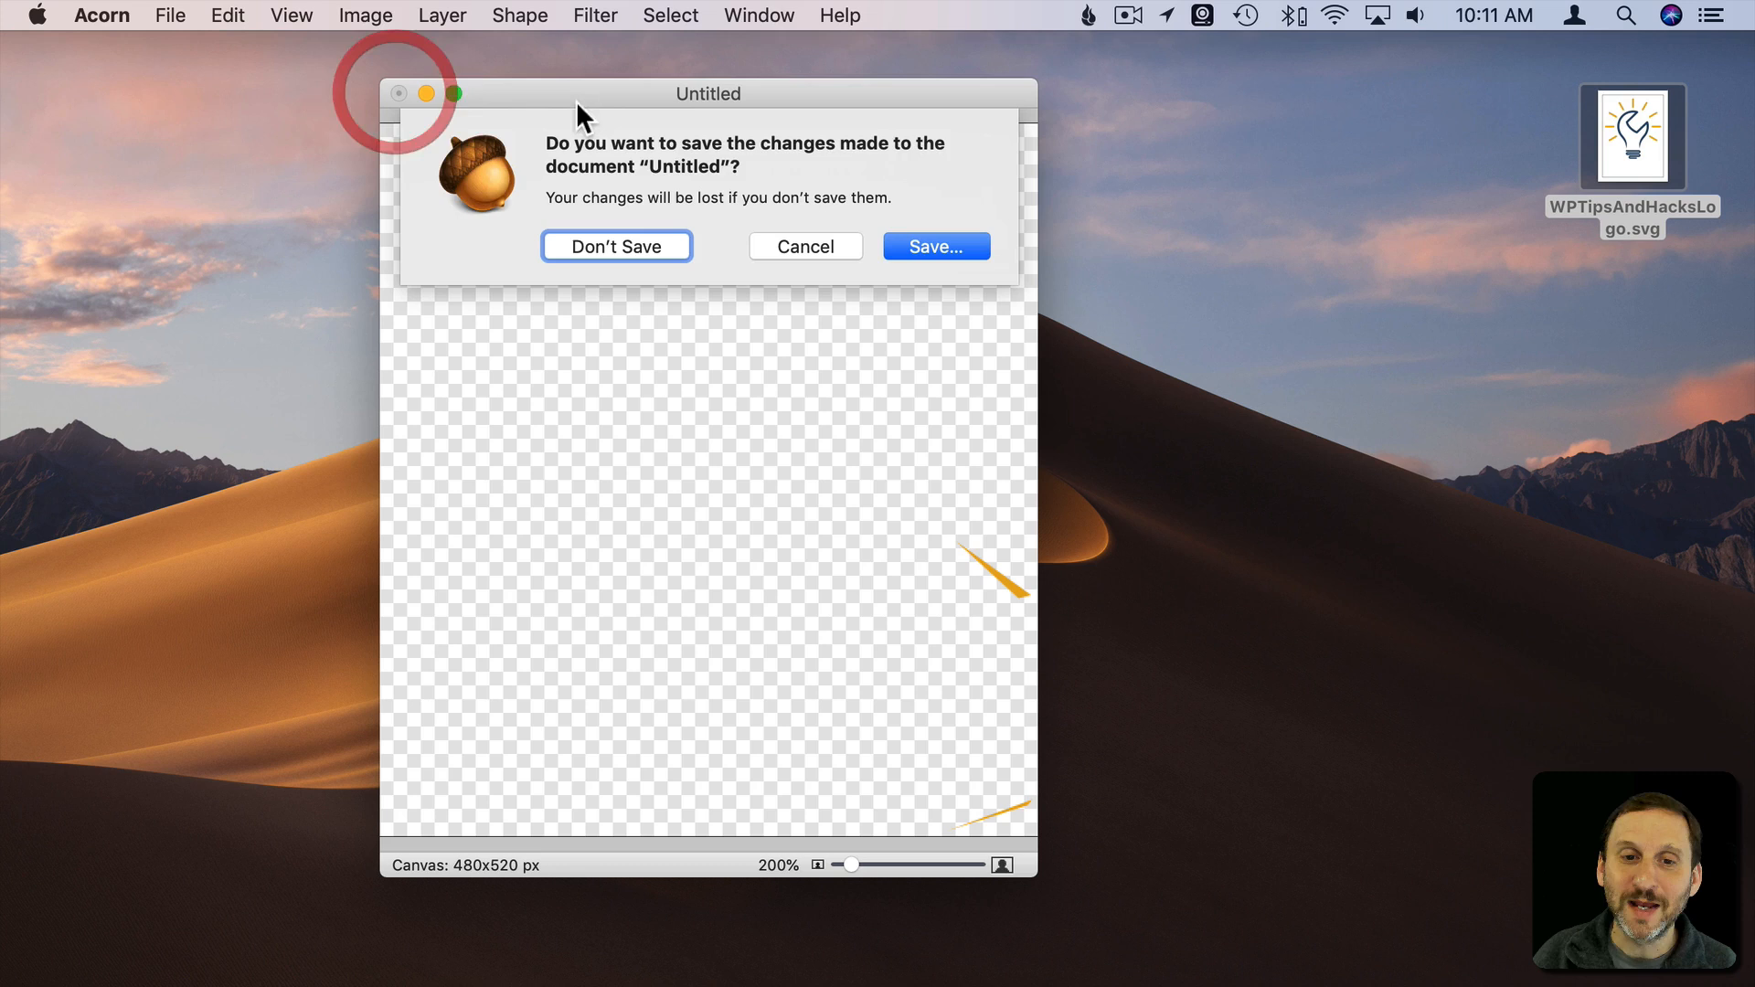
pyautogui.click(616, 246)
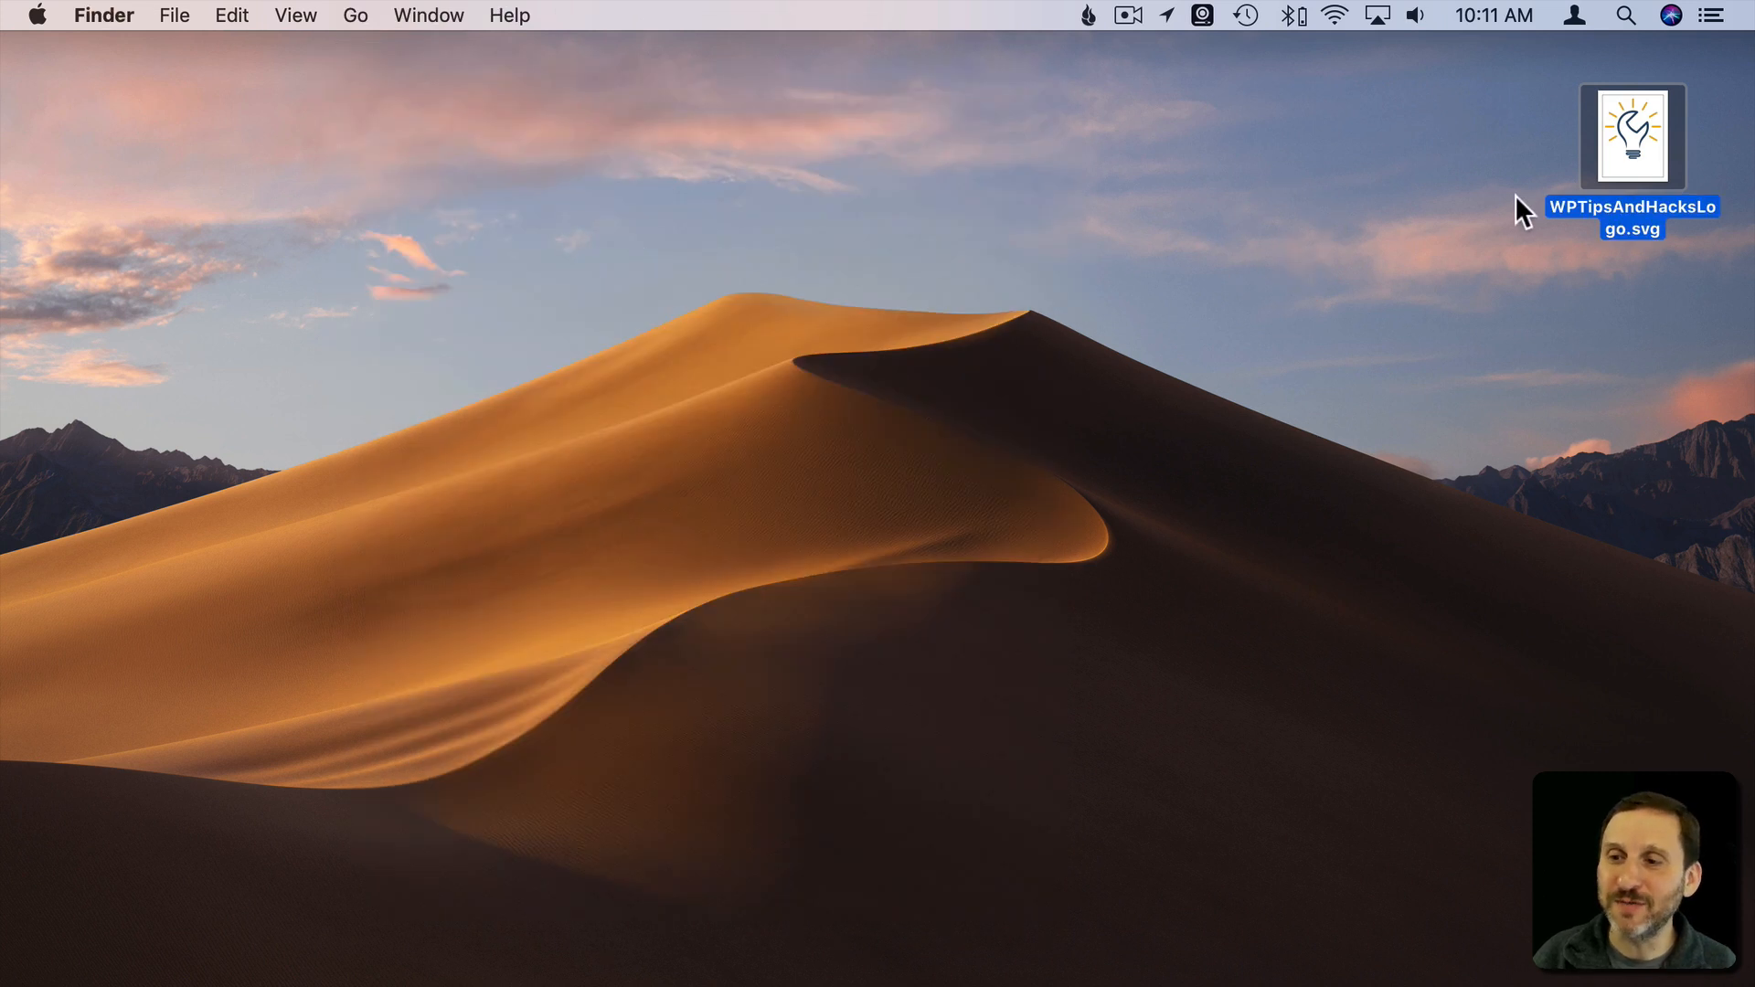
pyautogui.moveTo(1631, 149)
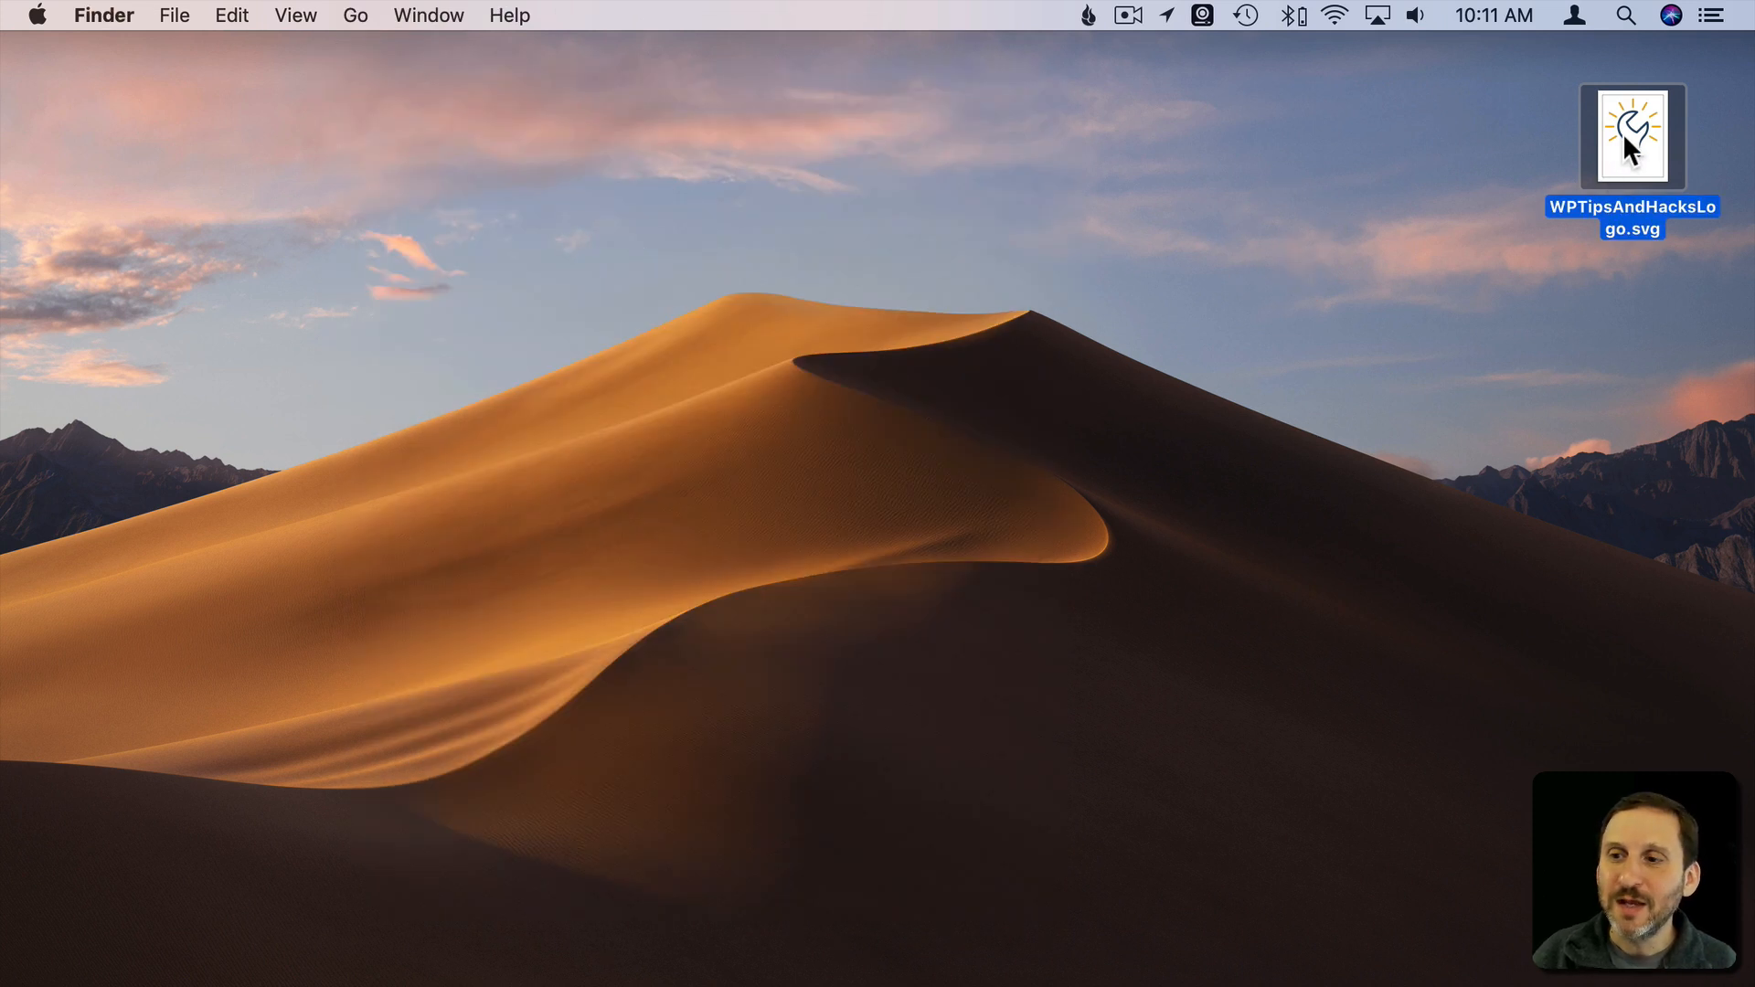
# Attempt to open the logo in Preview, then cancel the file chooser
pyautogui.rightClick(1632, 137)
pyautogui.write('pre')
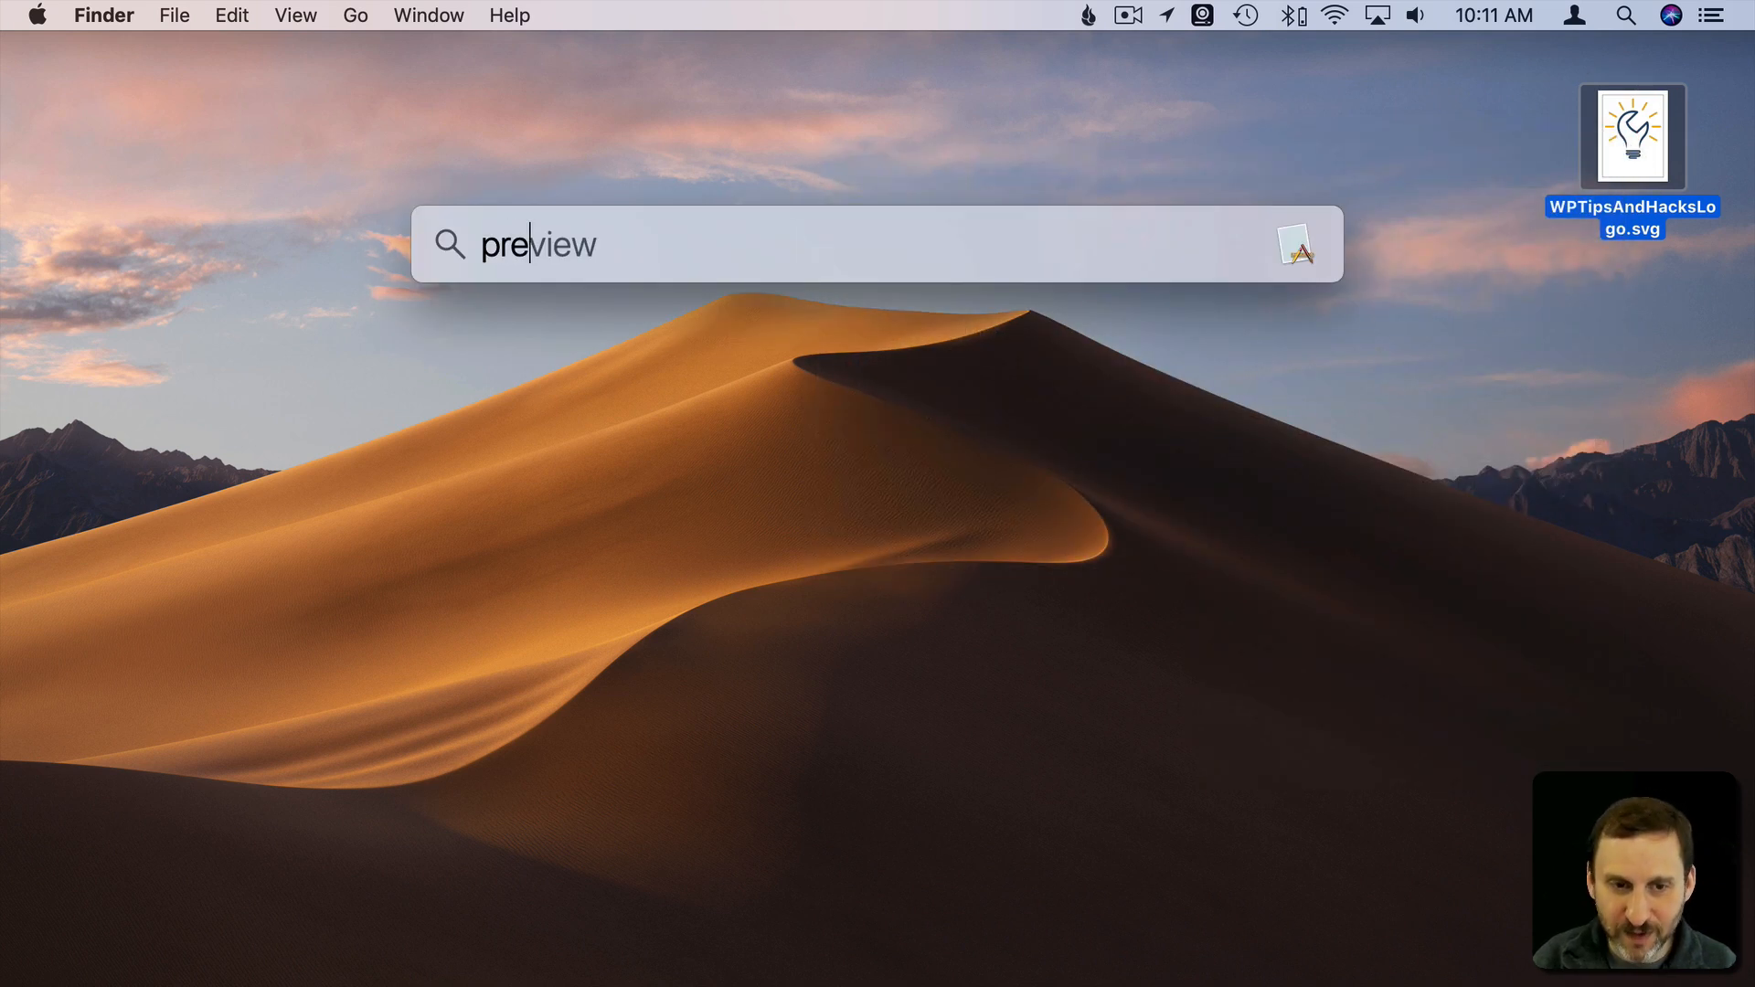
pyautogui.press('Return')
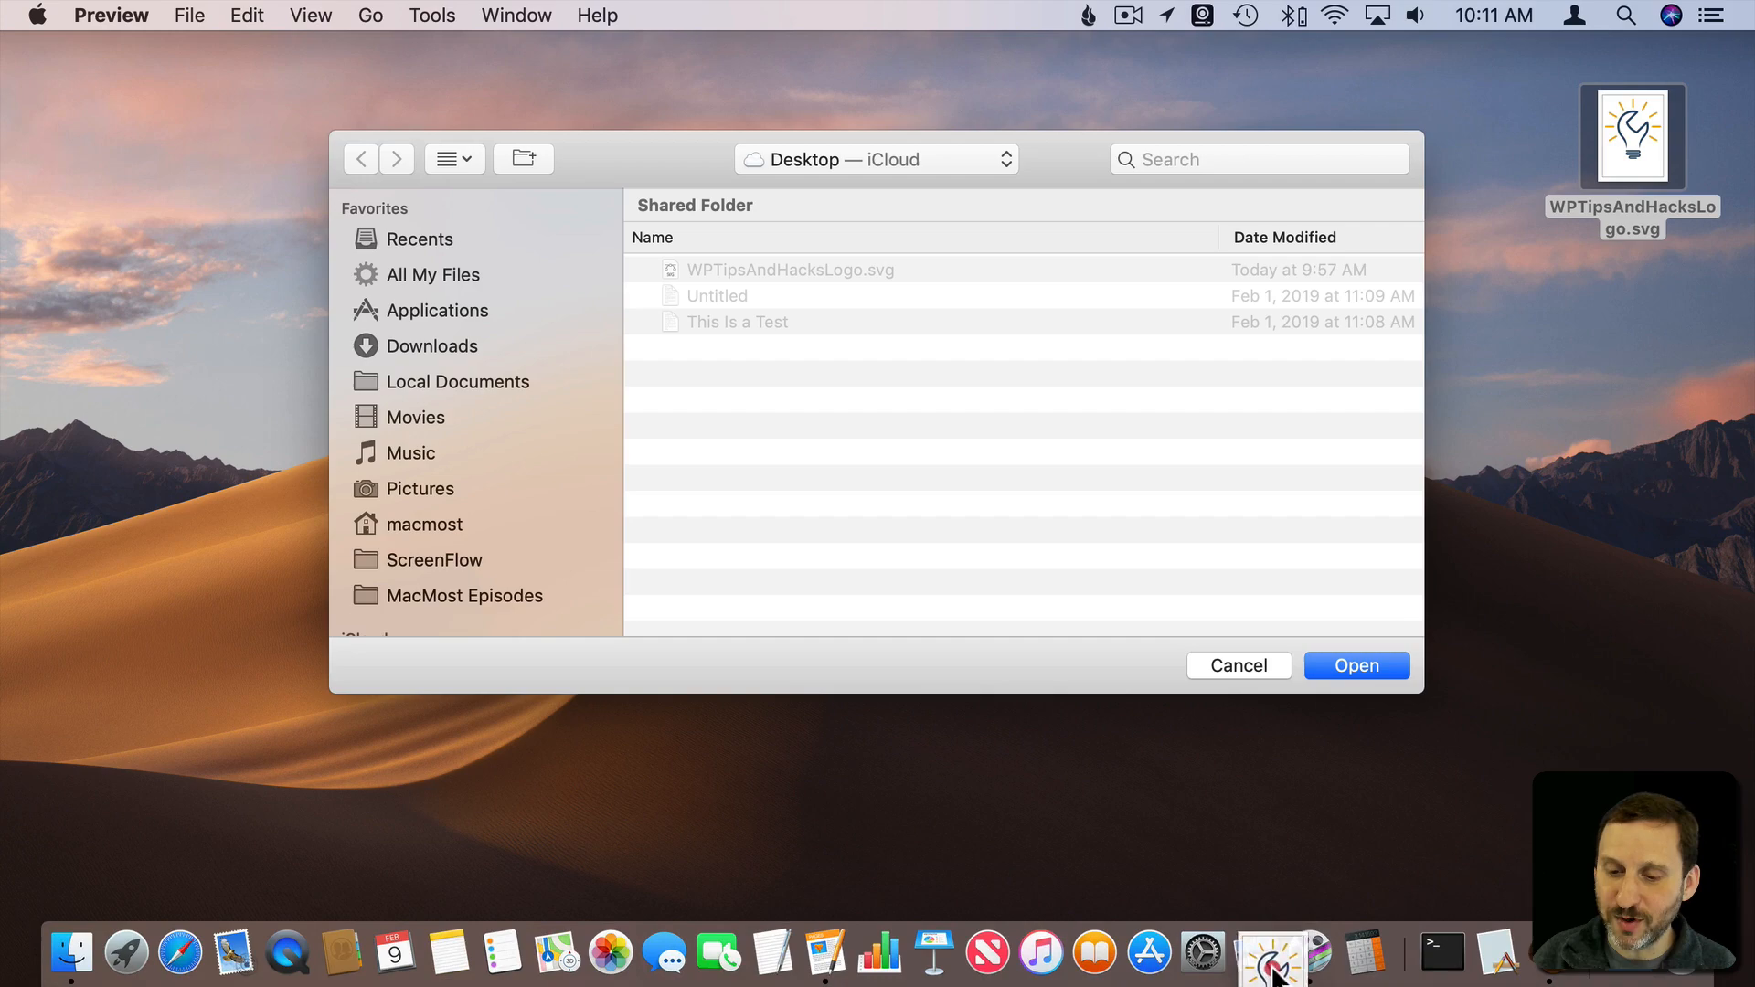
pyautogui.click(1632, 135)
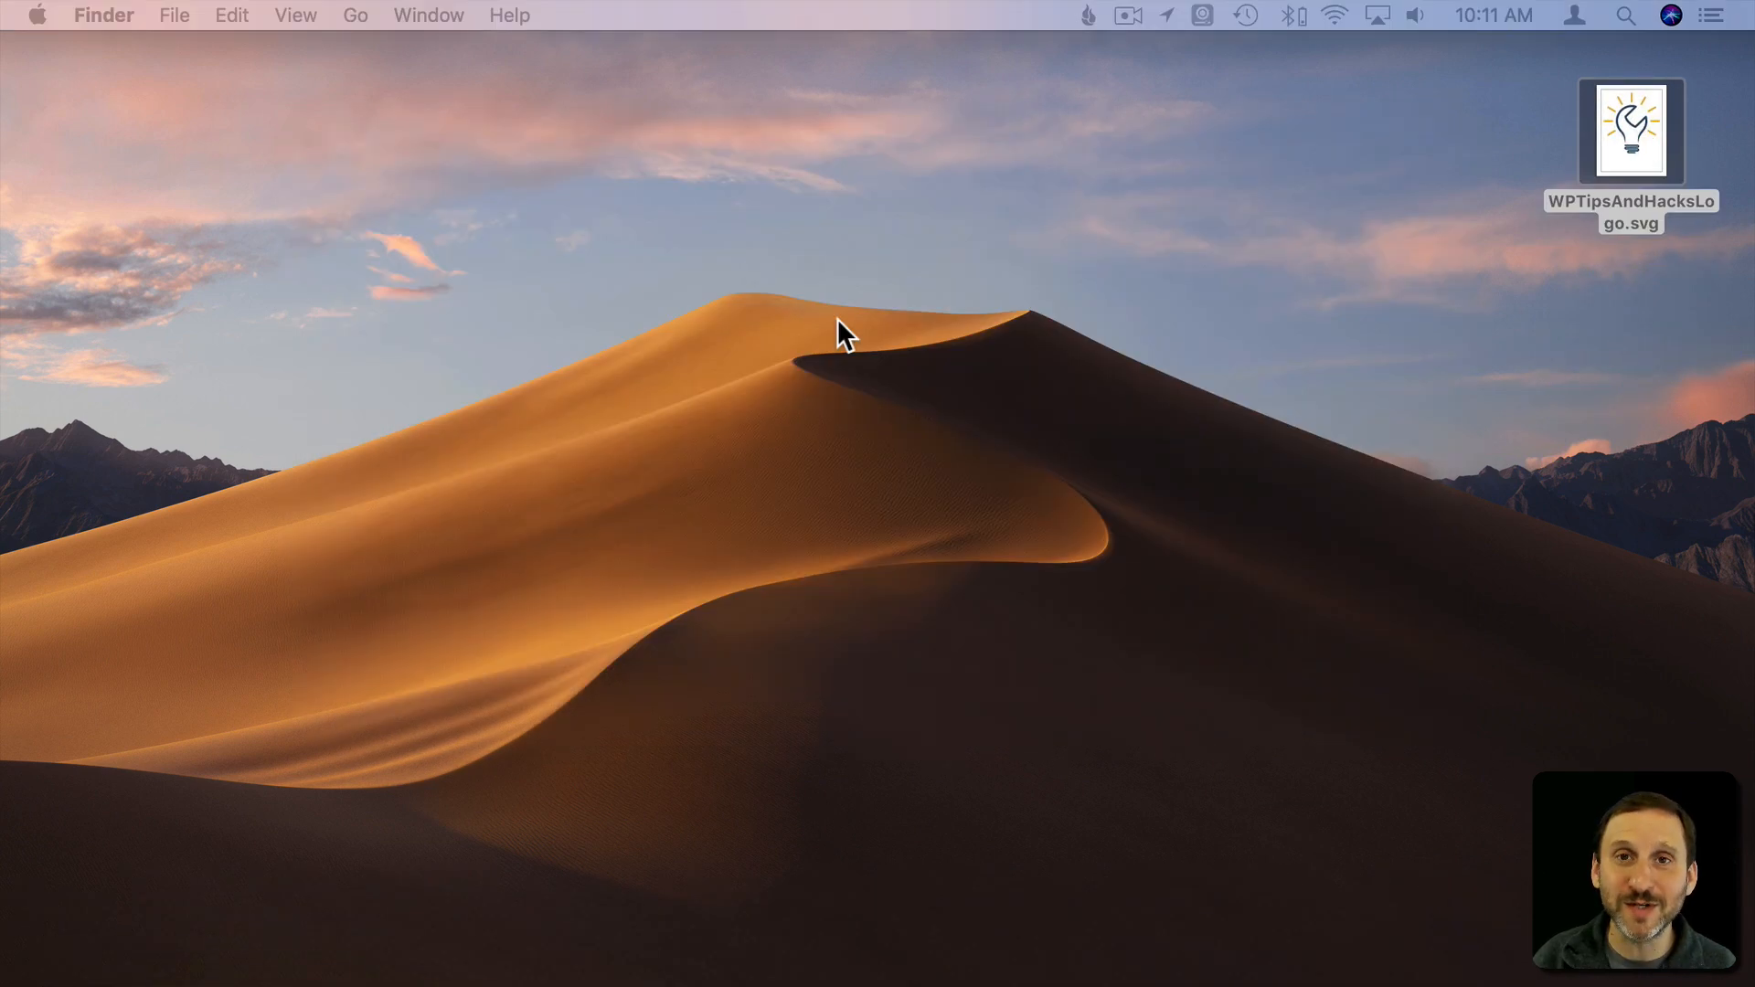
pyautogui.moveTo(998, 321)
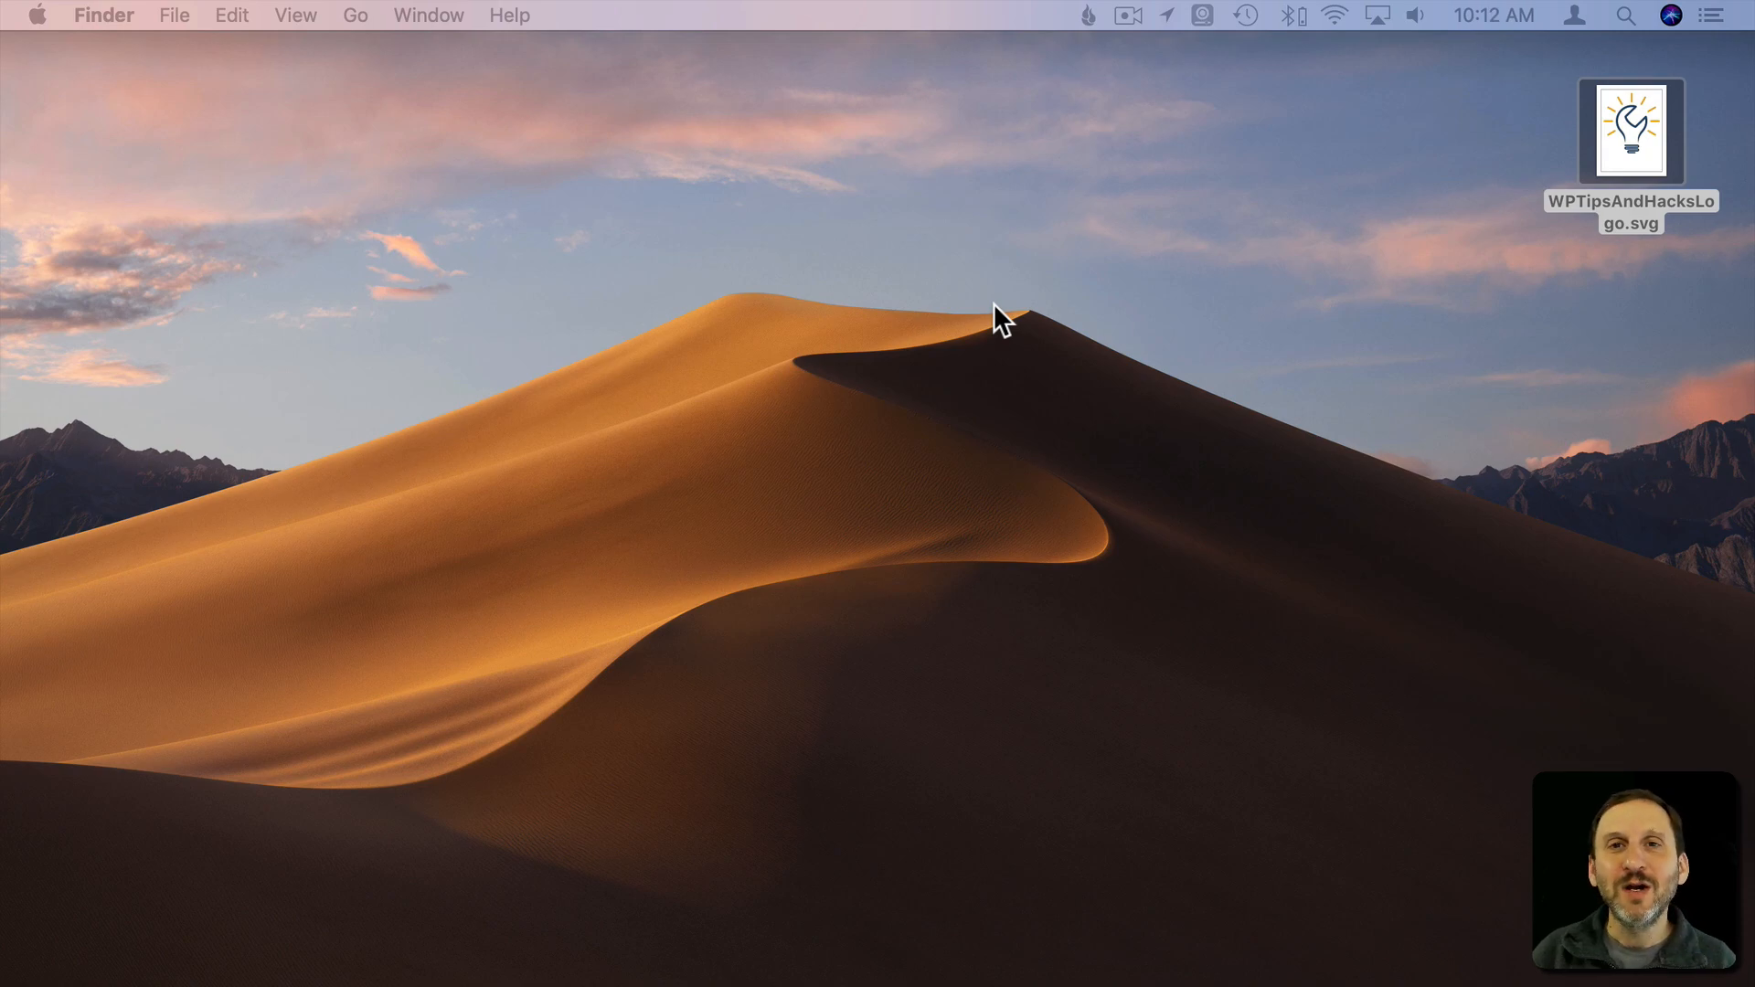
pyautogui.moveTo(1260, 325)
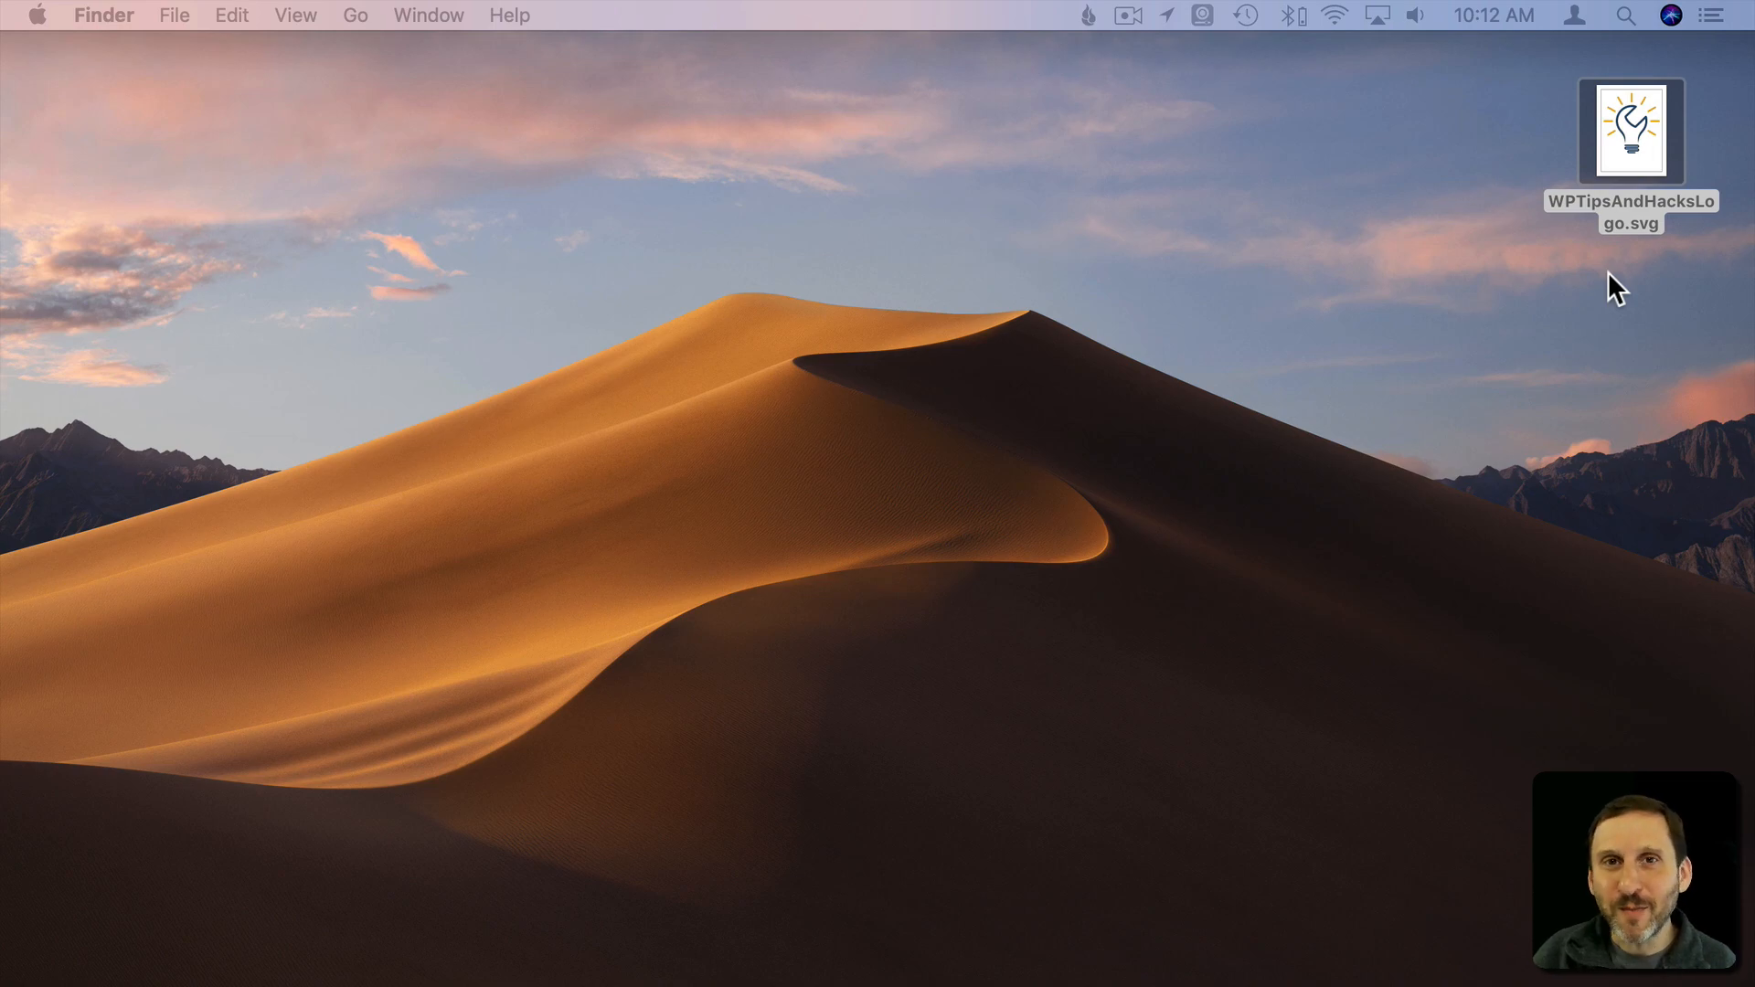
pyautogui.moveTo(1581, 302)
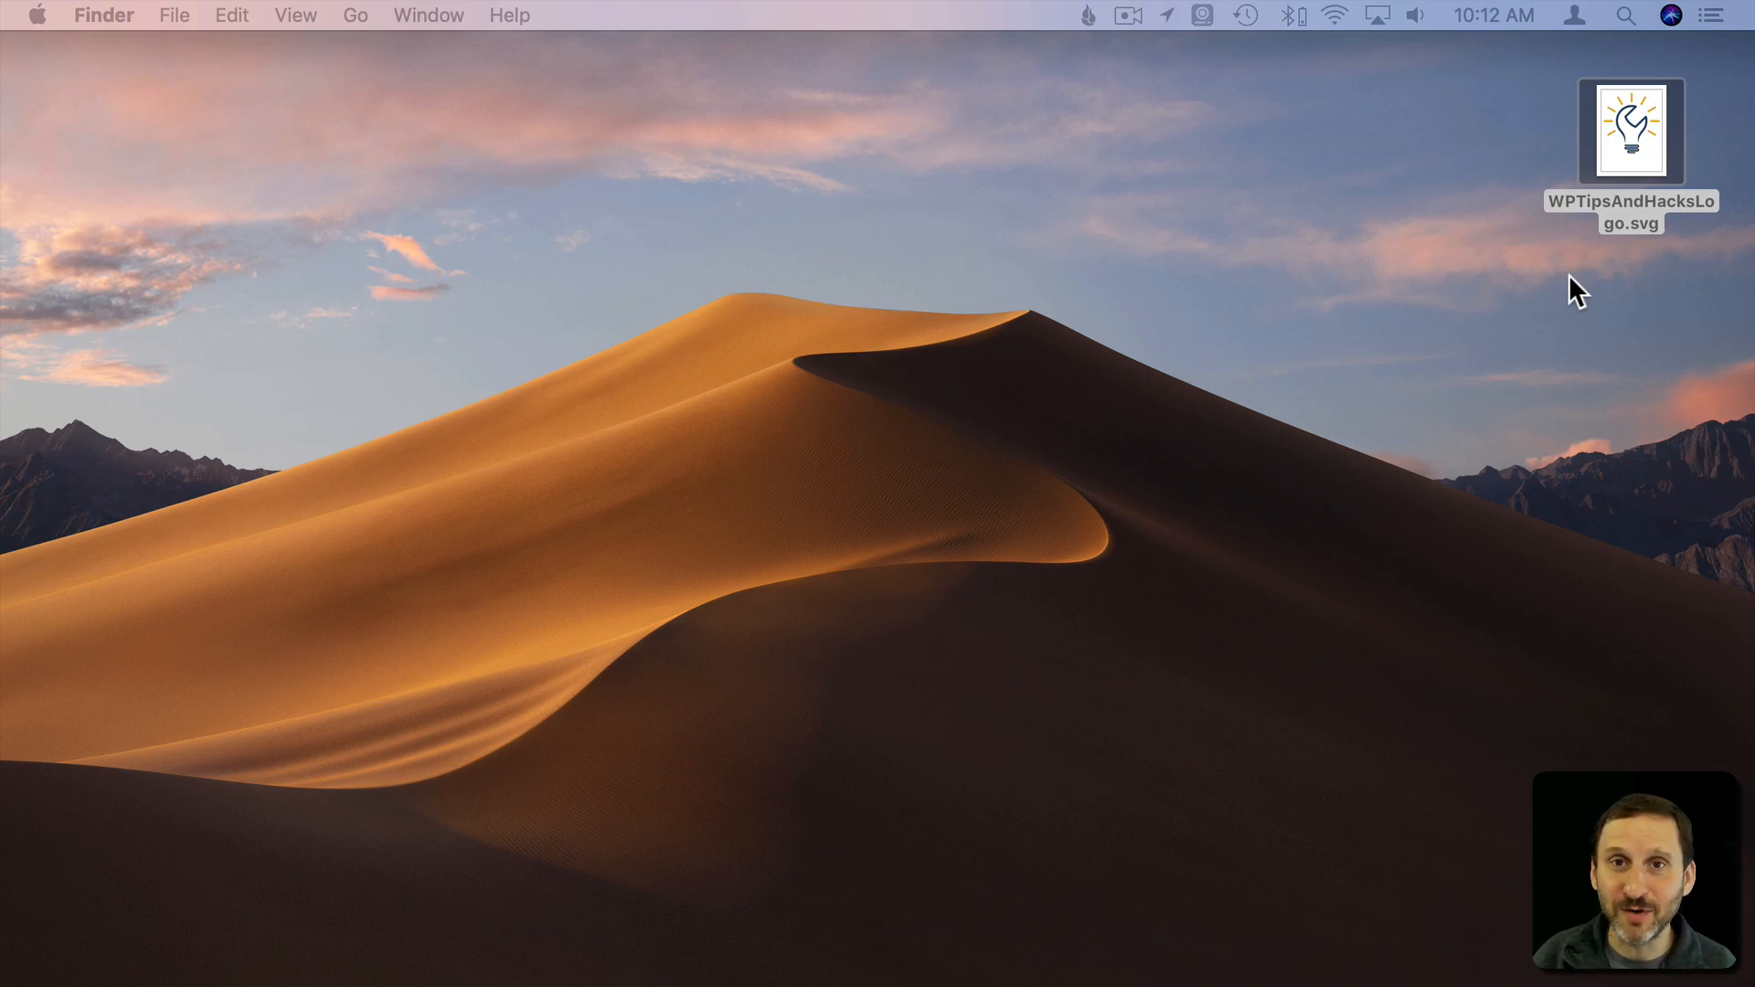
pyautogui.moveTo(160, 950)
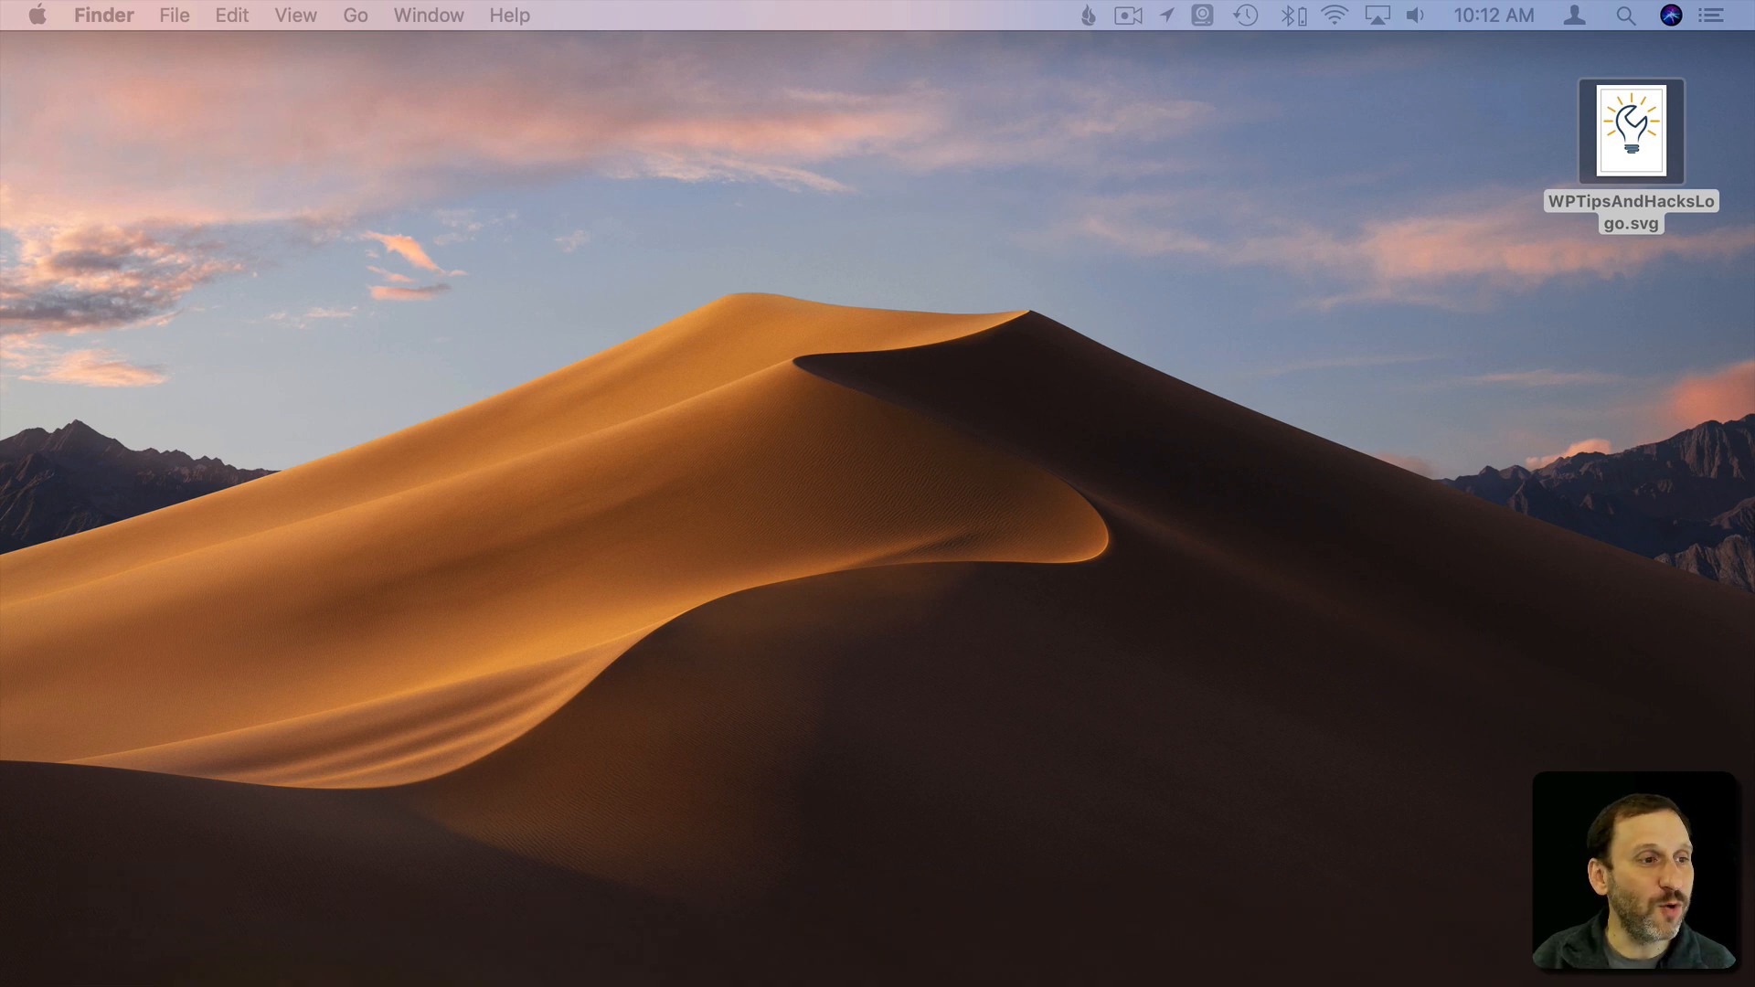
# Open WPTipsAndHacksLogo.svg in Safari and export it as WPTipsAndHacksLogo.pdf to the Desktop
pyautogui.doubleClick(1630, 132)
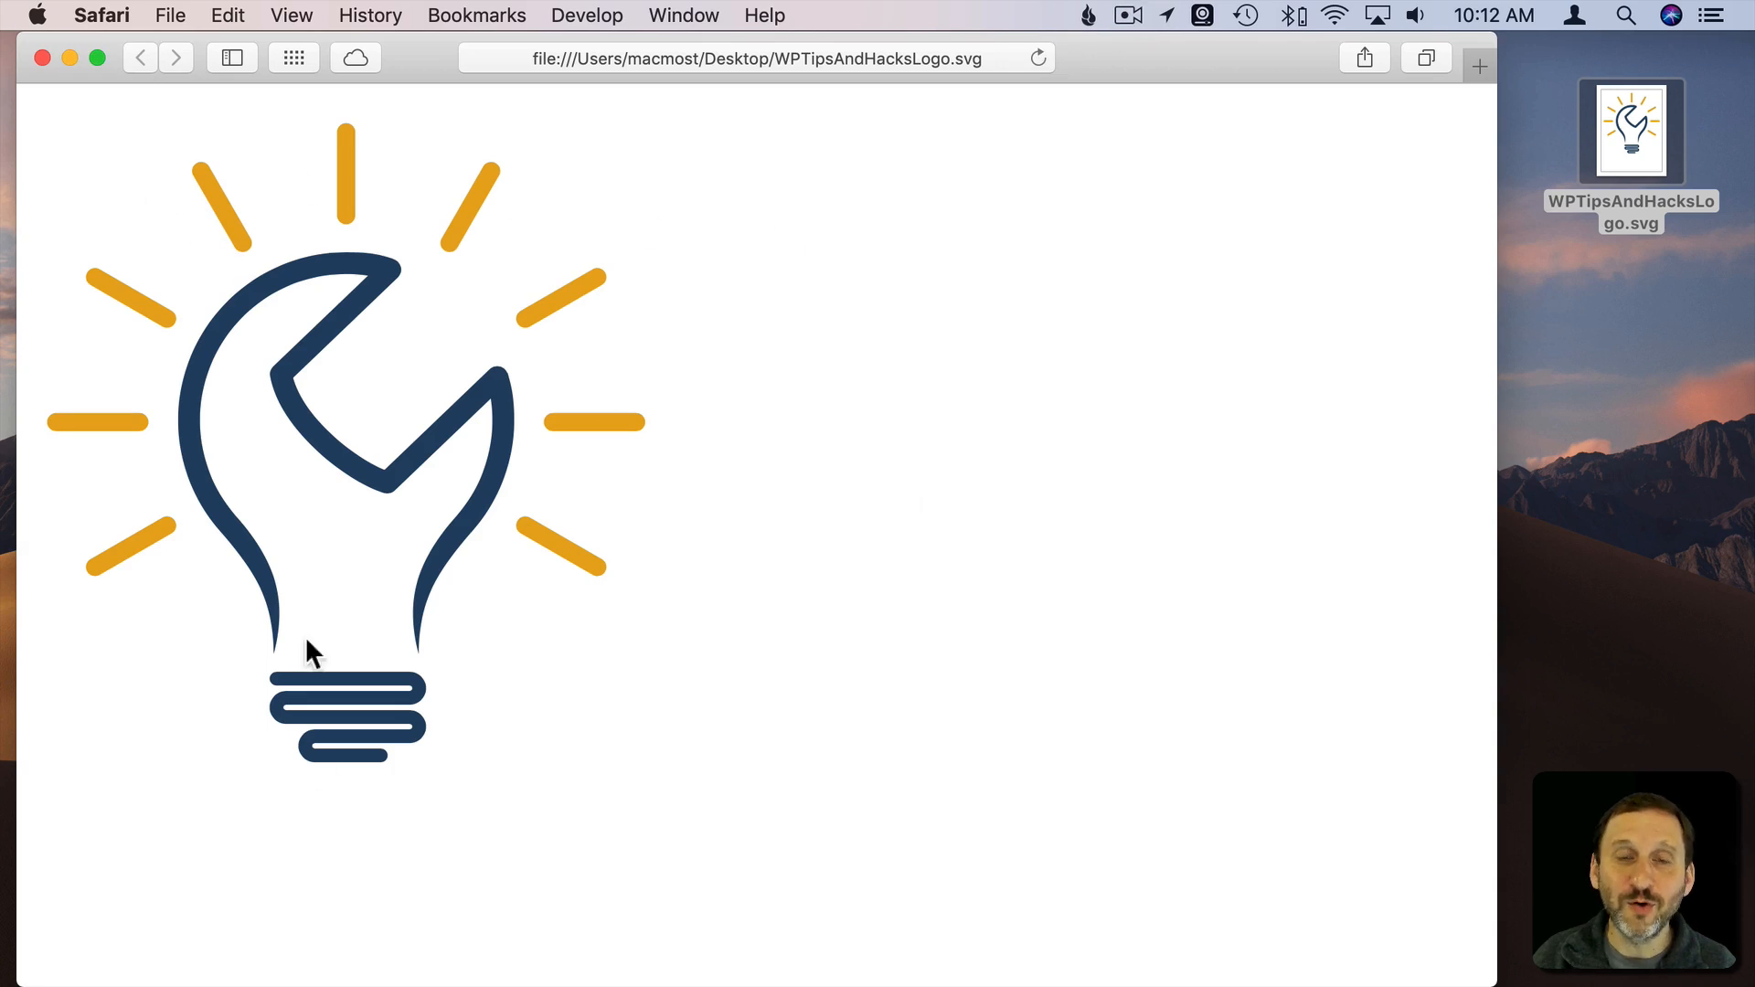
pyautogui.moveTo(540, 556)
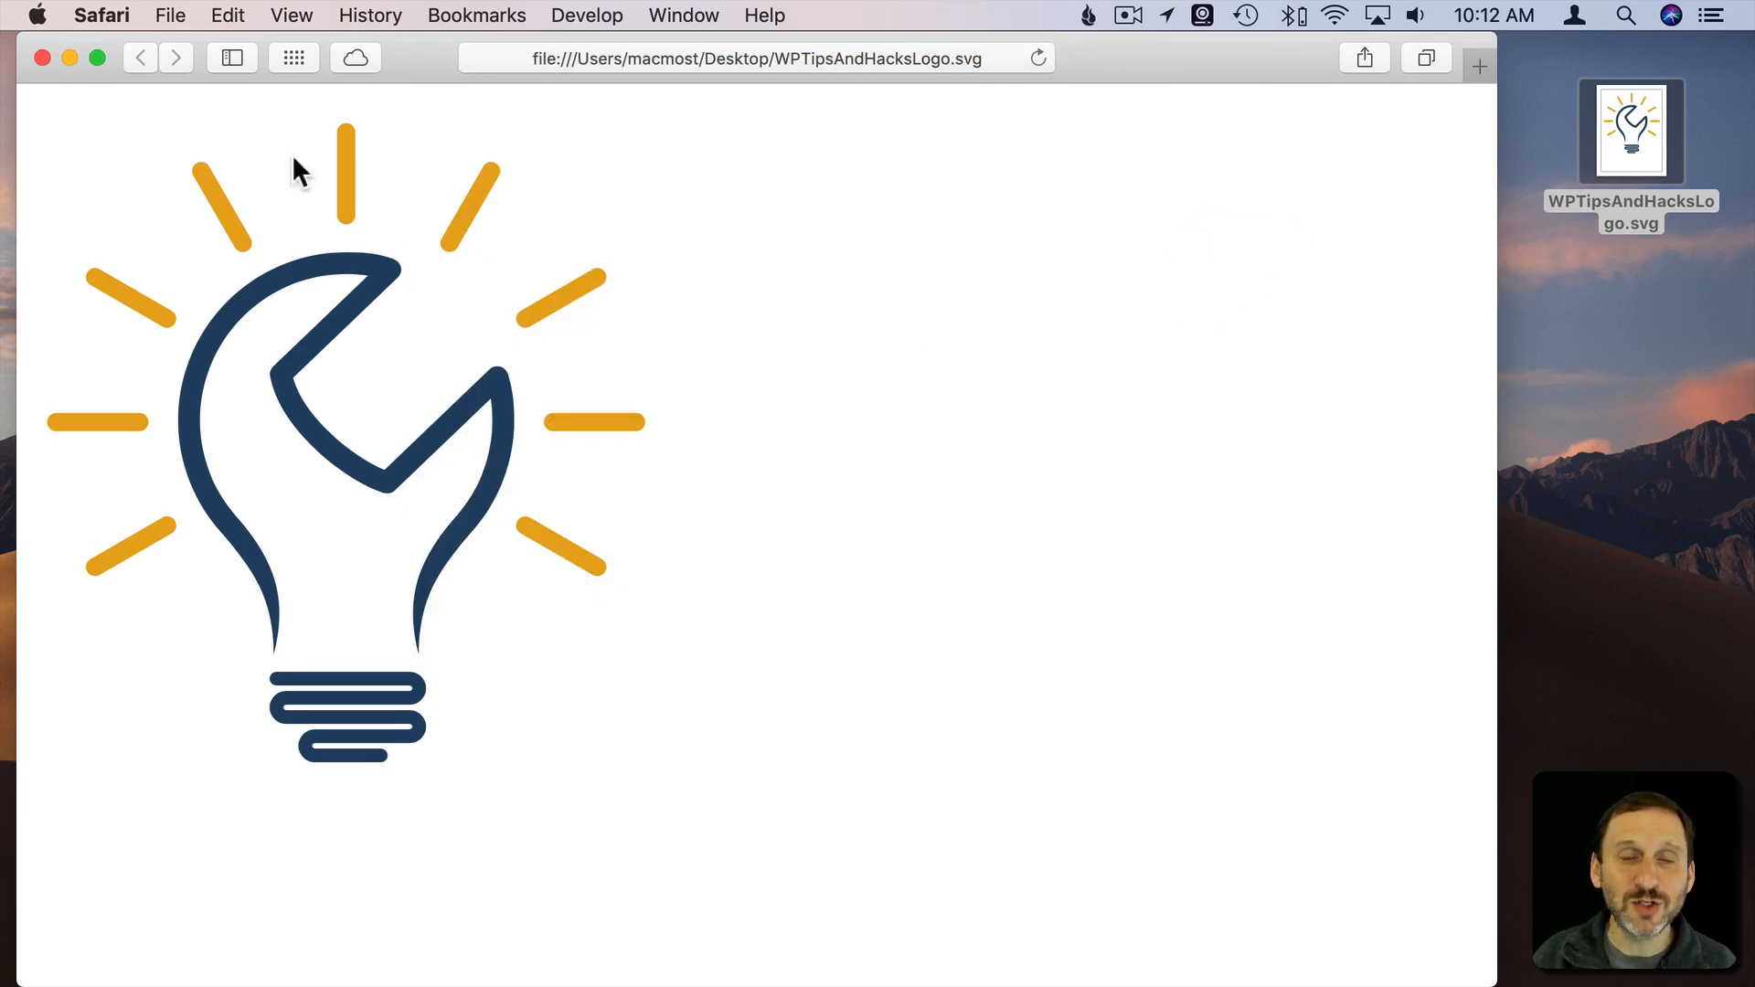
pyautogui.moveTo(274, 286)
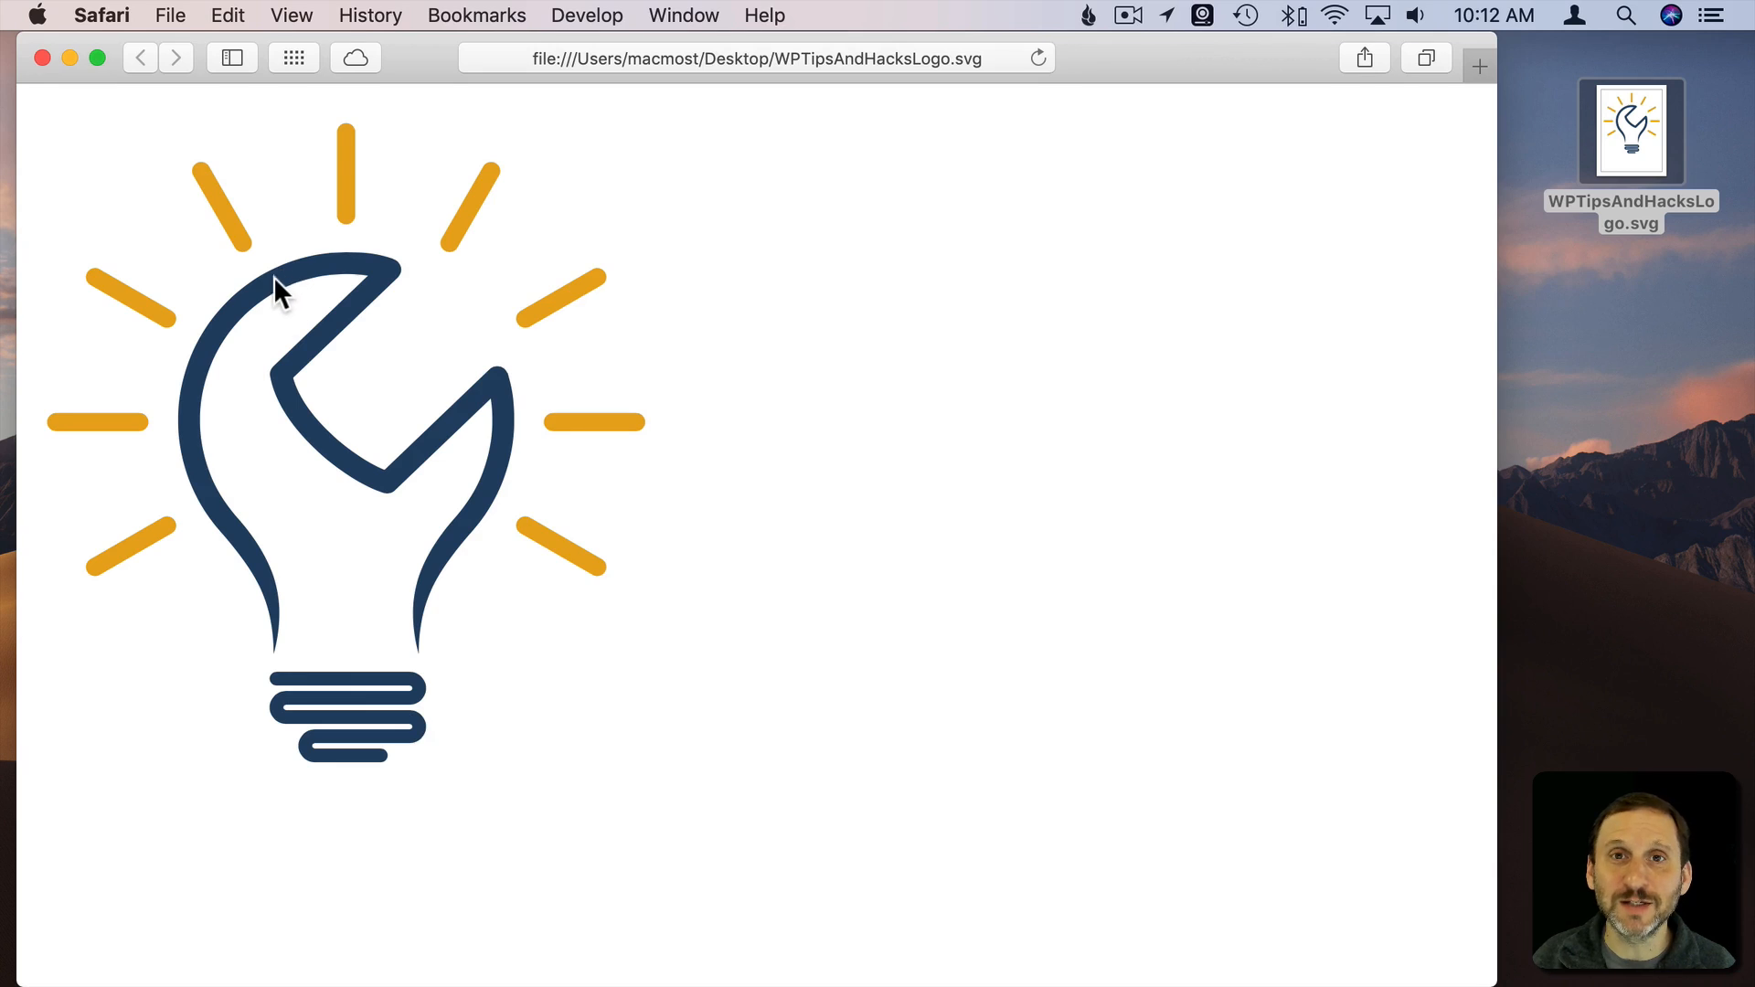
pyautogui.moveTo(321, 374)
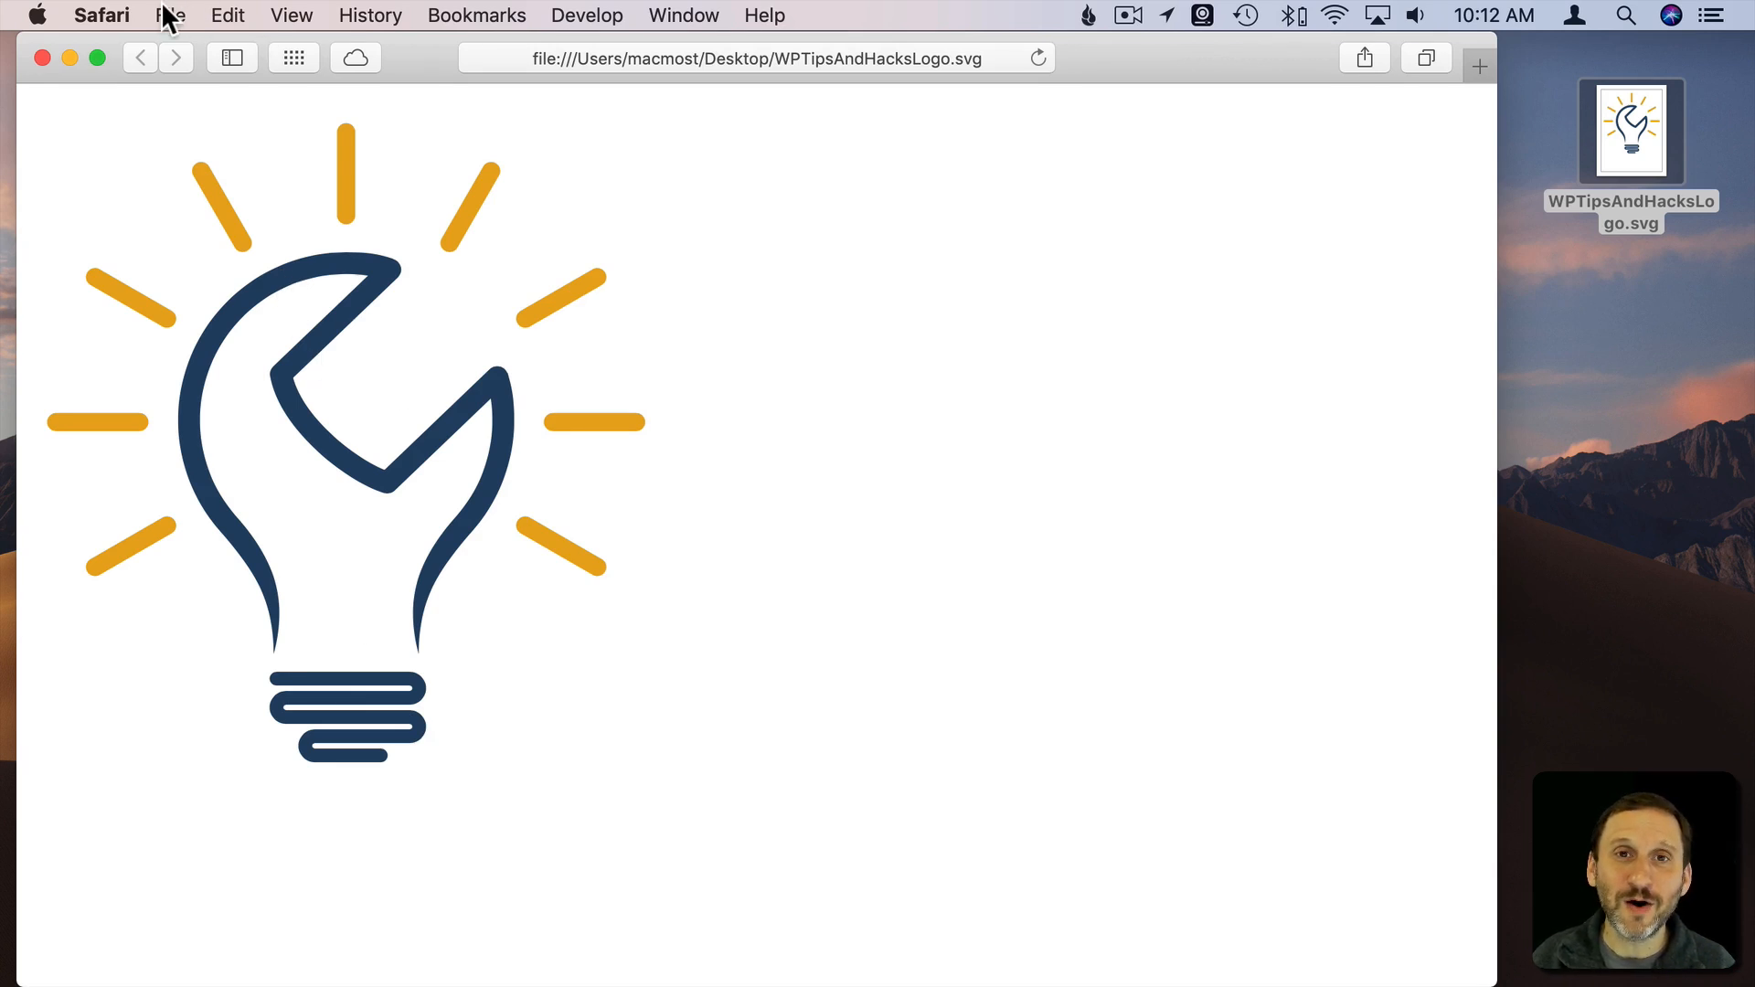
pyautogui.click(170, 16)
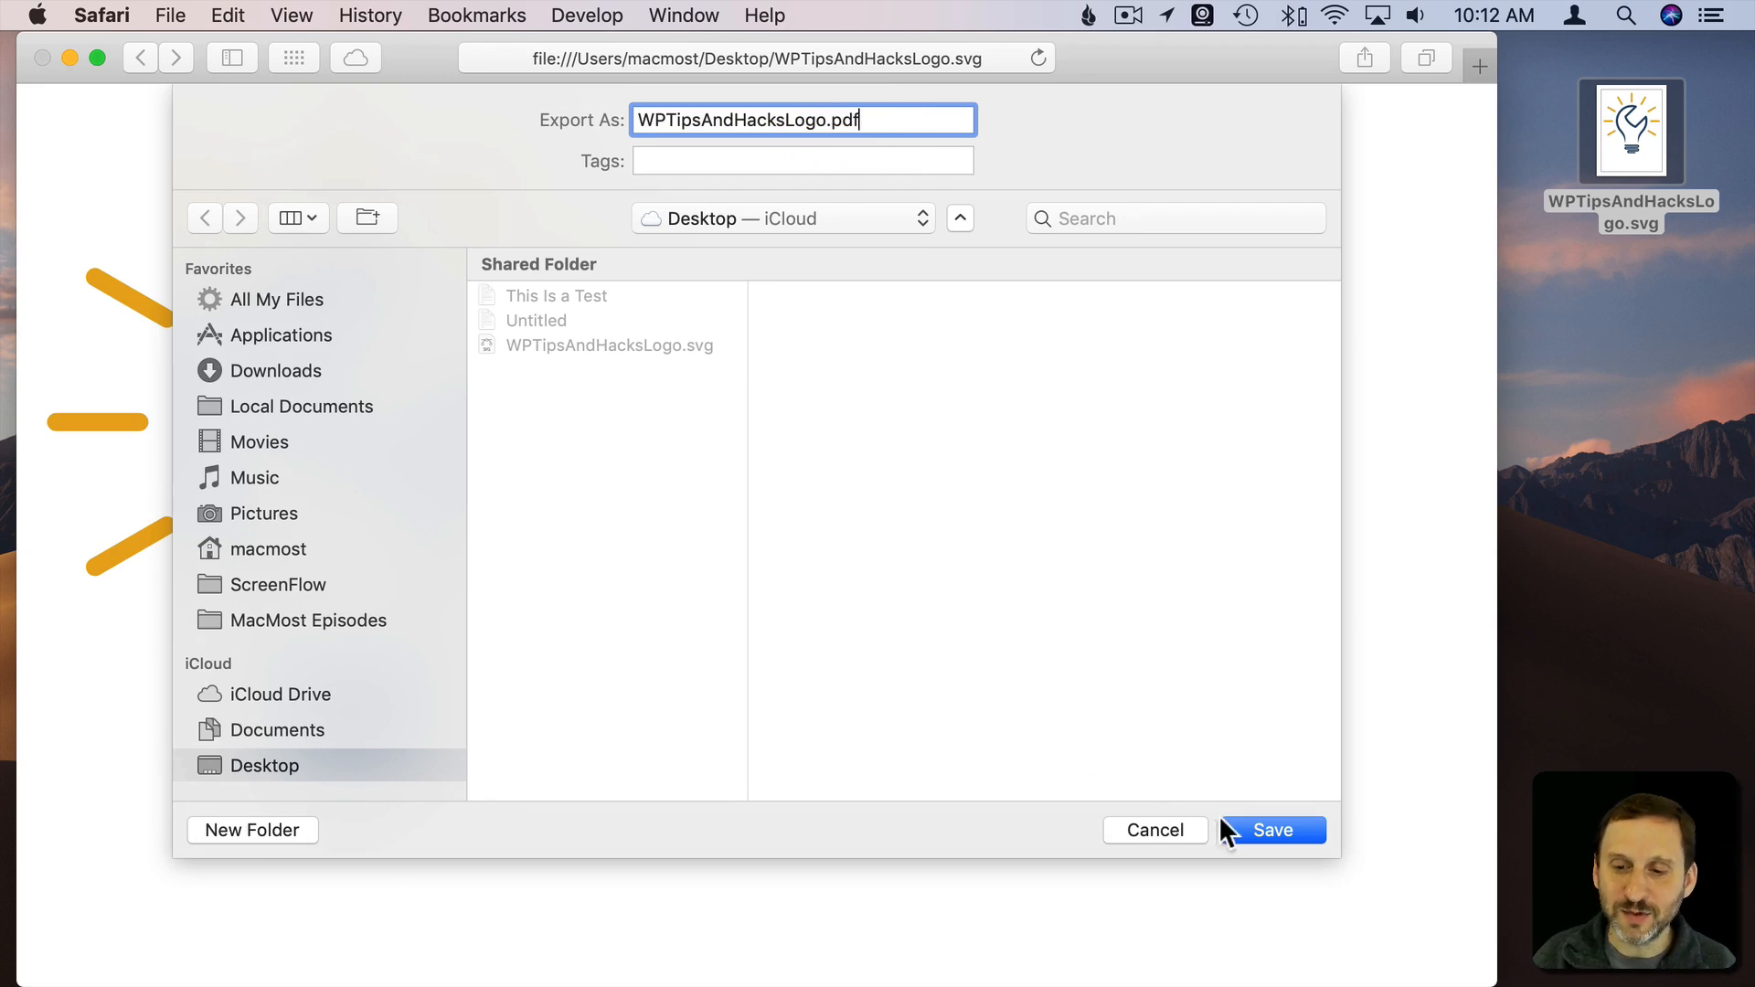
pyautogui.click(1273, 830)
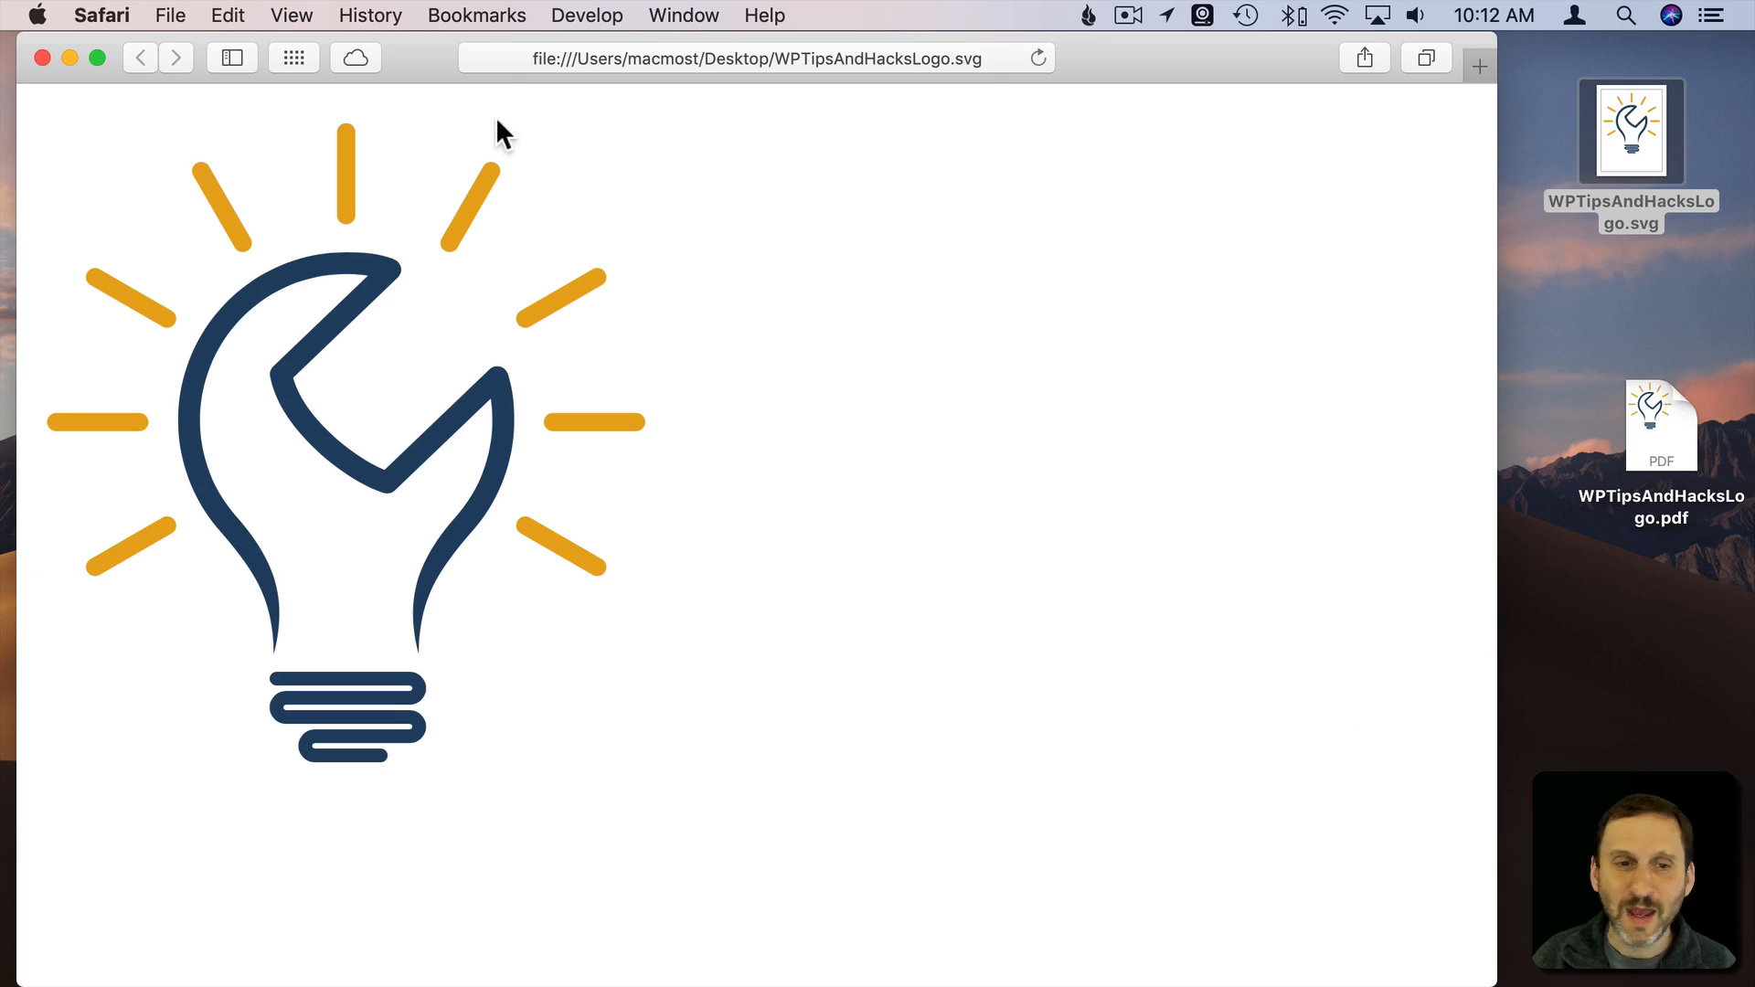
# Close Safari, Quick Look WPTipsAndHacksLogo.pdf, and open it in Preview to confirm the lightbulb logo
pyautogui.click(43, 57)
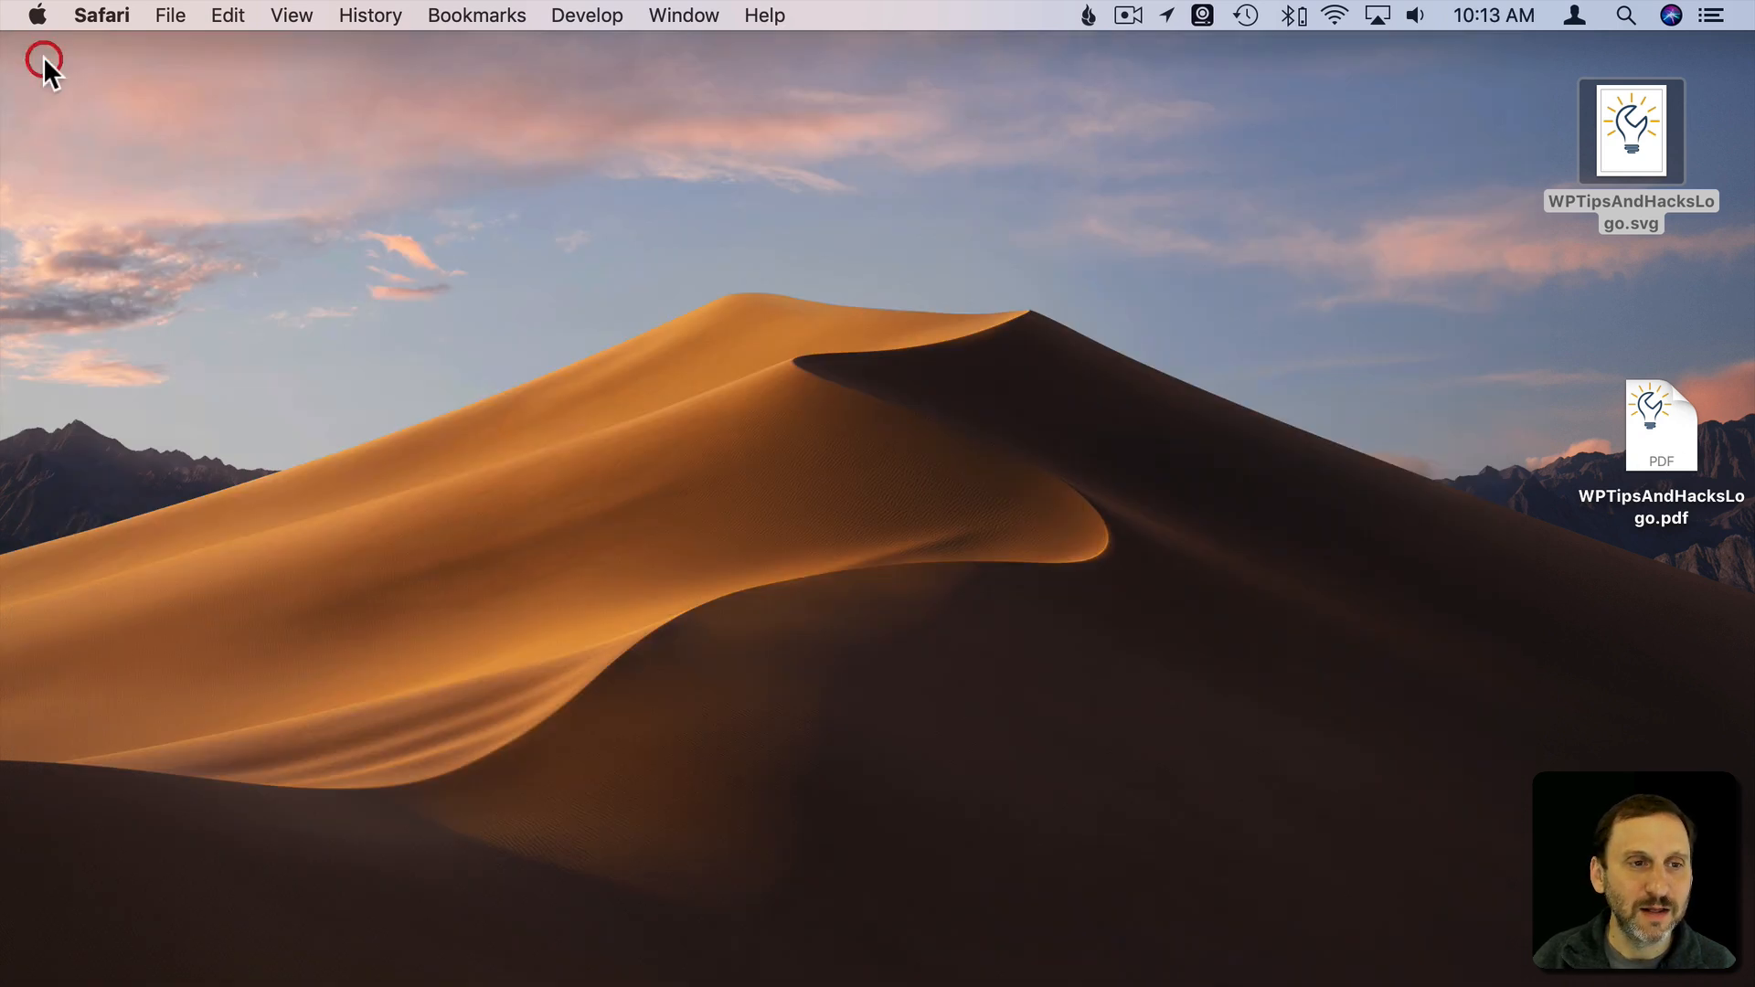
pyautogui.click(1661, 425)
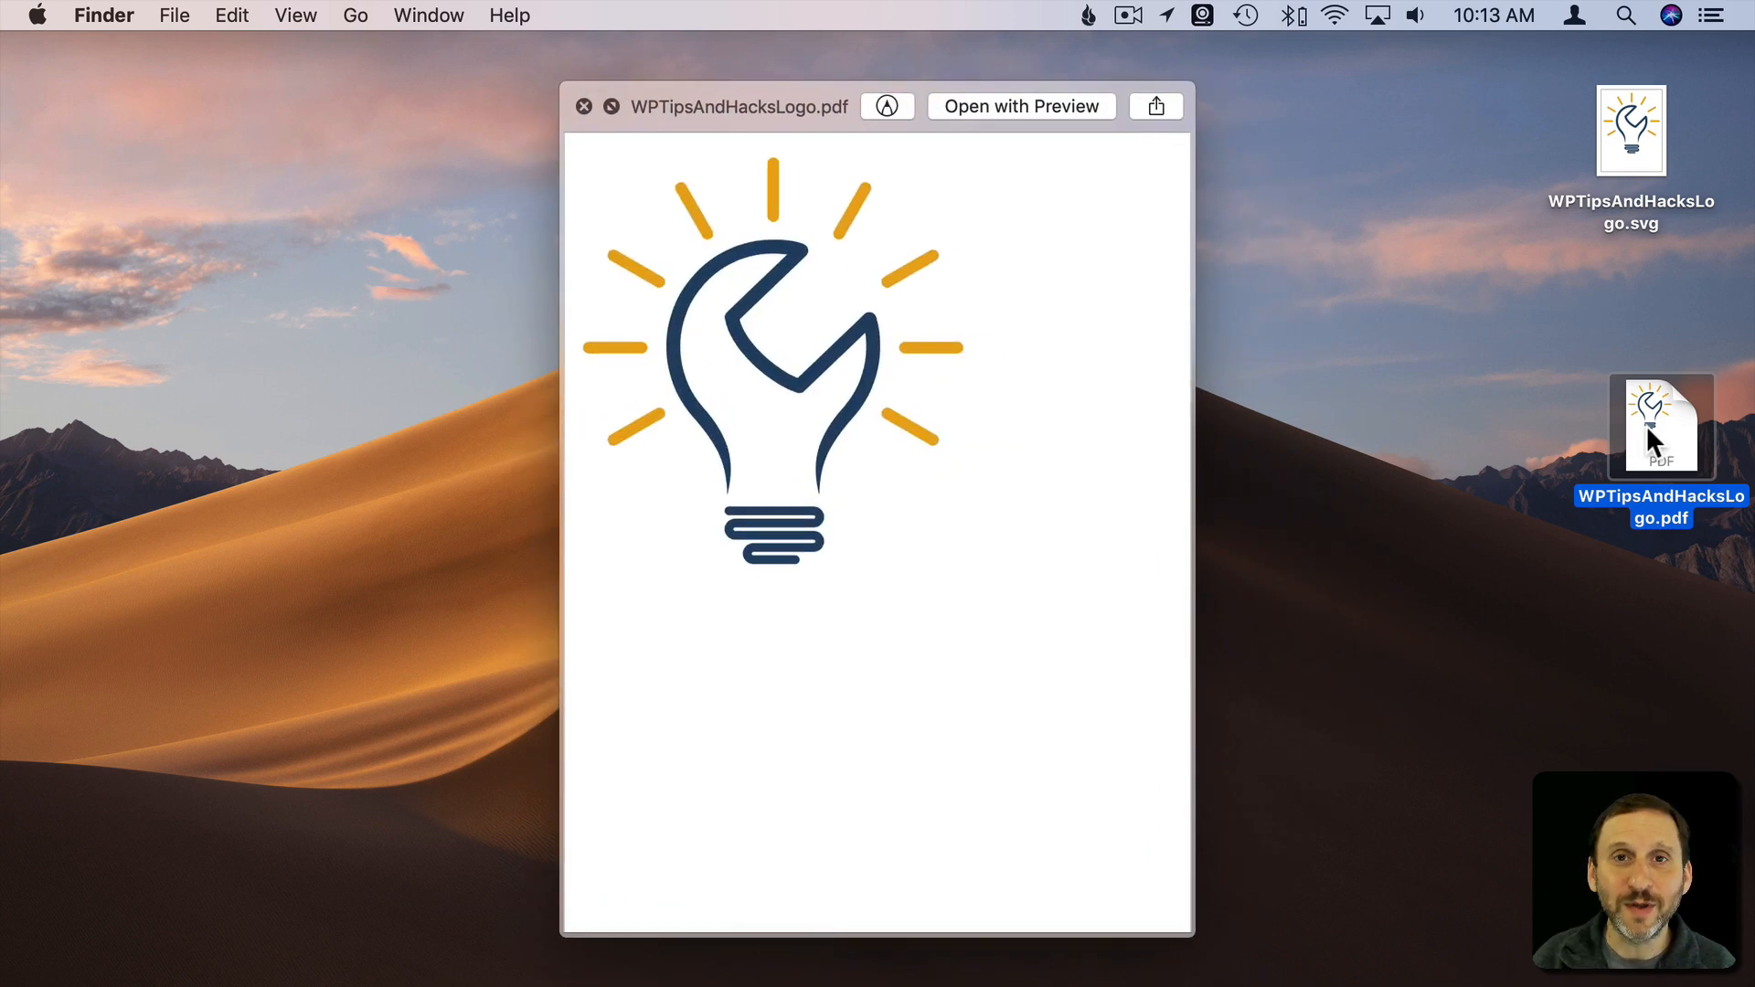
pyautogui.click(1021, 106)
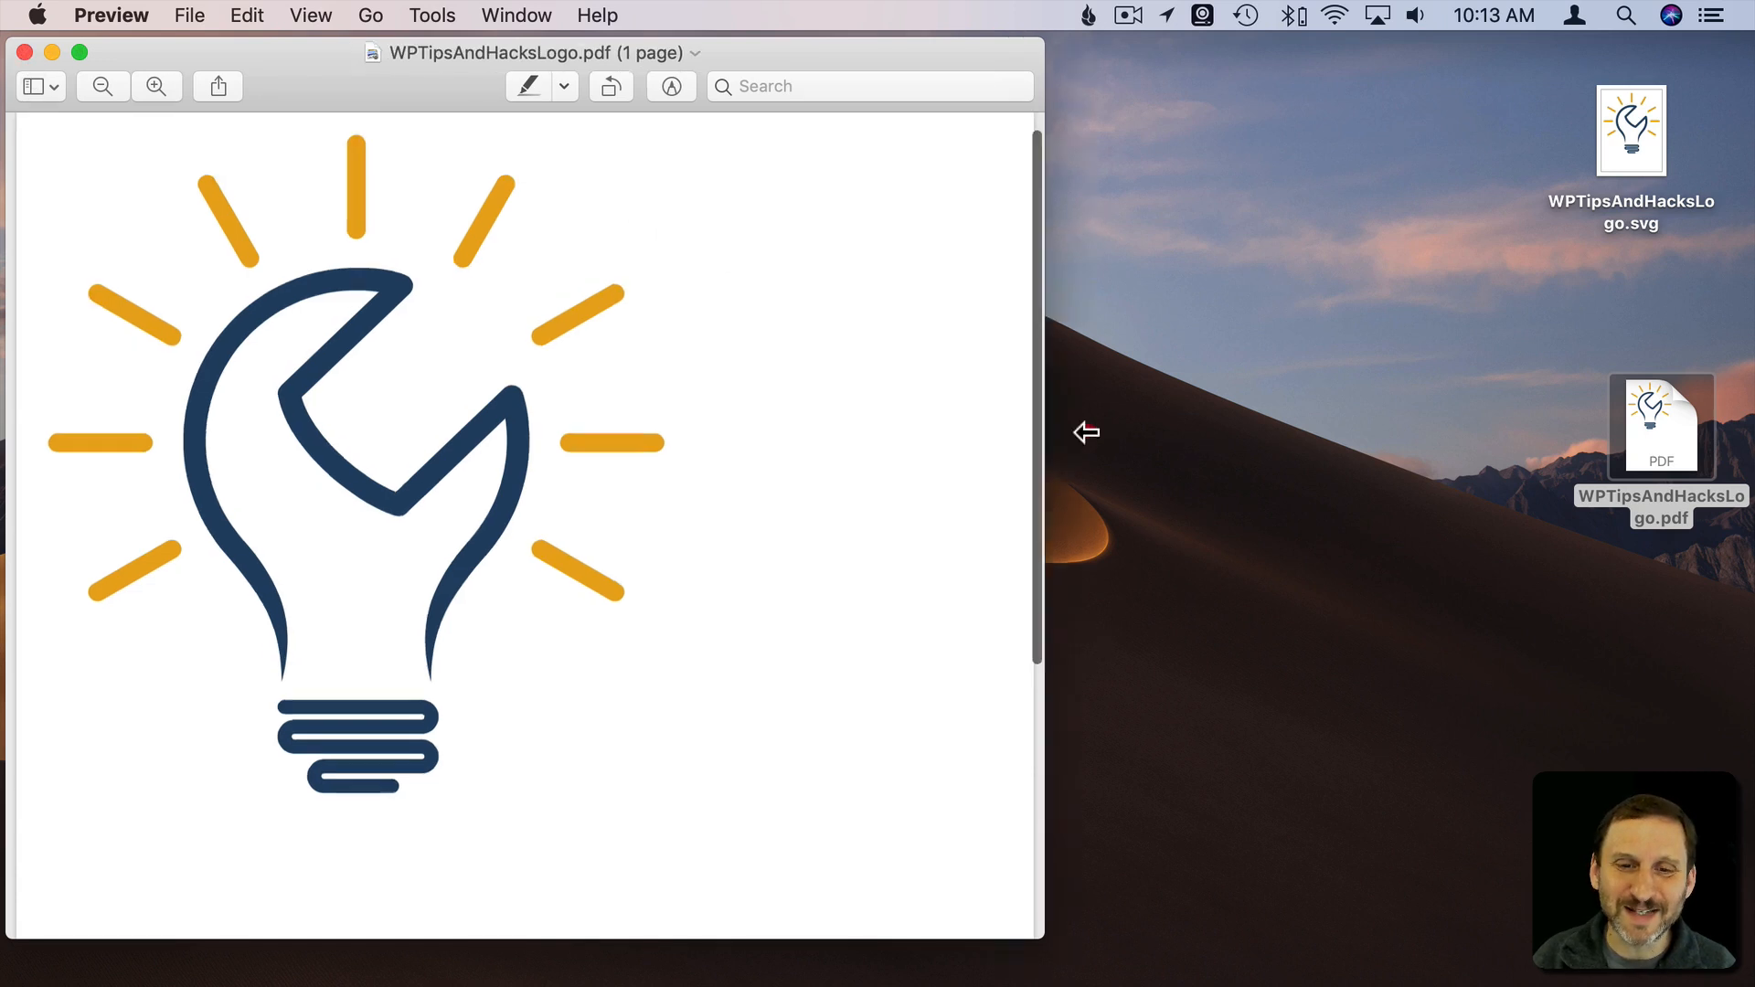
pyautogui.moveTo(1085, 432); pyautogui.dragTo(923, 432)
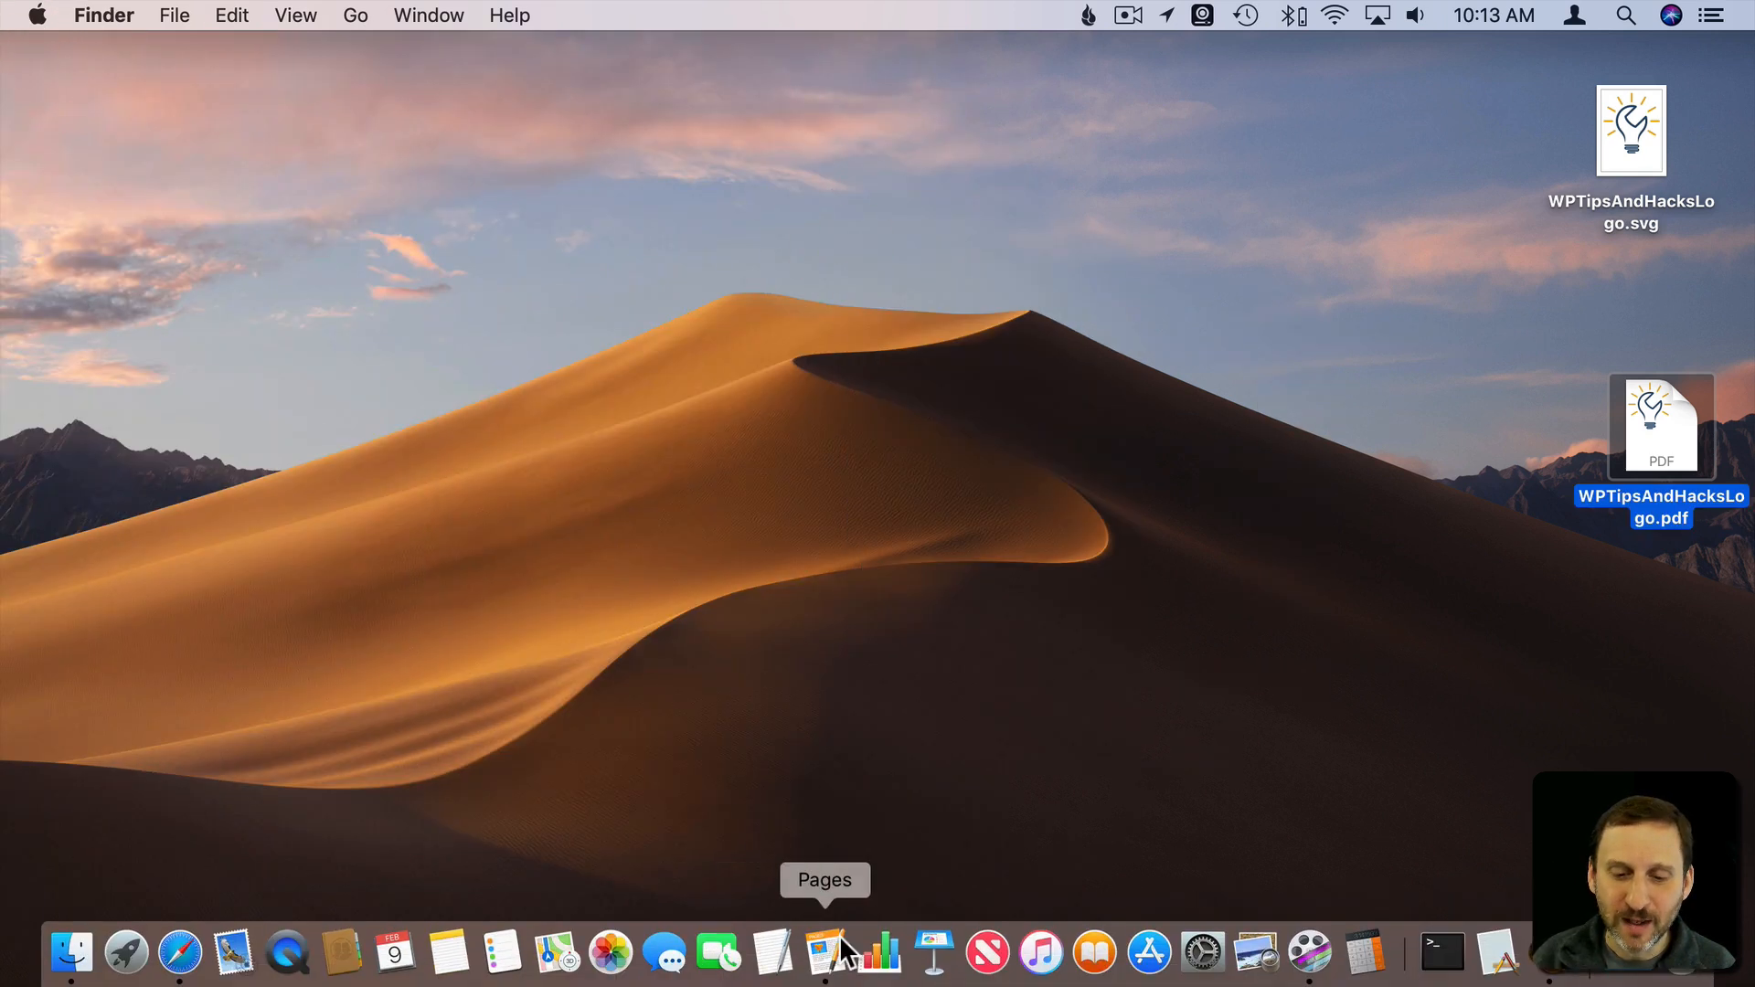
# Drag WPTipsAndHacksLogo.pdf onto a blank Pages document, shrink it by a corner handle, and deselect
pyautogui.click(827, 960)
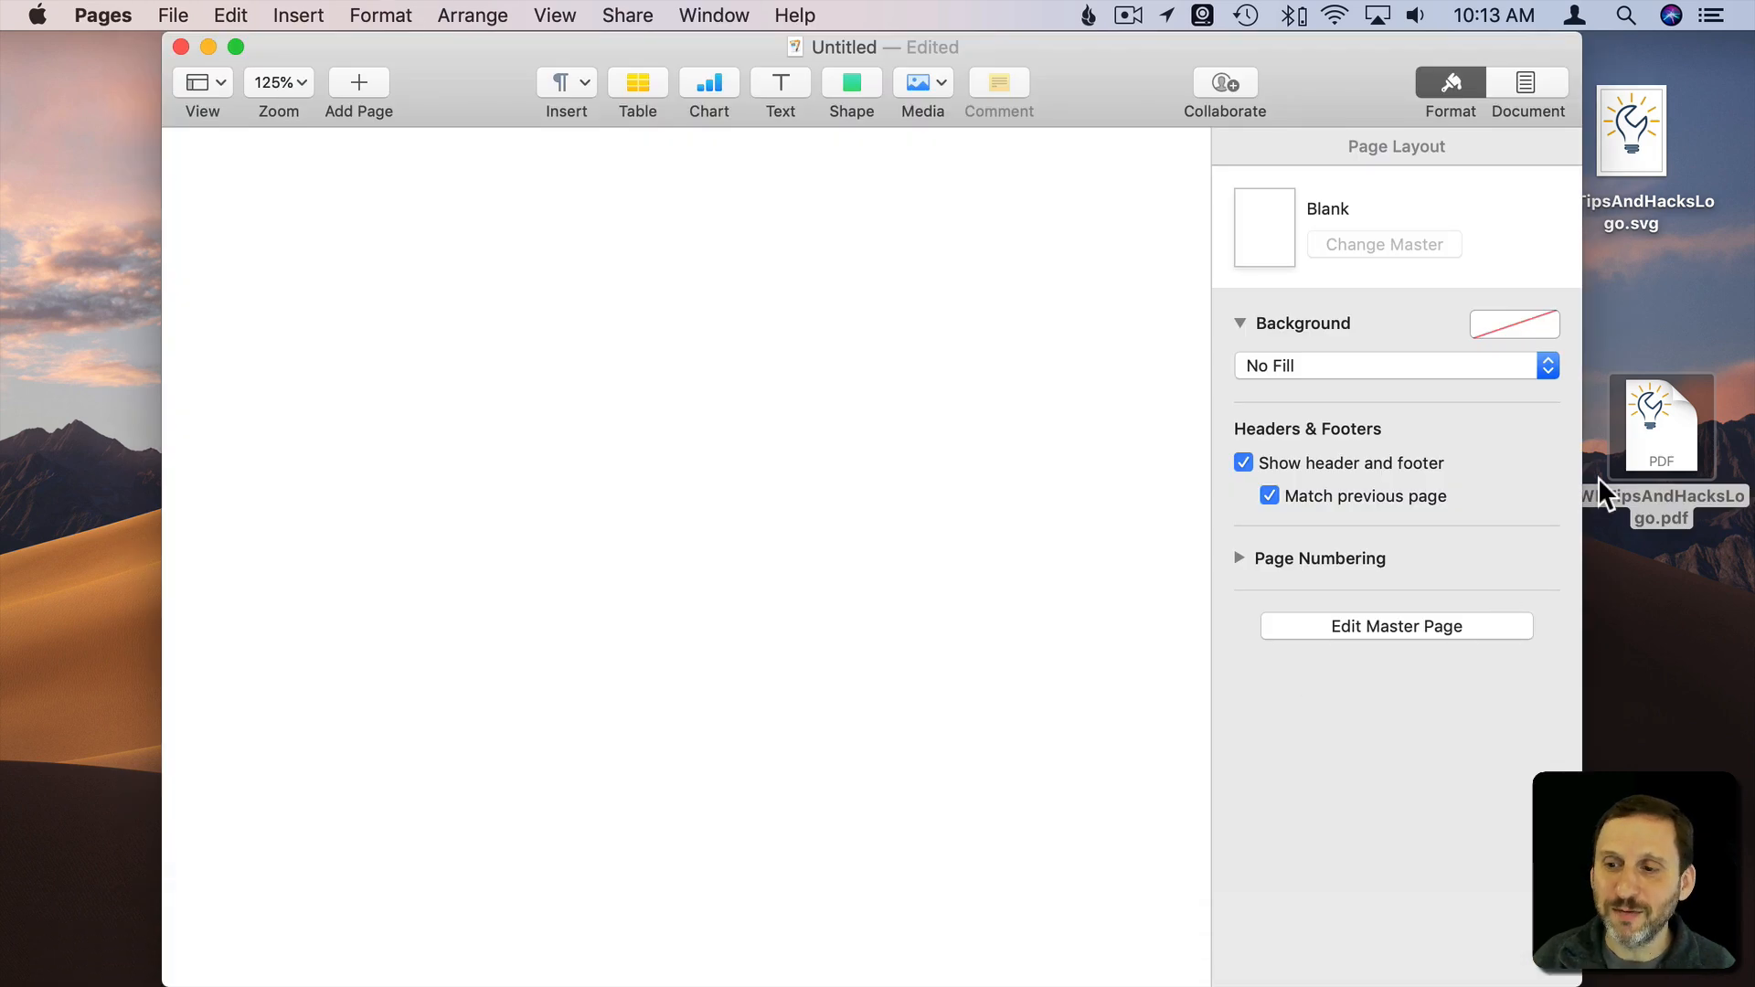
pyautogui.moveTo(1660, 425); pyautogui.dragTo(653, 385)
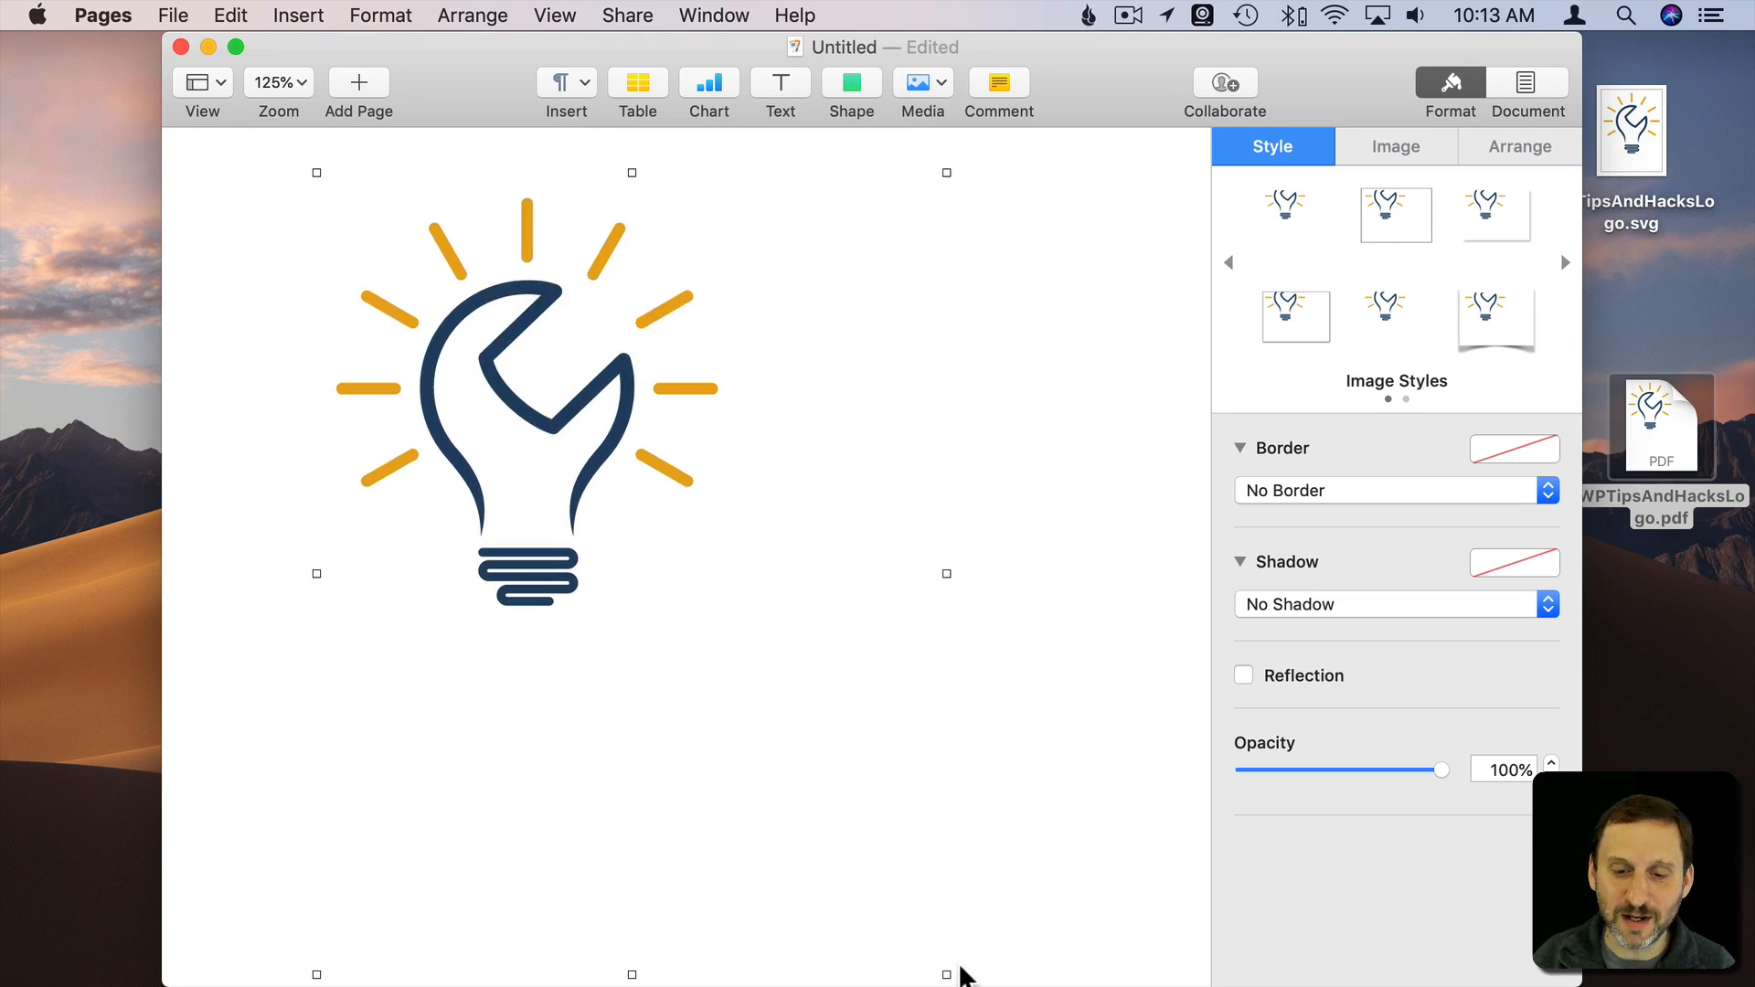
pyautogui.moveTo(946, 574); pyautogui.dragTo(853, 853)
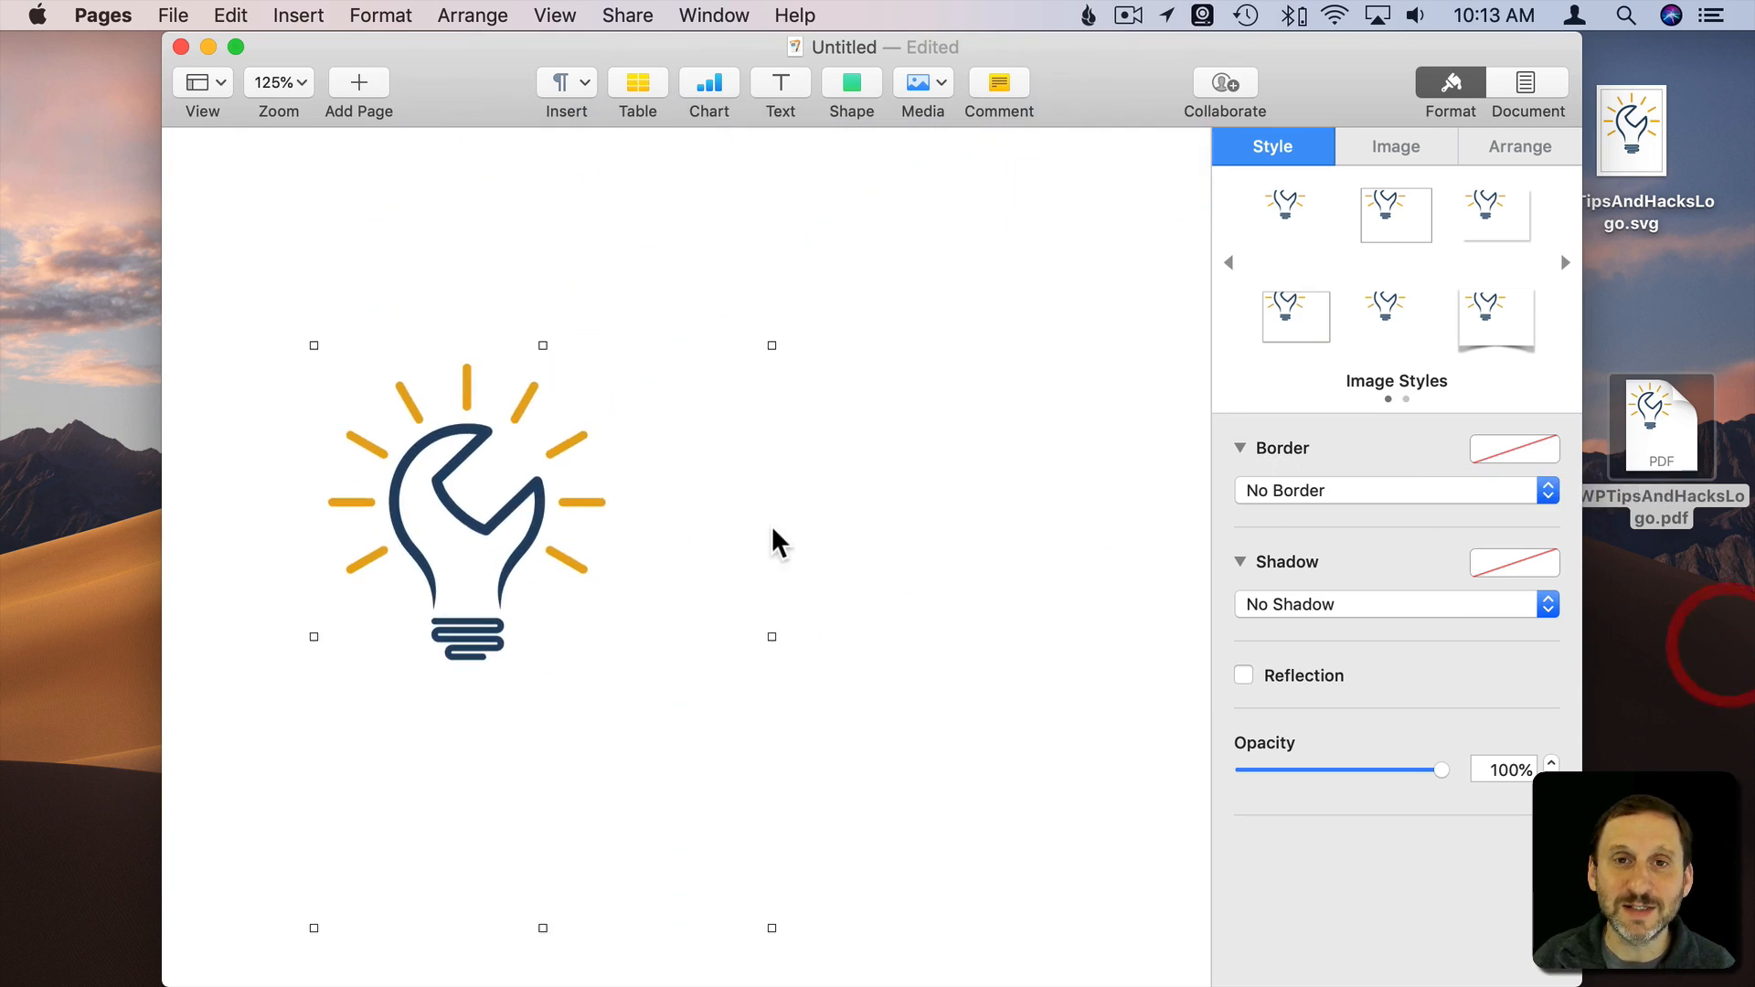
pyautogui.click(637, 82)
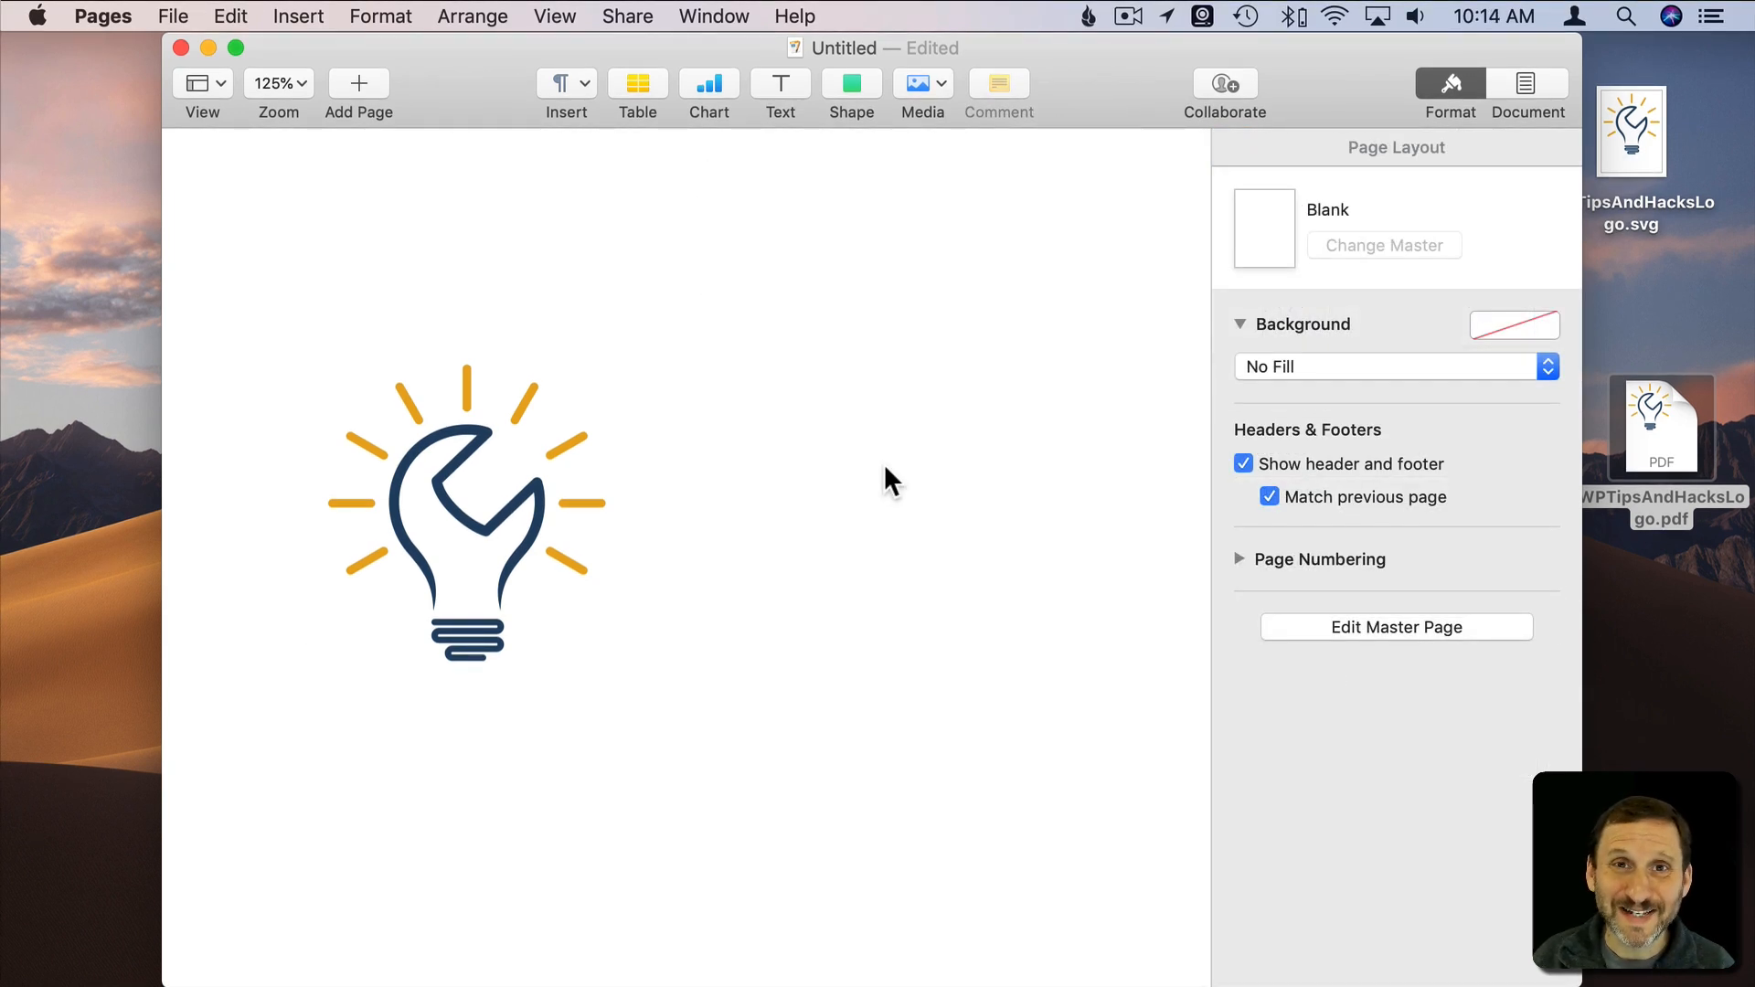
# Insert a blue circle right of the logo, then select the logo and toggle the Format sidebar
pyautogui.click(851, 84)
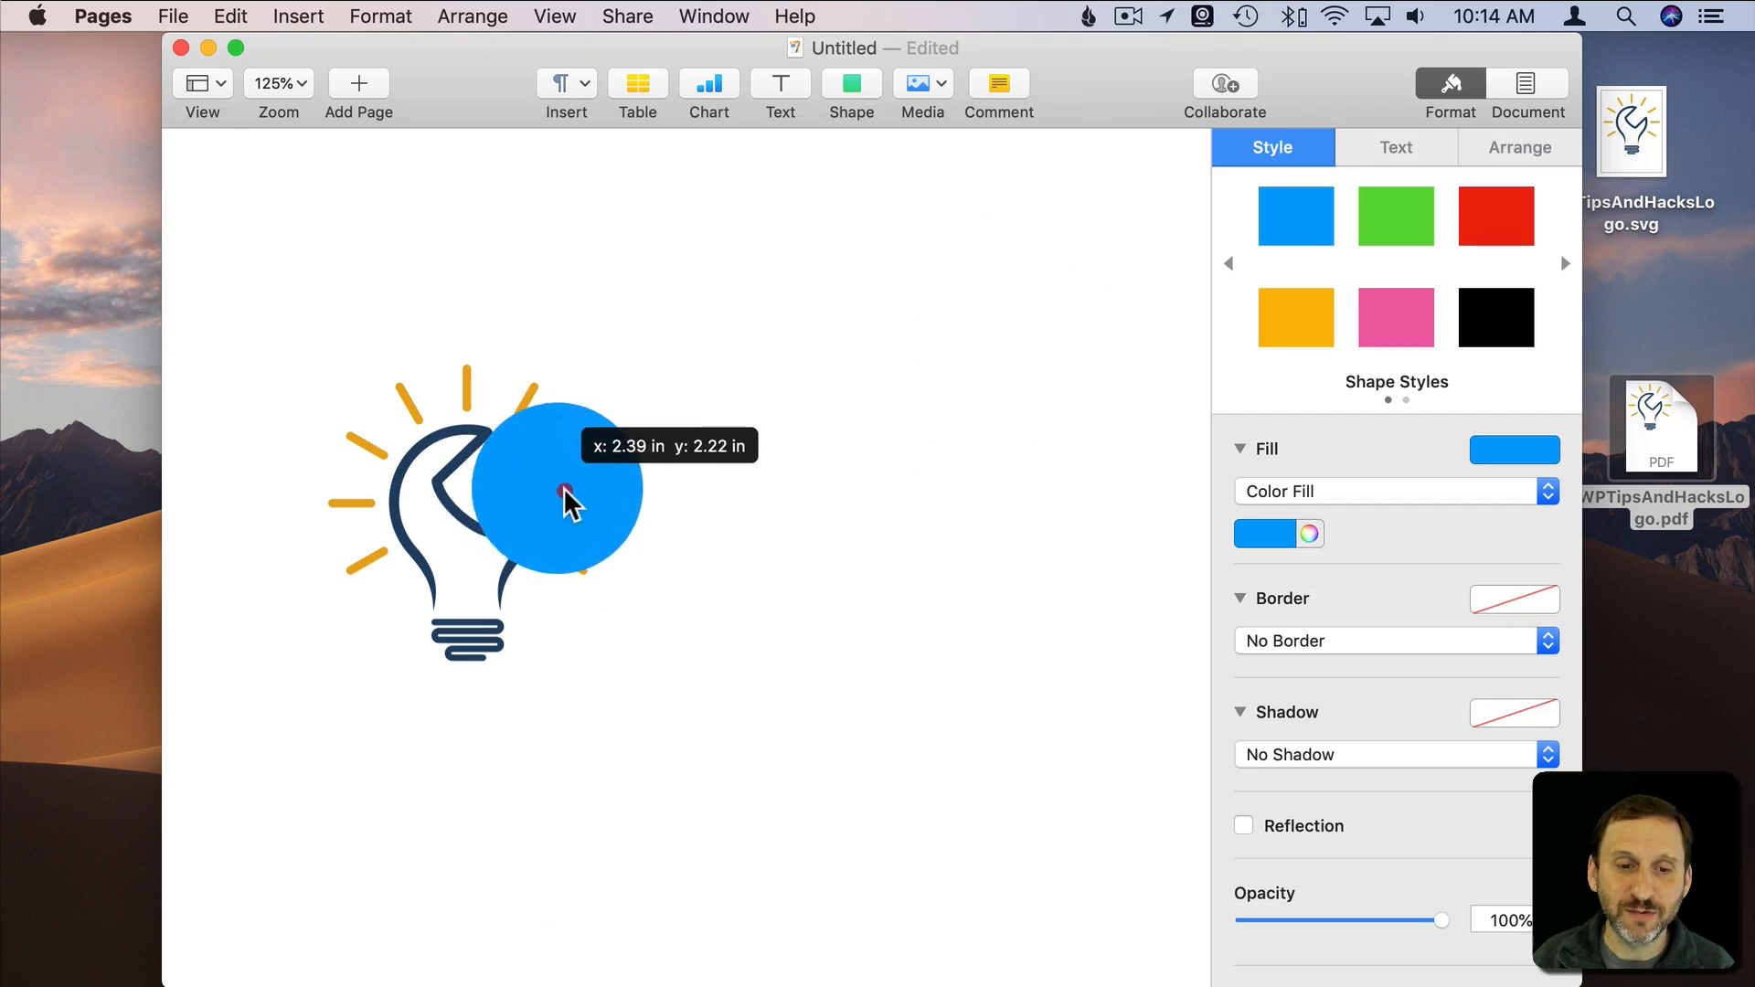
pyautogui.moveTo(565, 501); pyautogui.dragTo(756, 513)
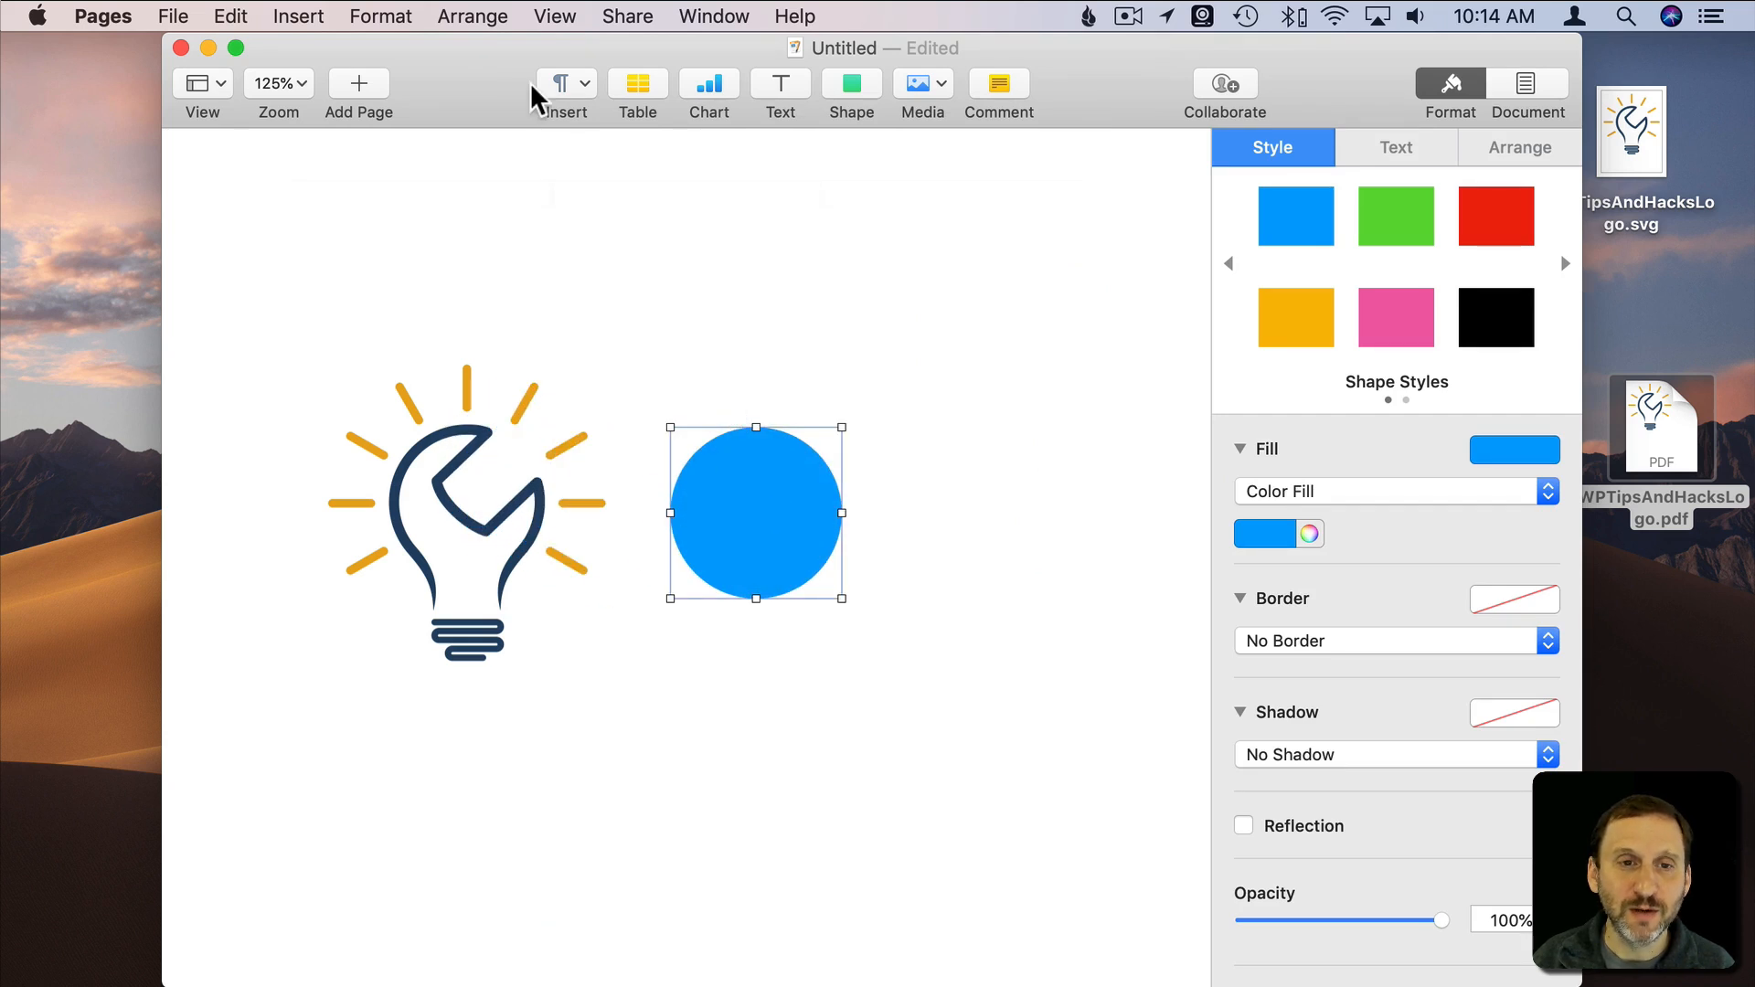
pyautogui.click(472, 17)
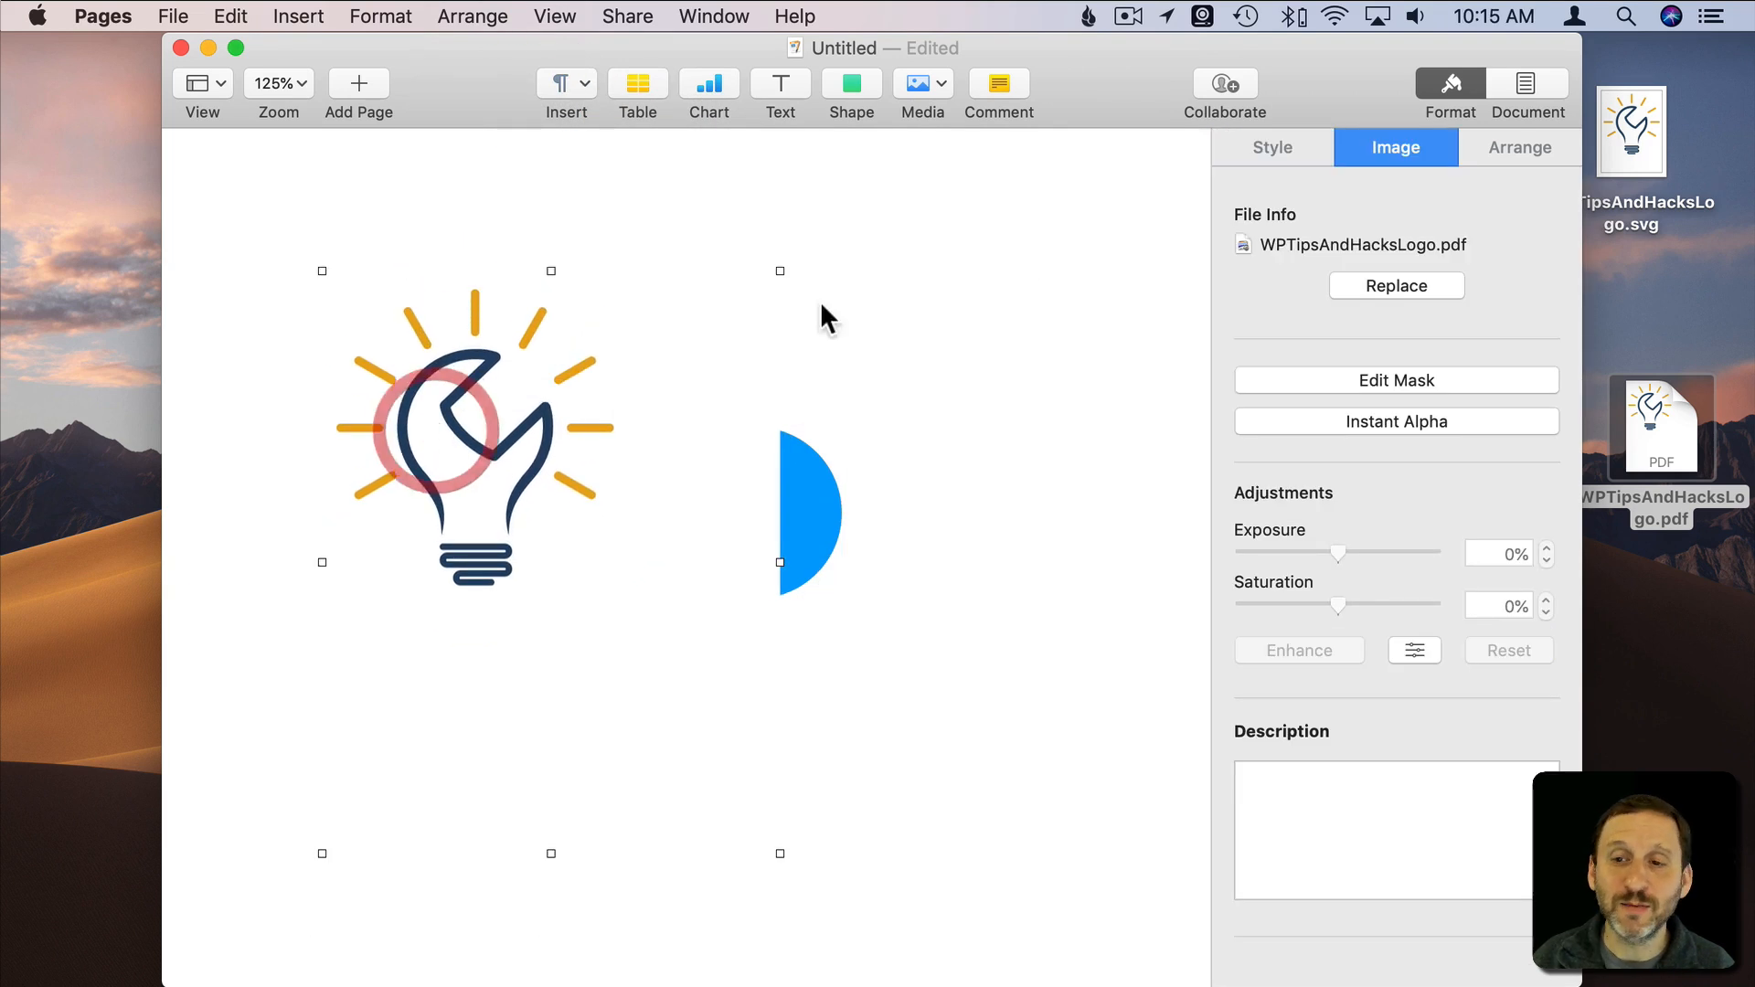
pyautogui.click(1451, 87)
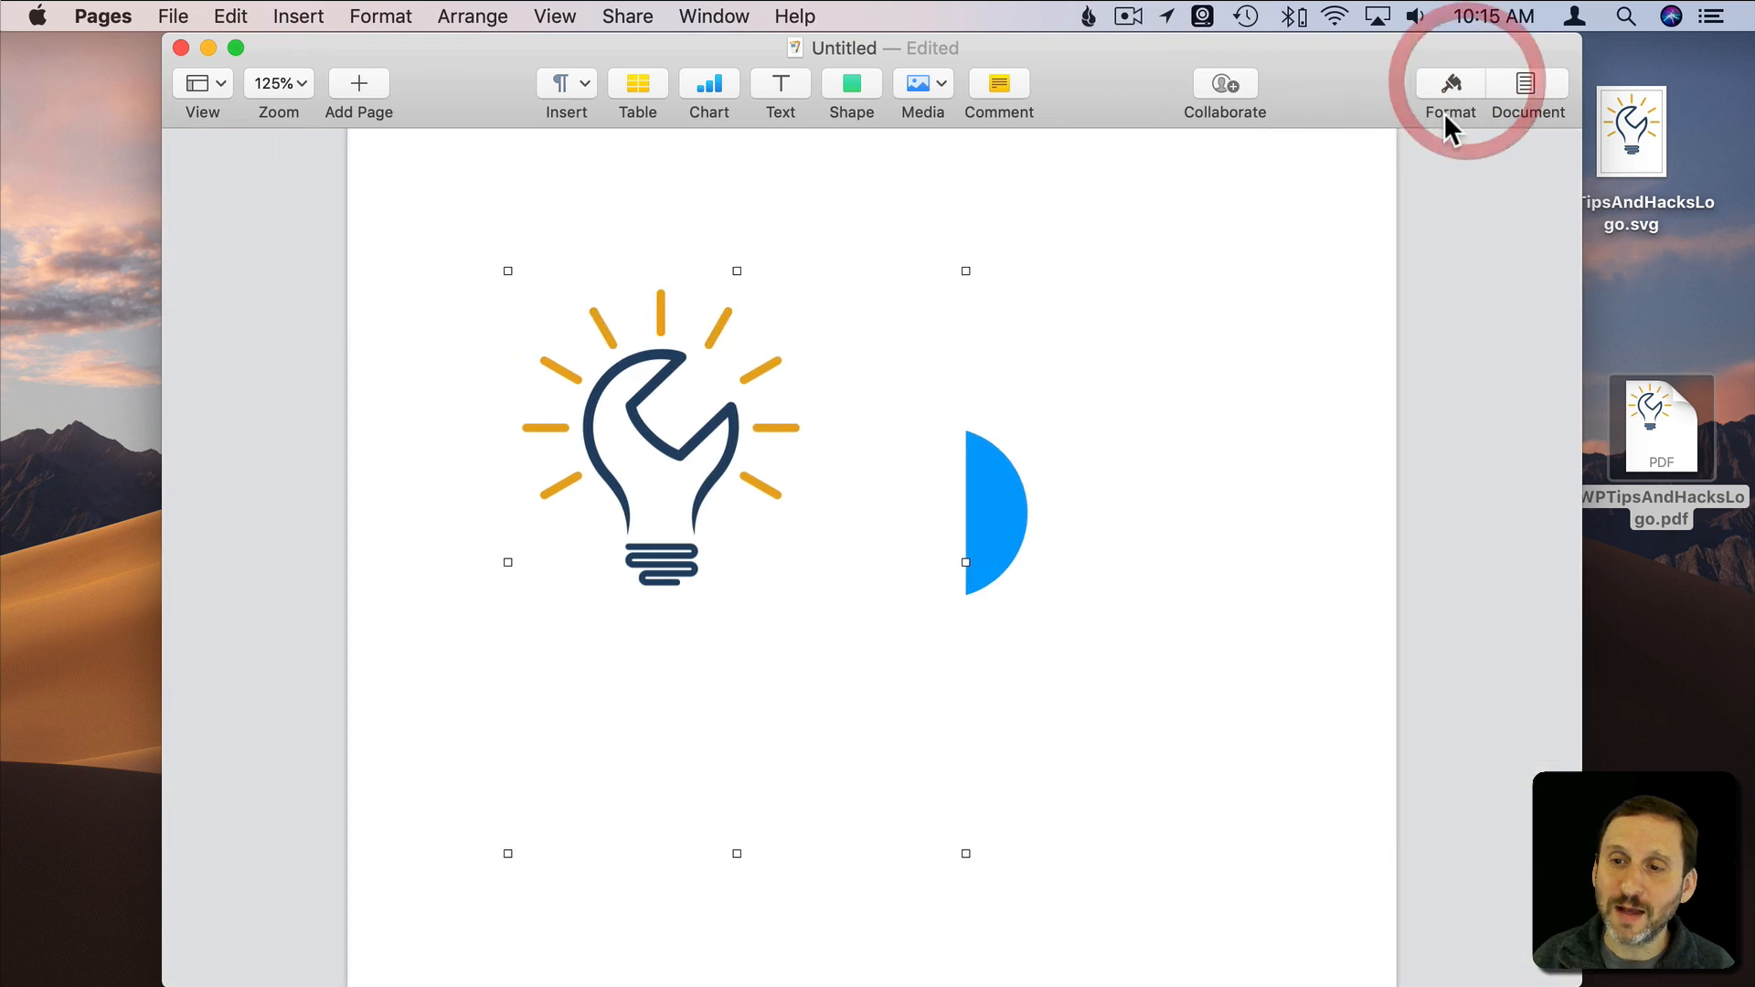
pyautogui.click(1450, 82)
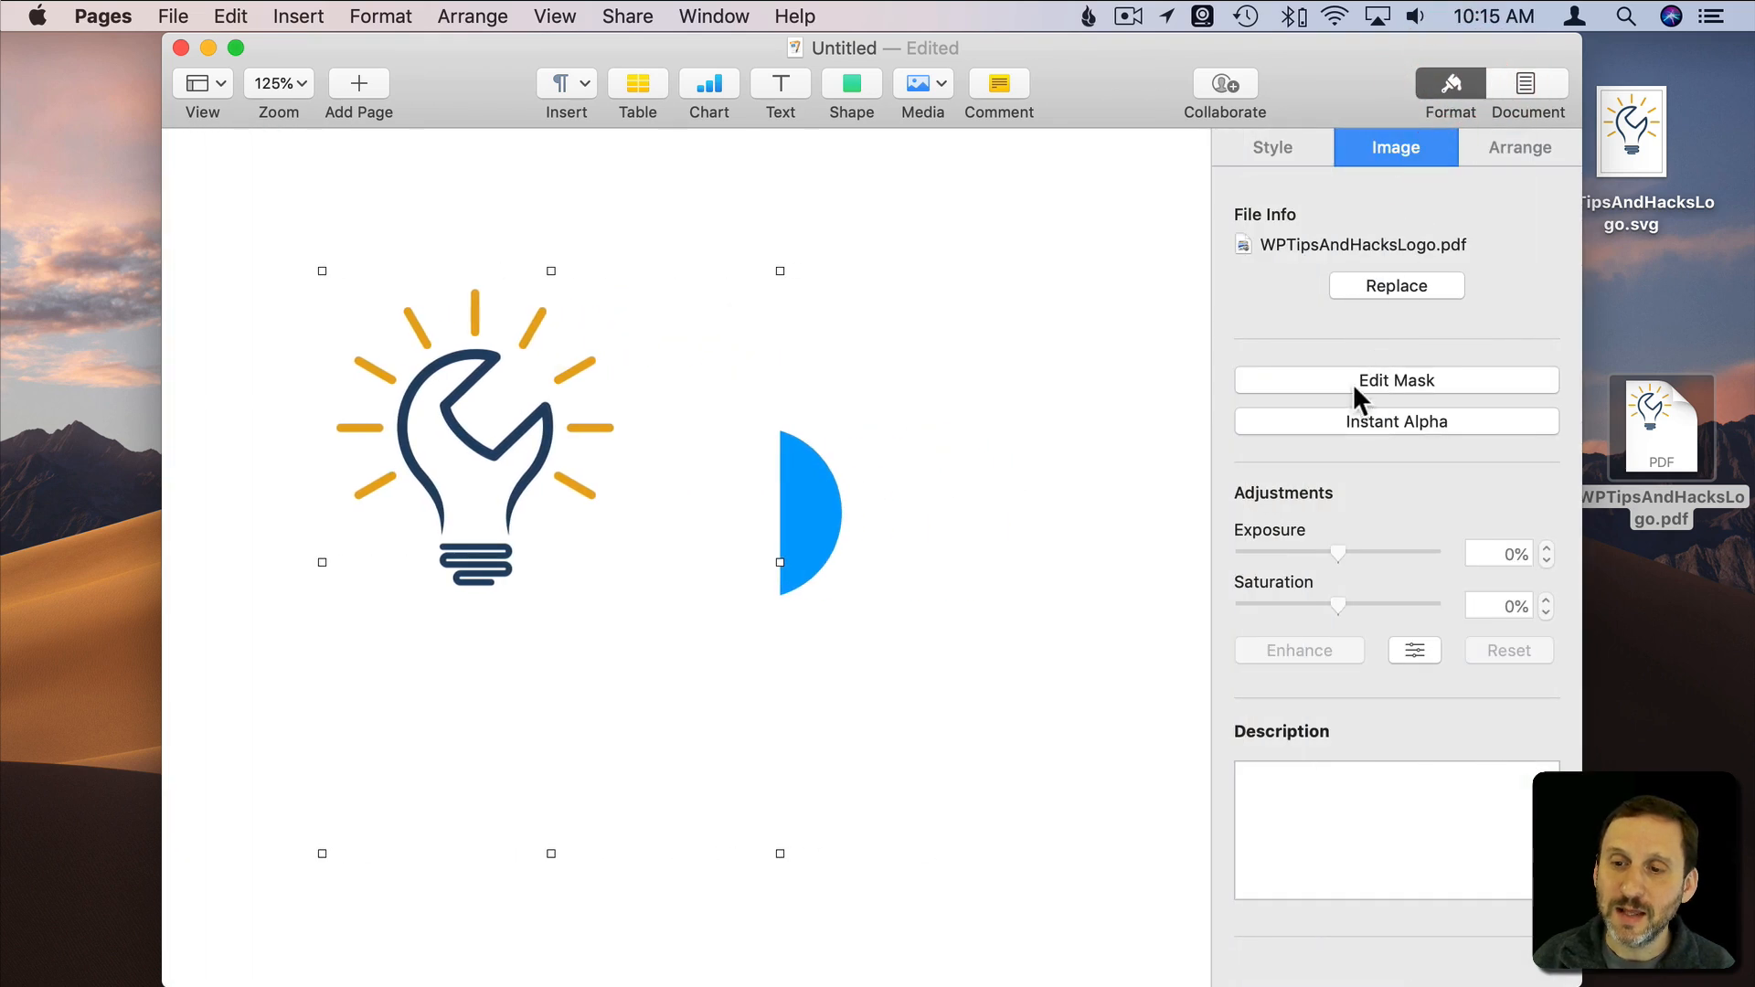
# Remove the logo's white background with Instant Alpha, then test by dragging it over the circle
pyautogui.click(1397, 421)
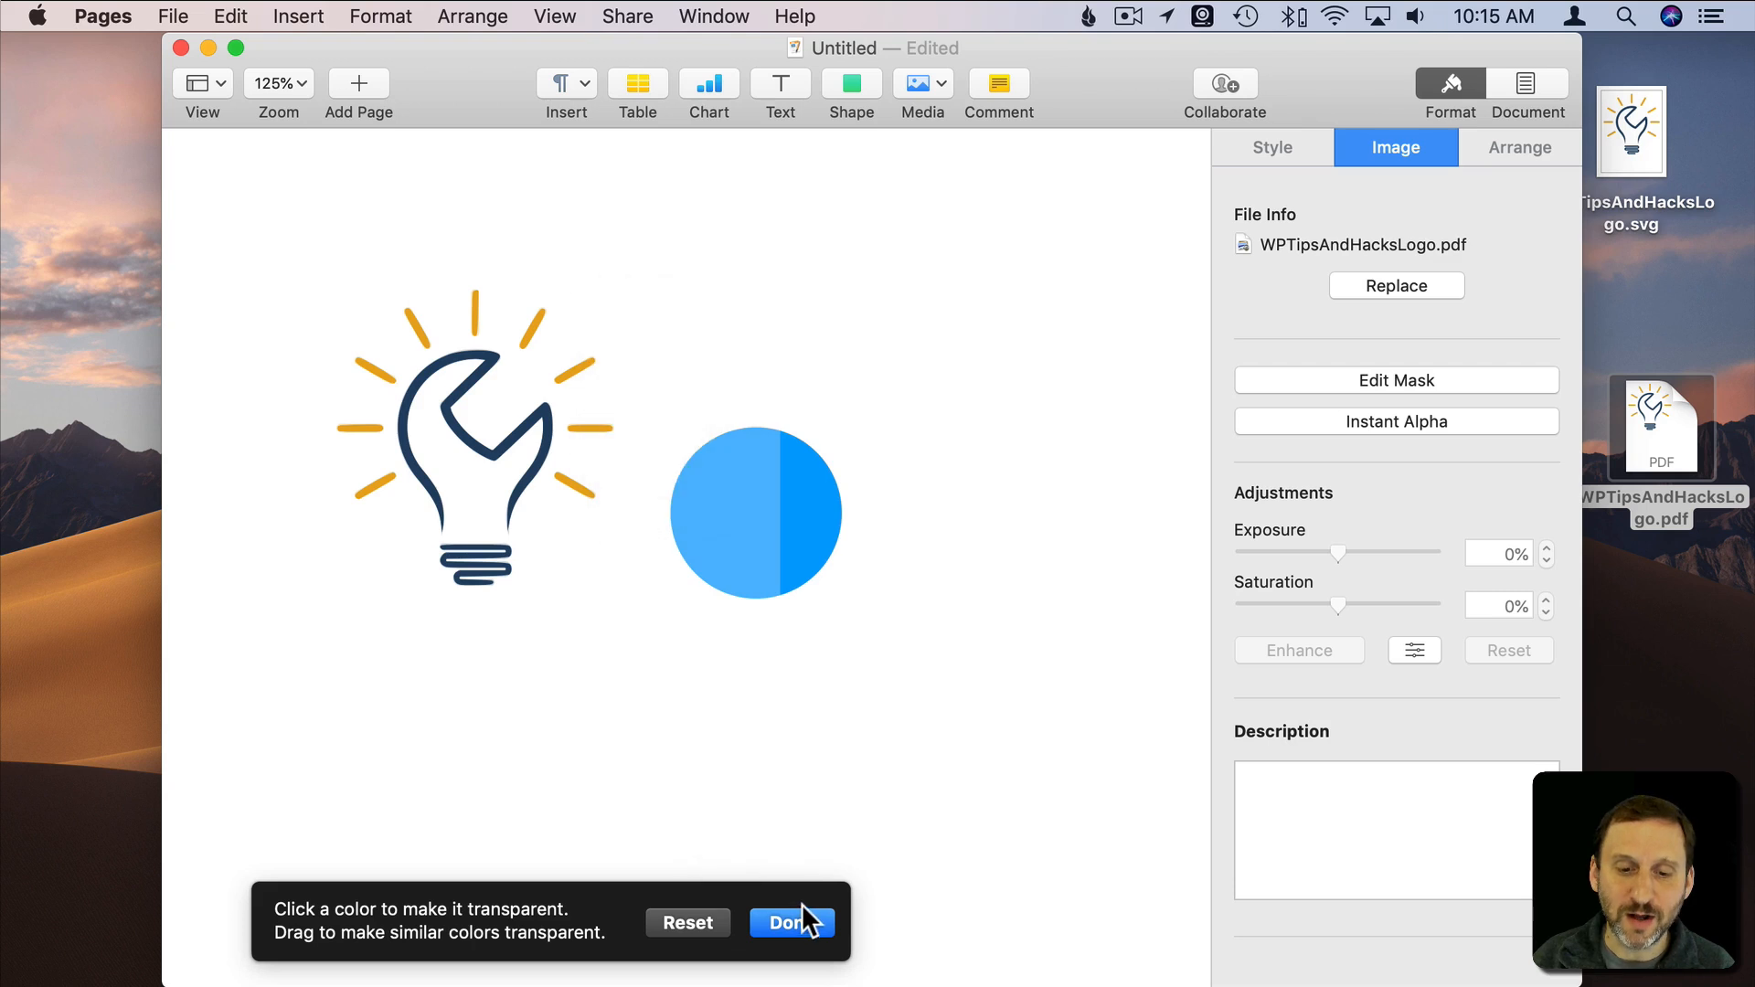
pyautogui.moveTo(756, 513); pyautogui.dragTo(756, 482)
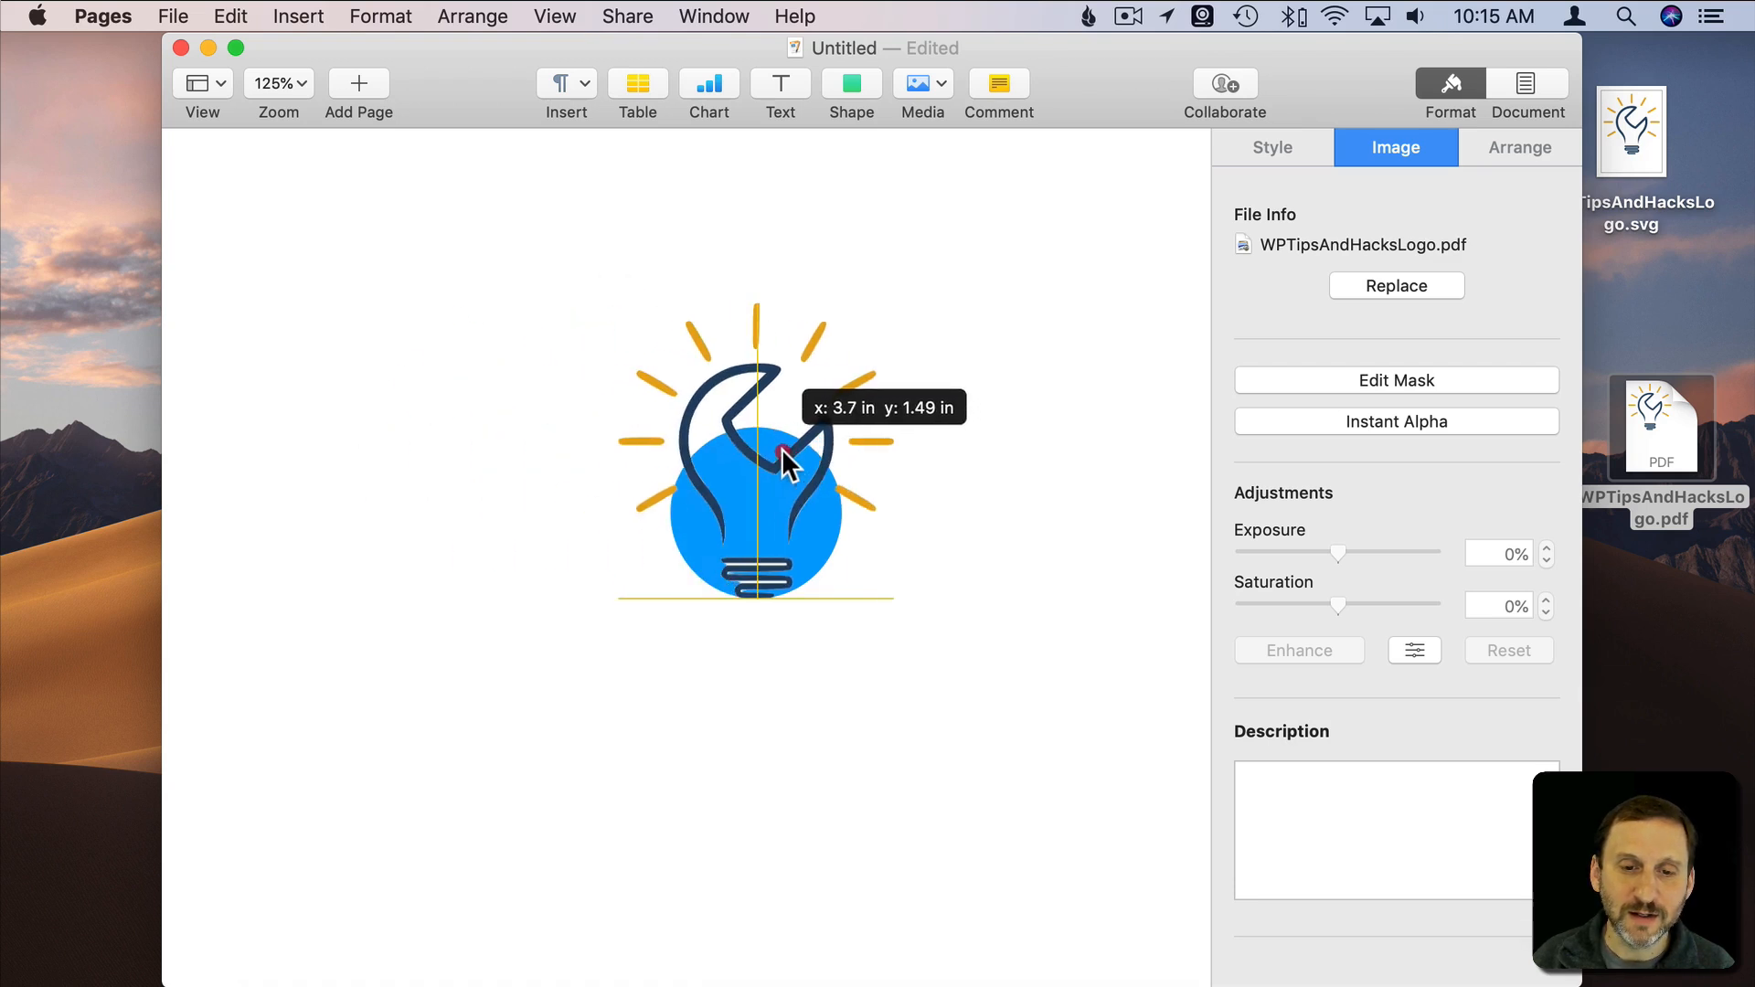
pyautogui.moveTo(781, 464); pyautogui.dragTo(819, 580)
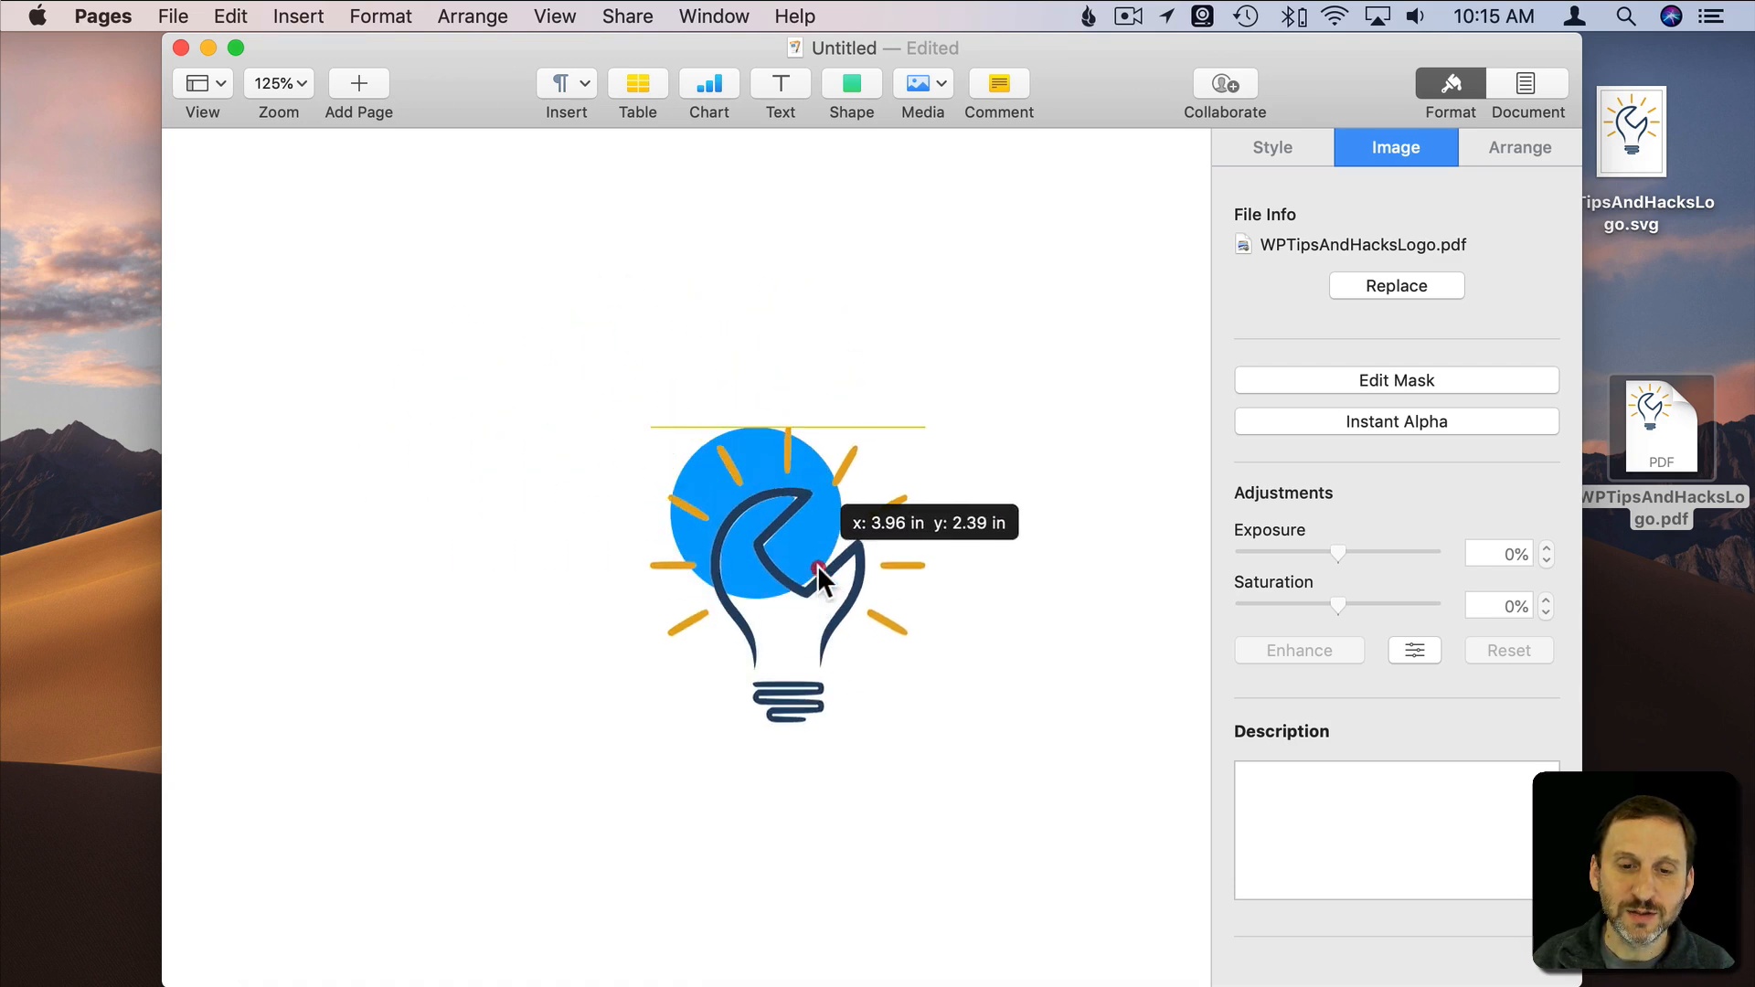
pyautogui.moveTo(817, 577); pyautogui.dragTo(728, 414)
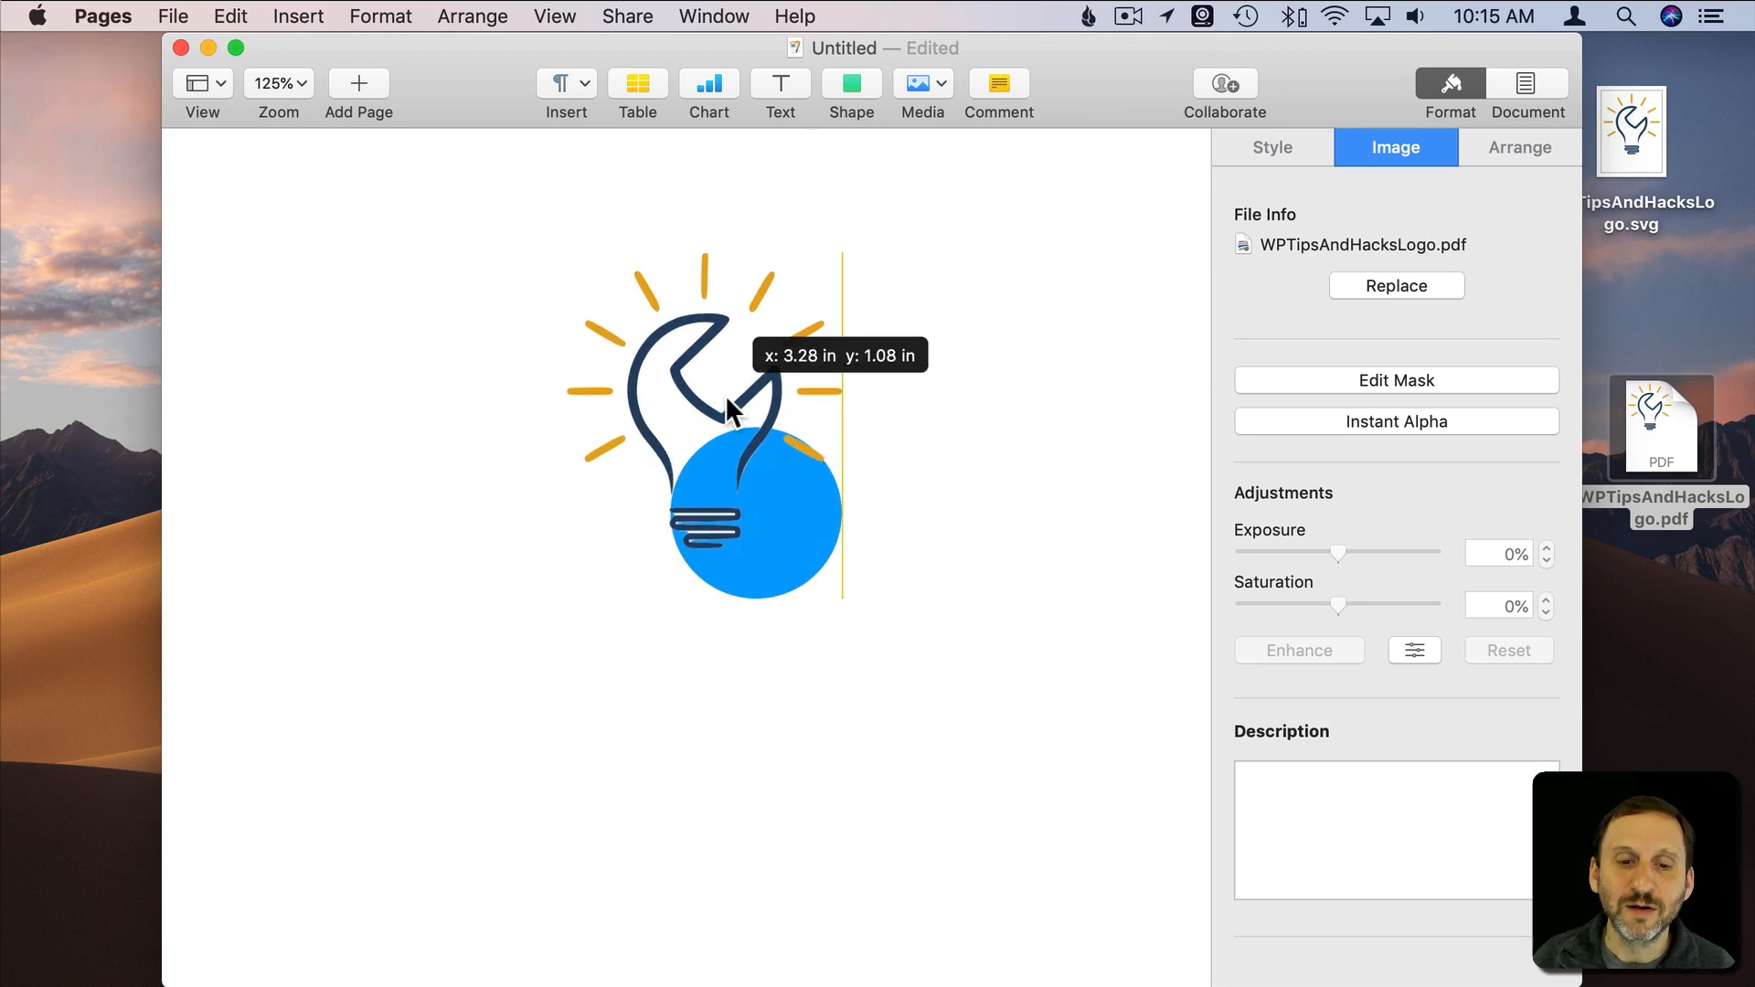
pyautogui.moveTo(728, 403); pyautogui.dragTo(442, 403)
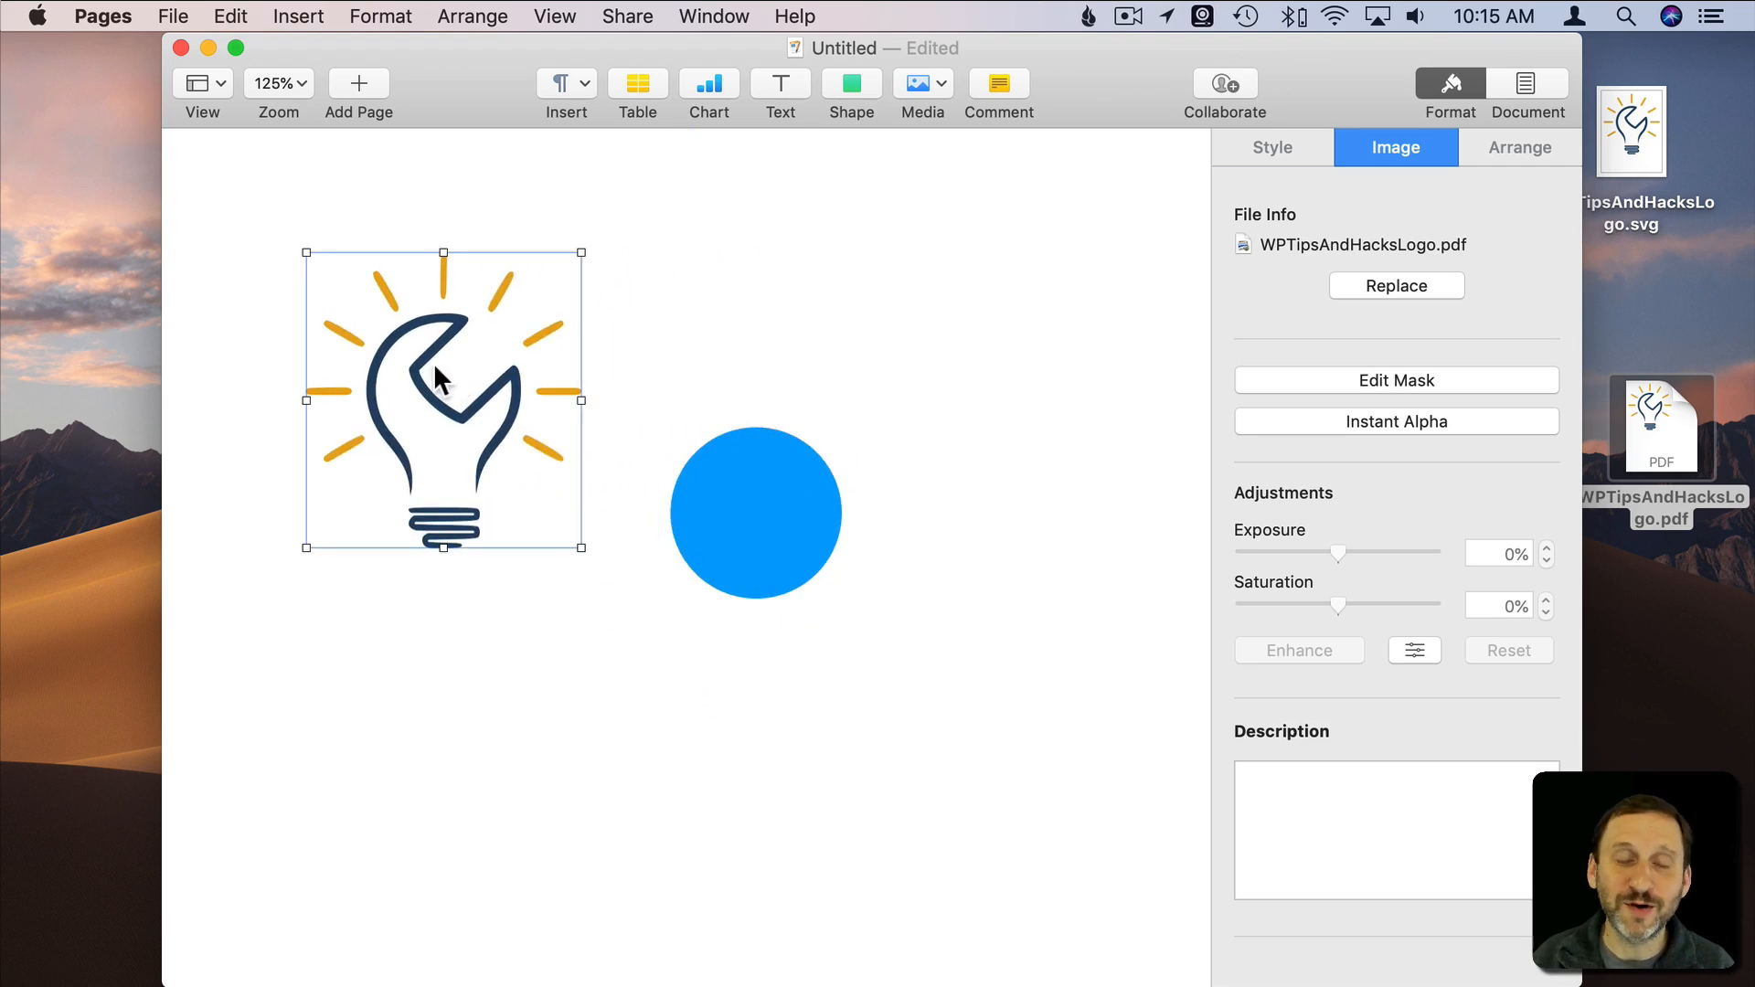